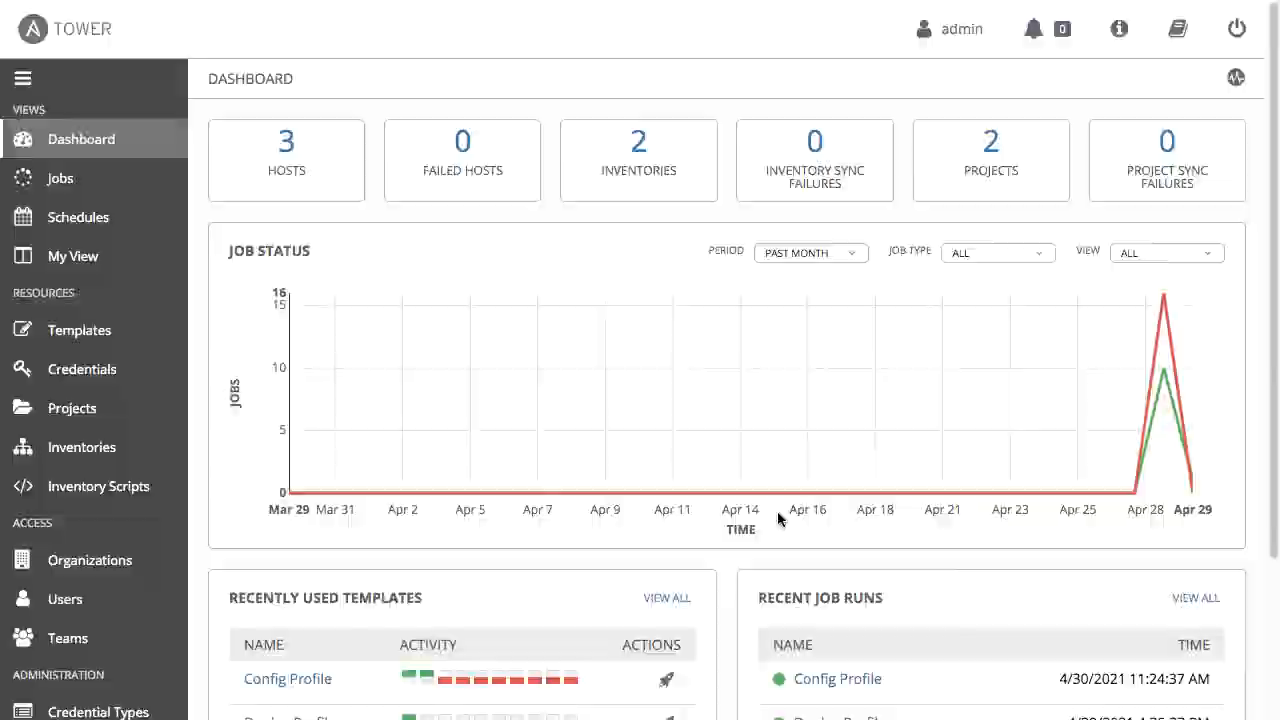
Begin a new project from the Projects list and name it Intersight Demo
click(72, 408)
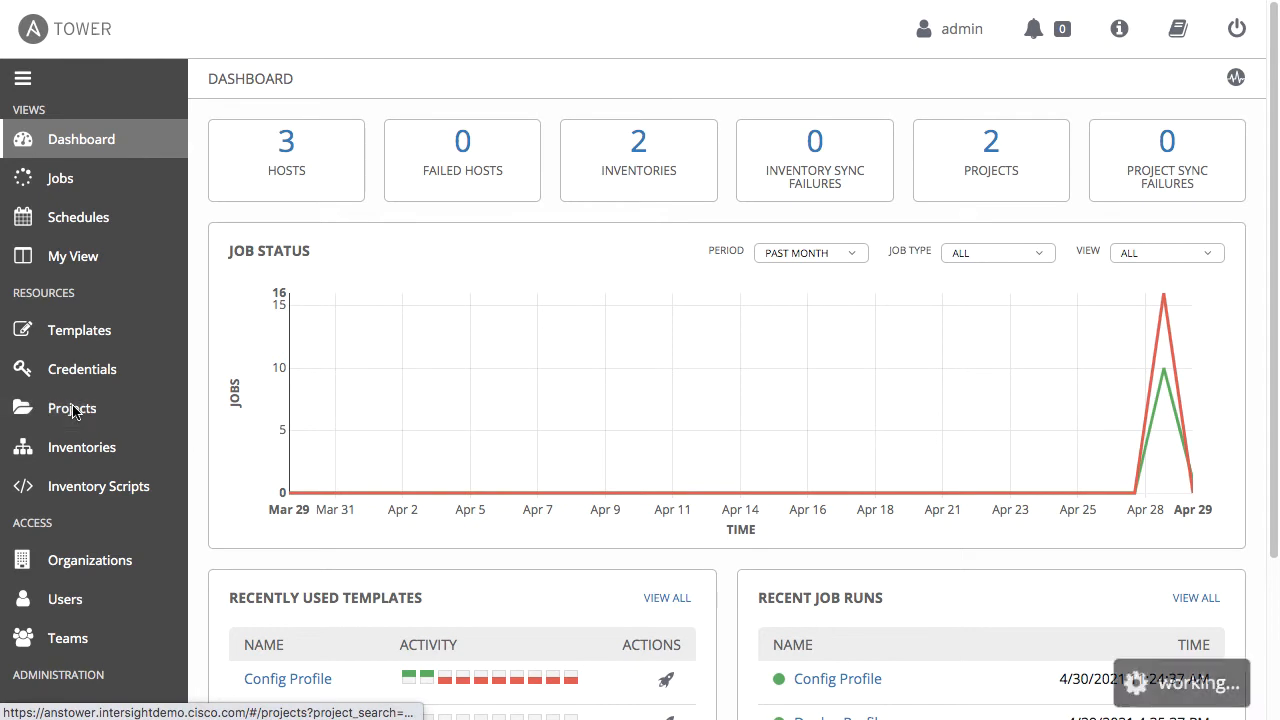
click(72, 408)
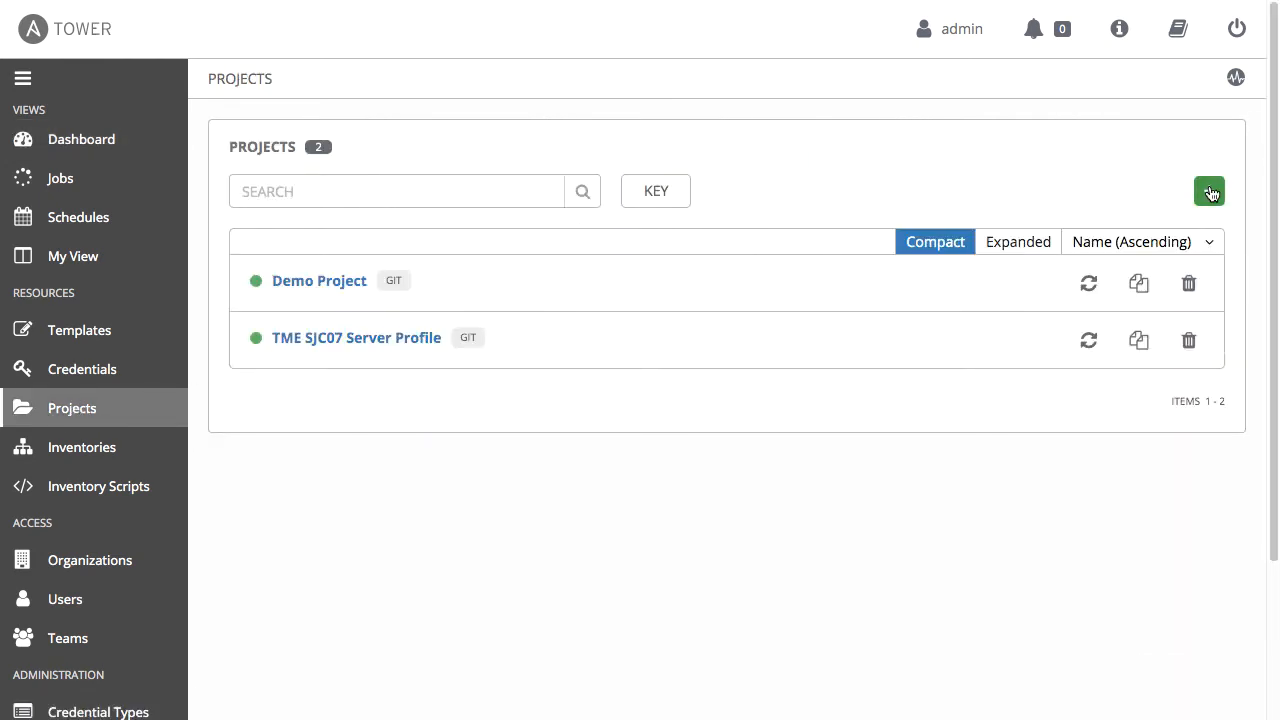
click(1208, 192)
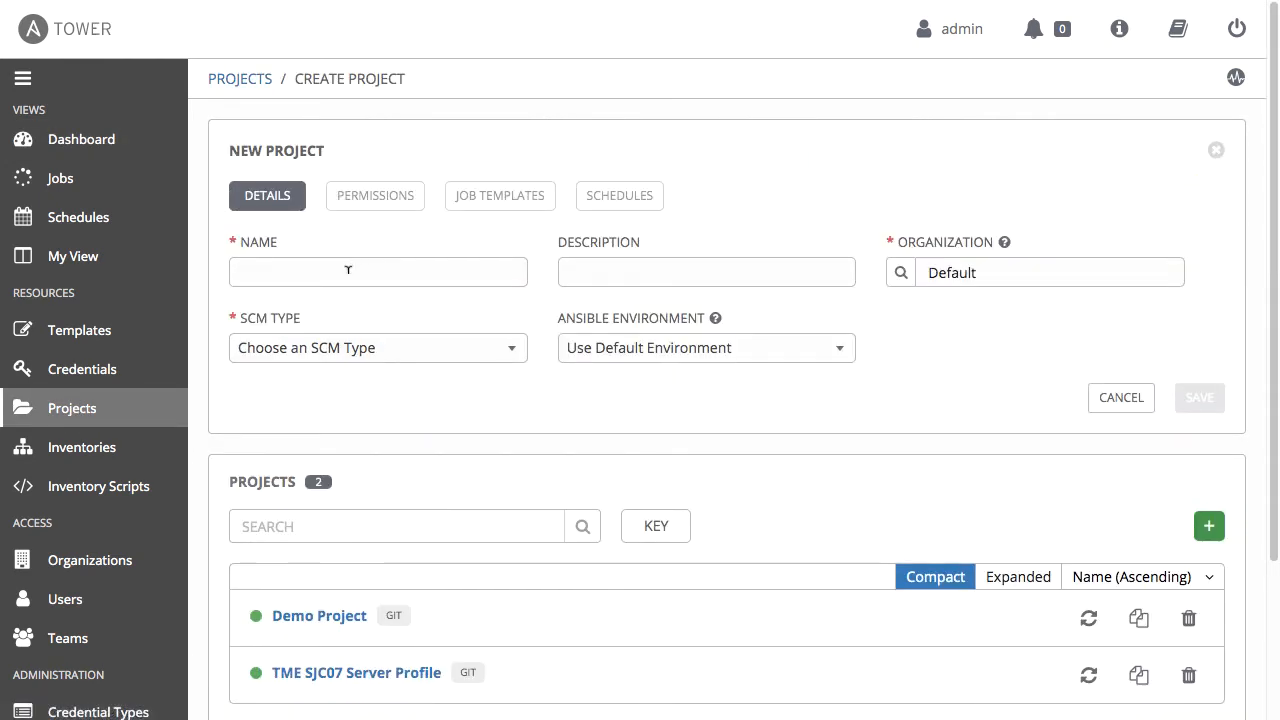
text(Intersight Demo)
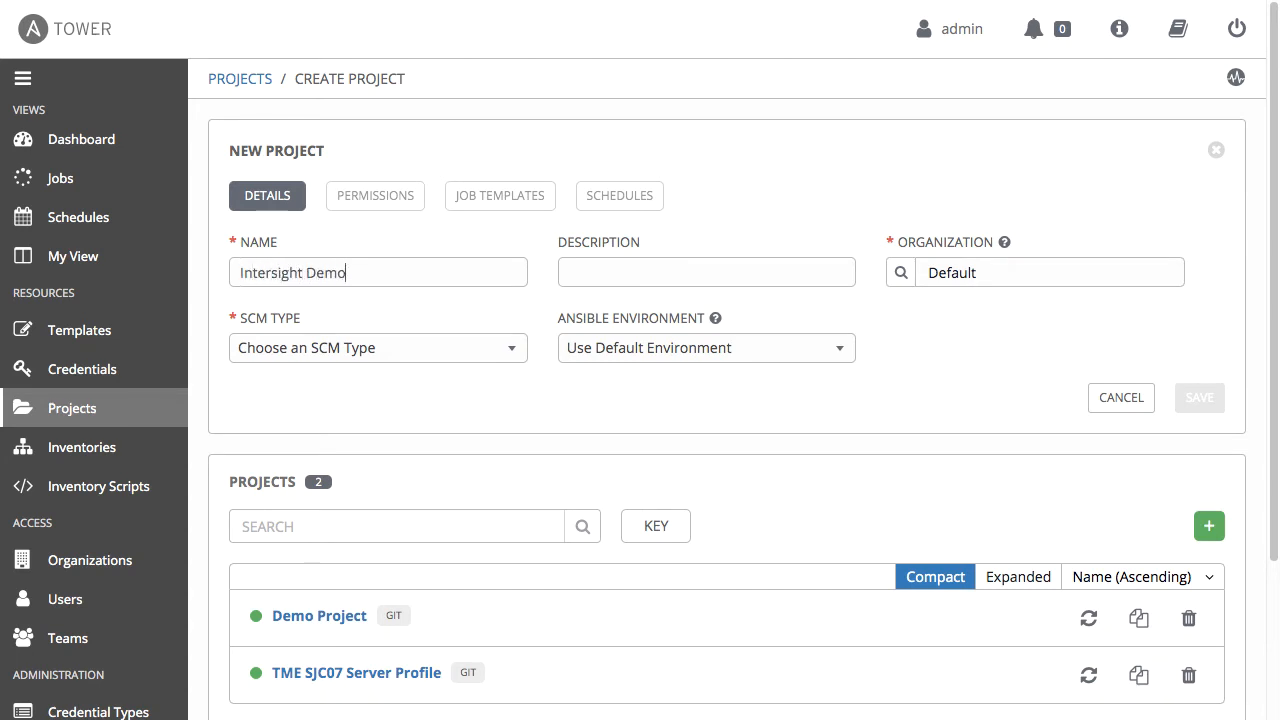
Set the project's SCM Type to Git and move to the SCM URL field
click(378, 348)
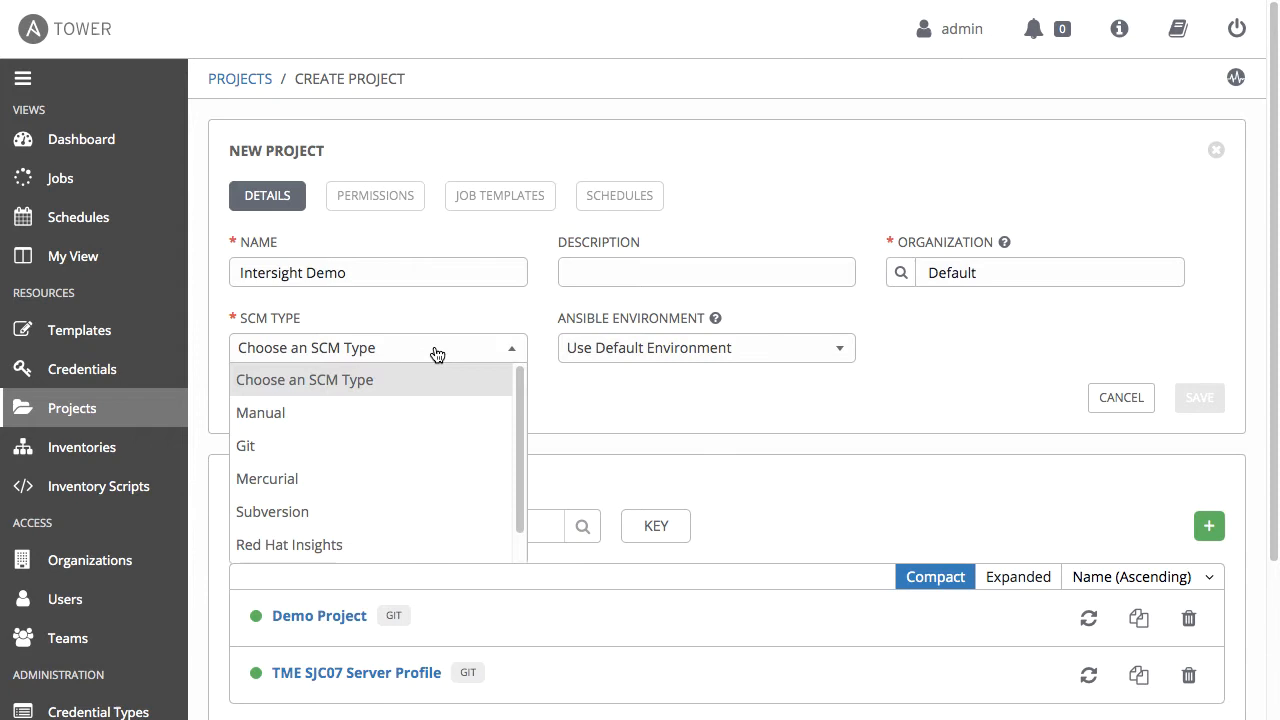
click(244, 444)
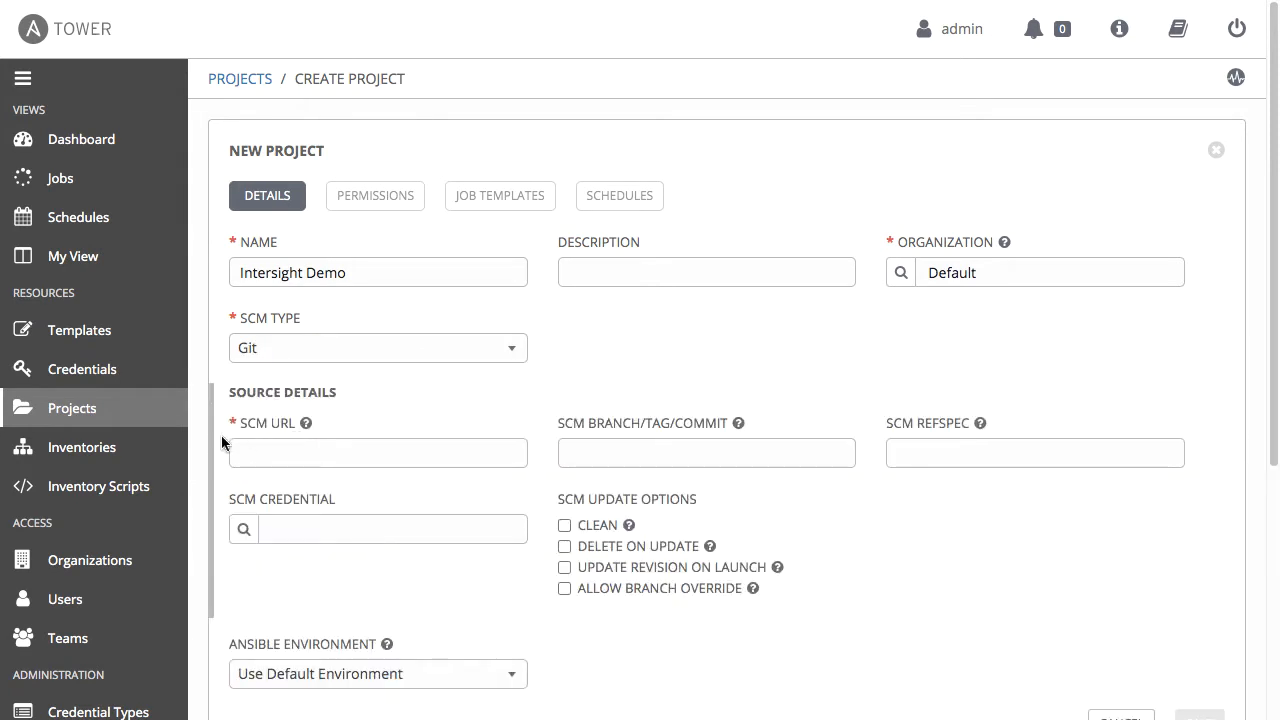
click(378, 452)
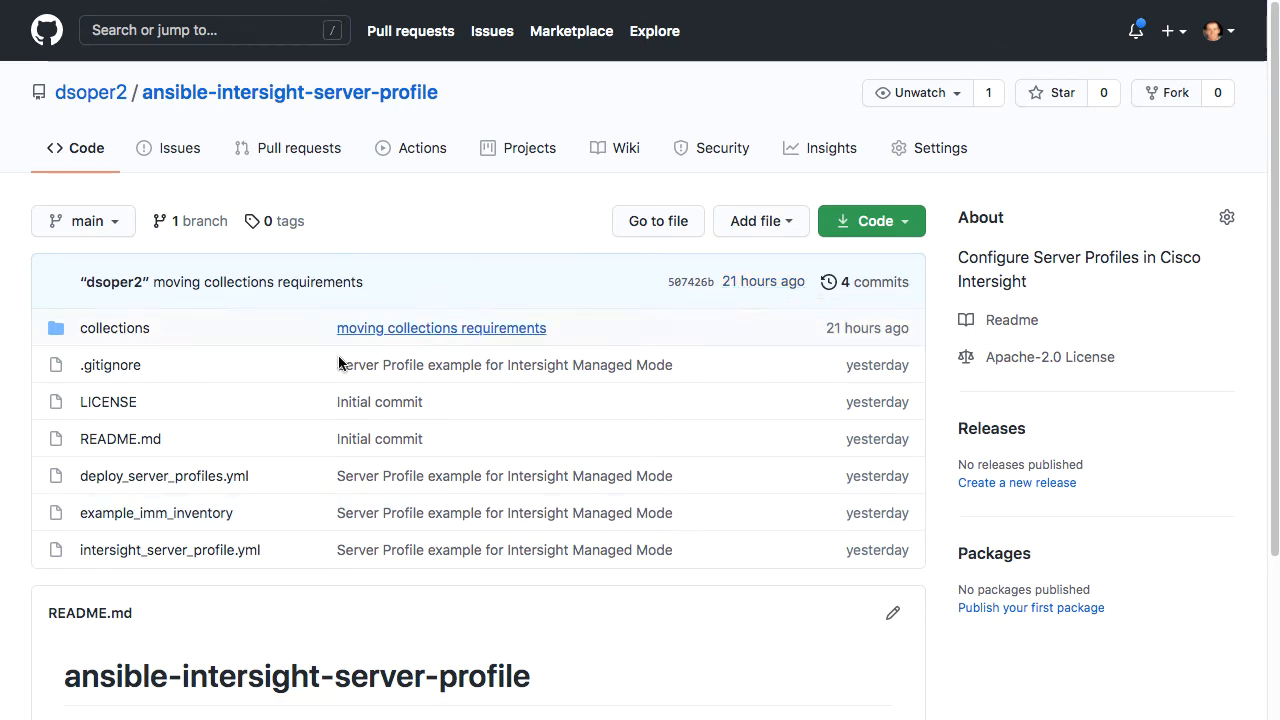
mouse_move(170, 548)
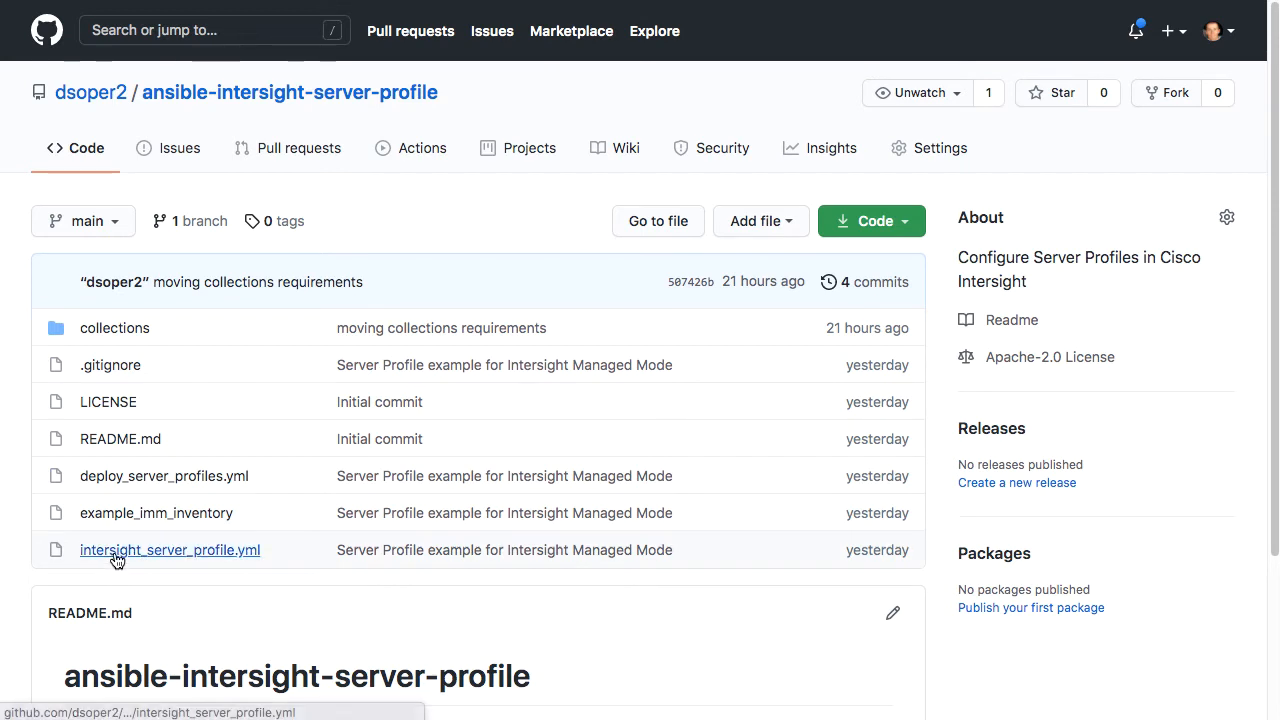
mouse_move(156, 512)
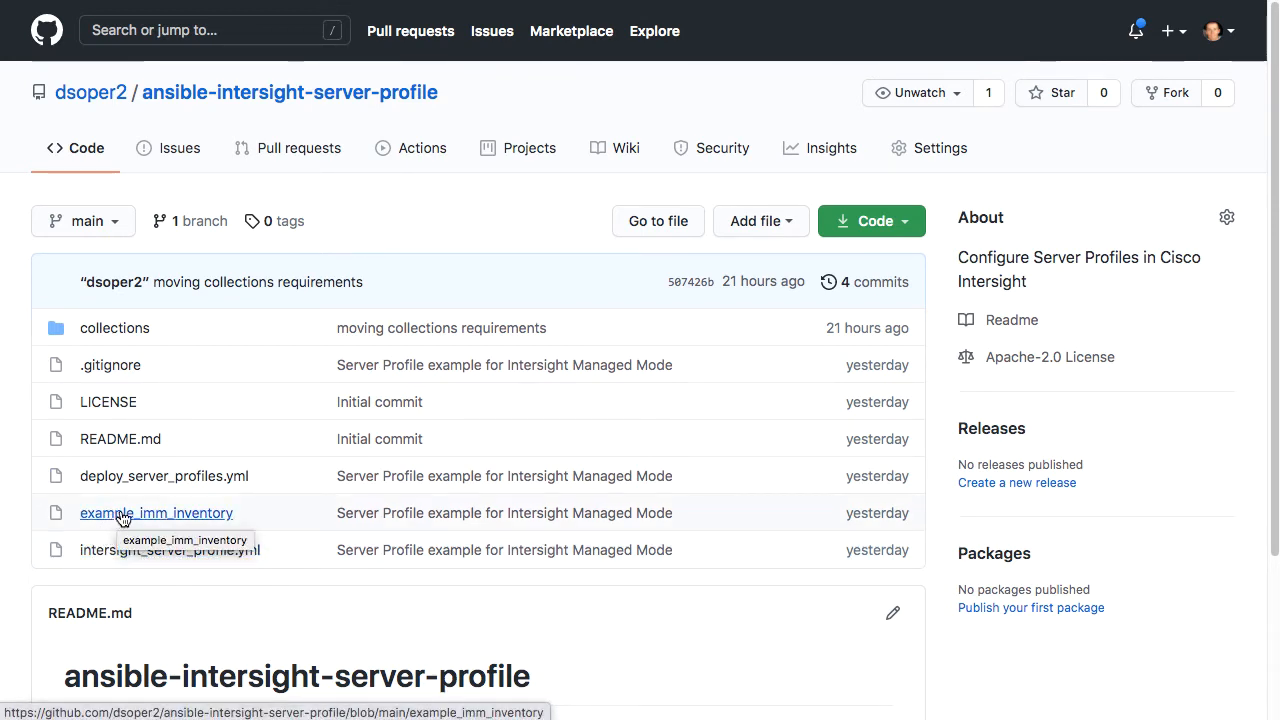
mouse_move(116, 328)
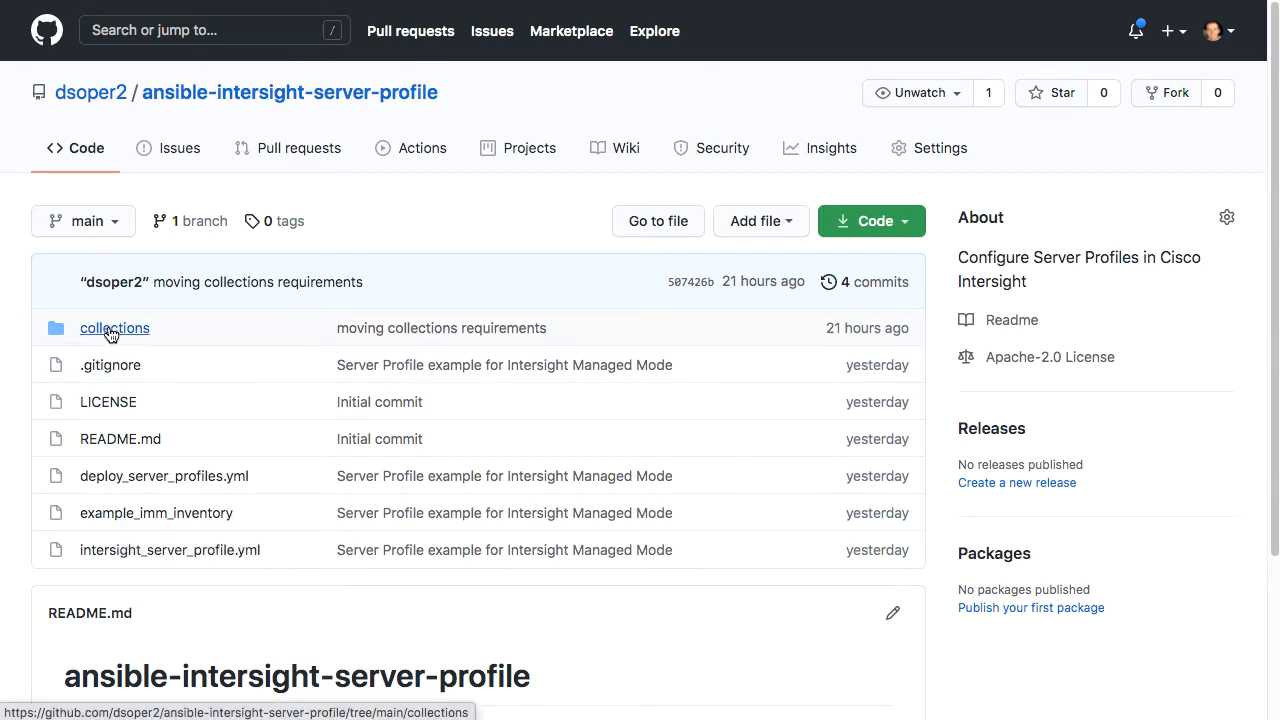
Browse into the repository's collections folder and view requirements.yml
click(116, 328)
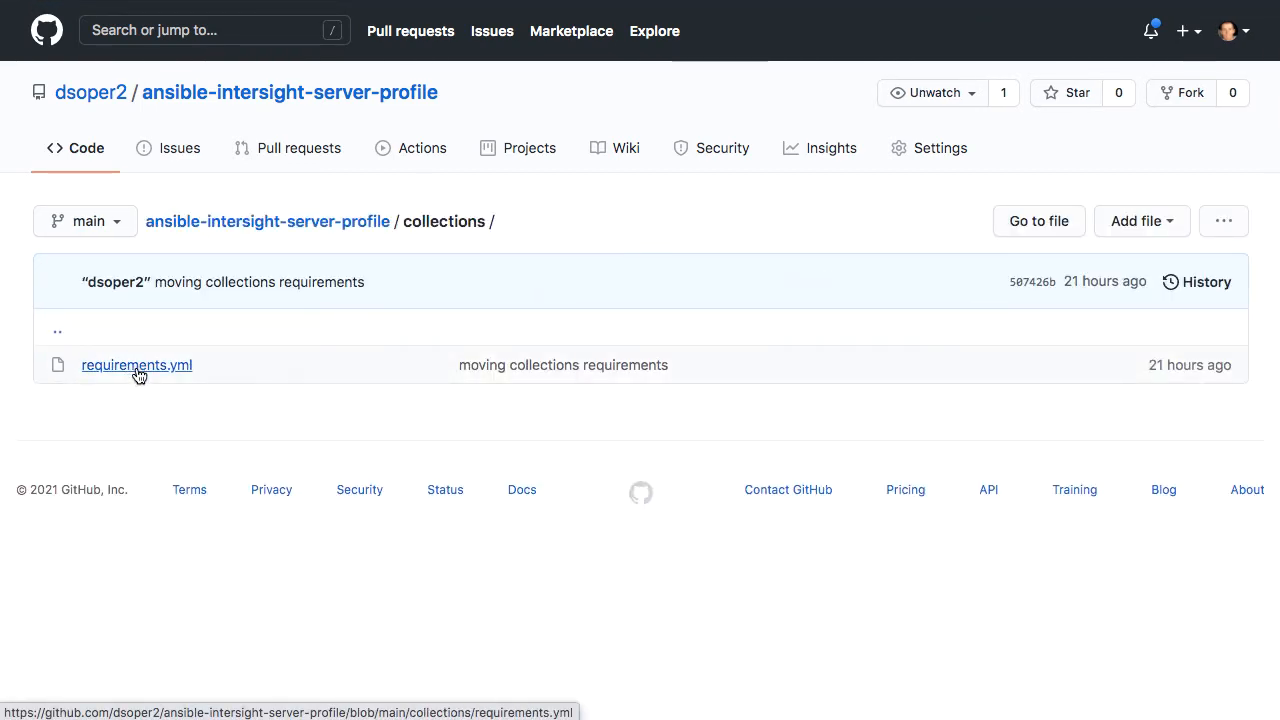
click(136, 364)
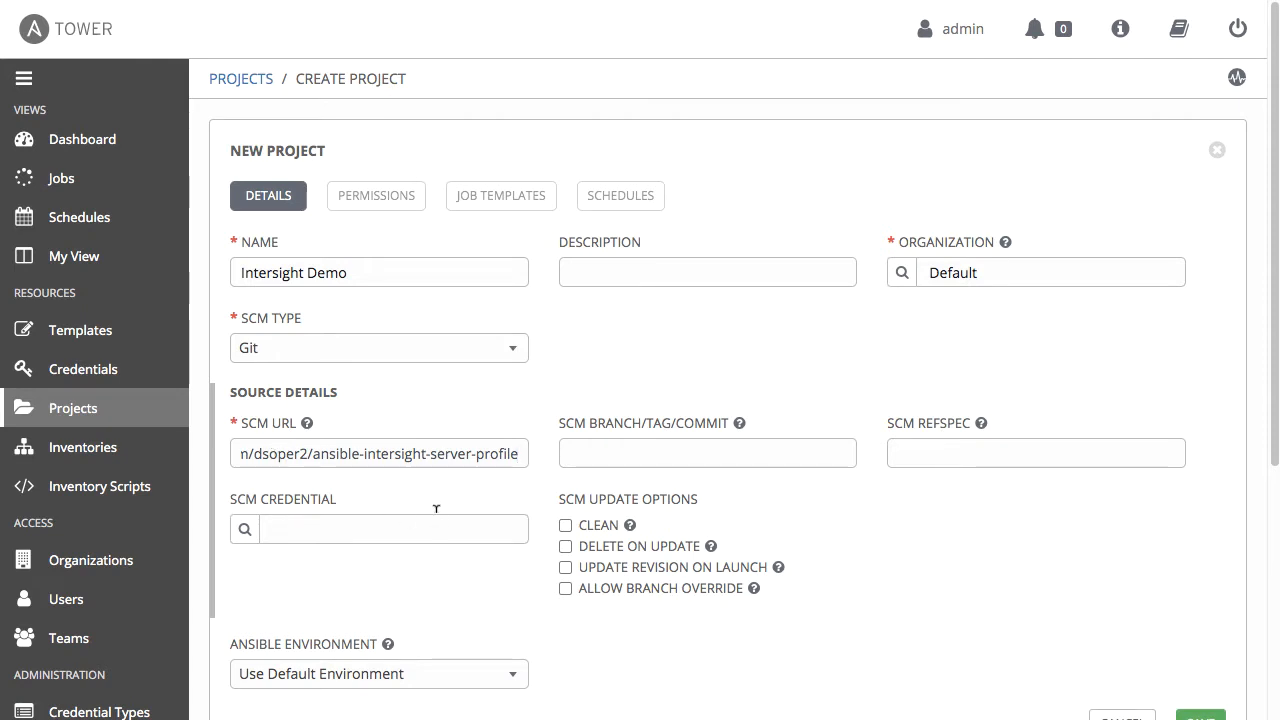
mouse_move(780, 622)
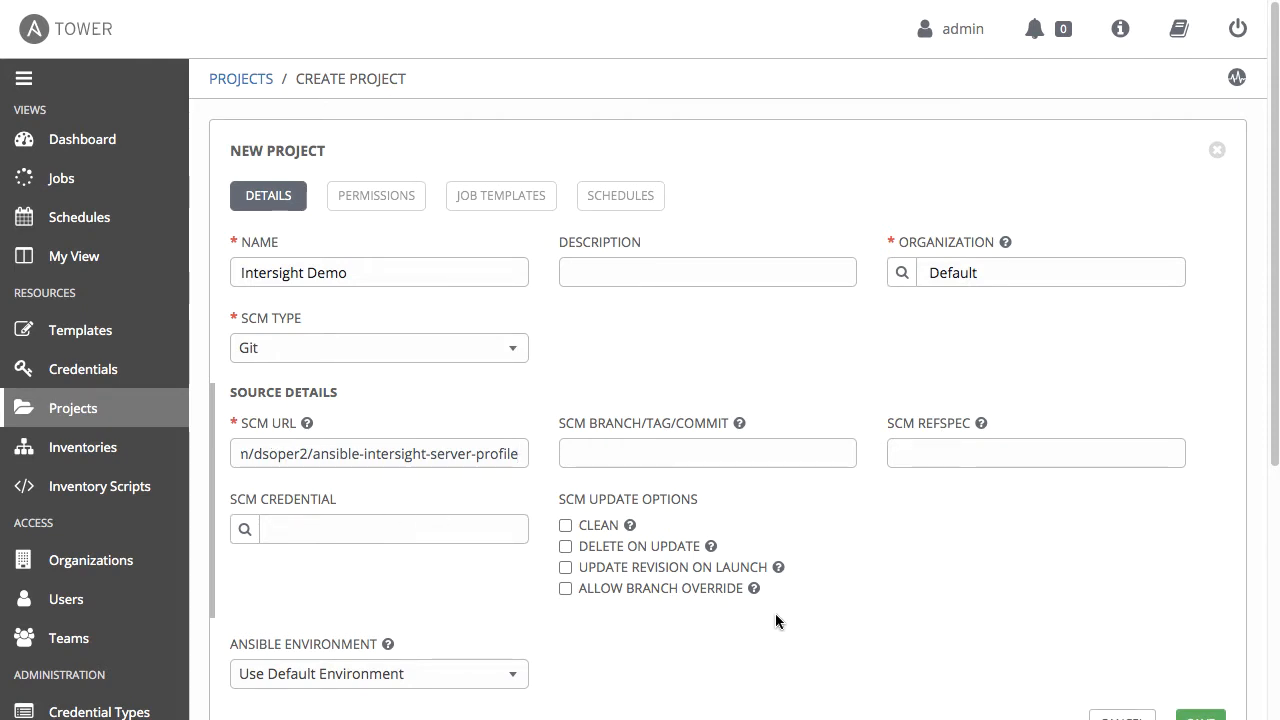
Choose the /var/lib/awx/venv/mypy3/ Ansible environment and save the Intersight Demo project
scroll(down, 3)
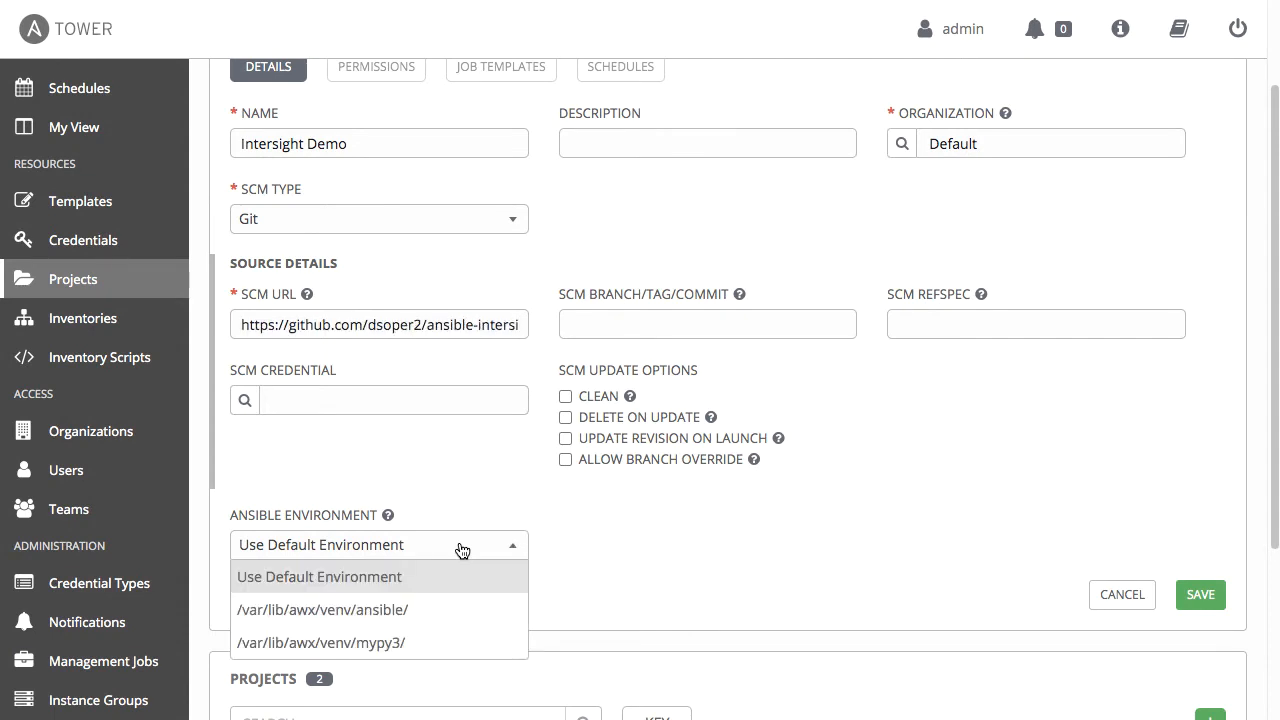
mouse_move(444, 630)
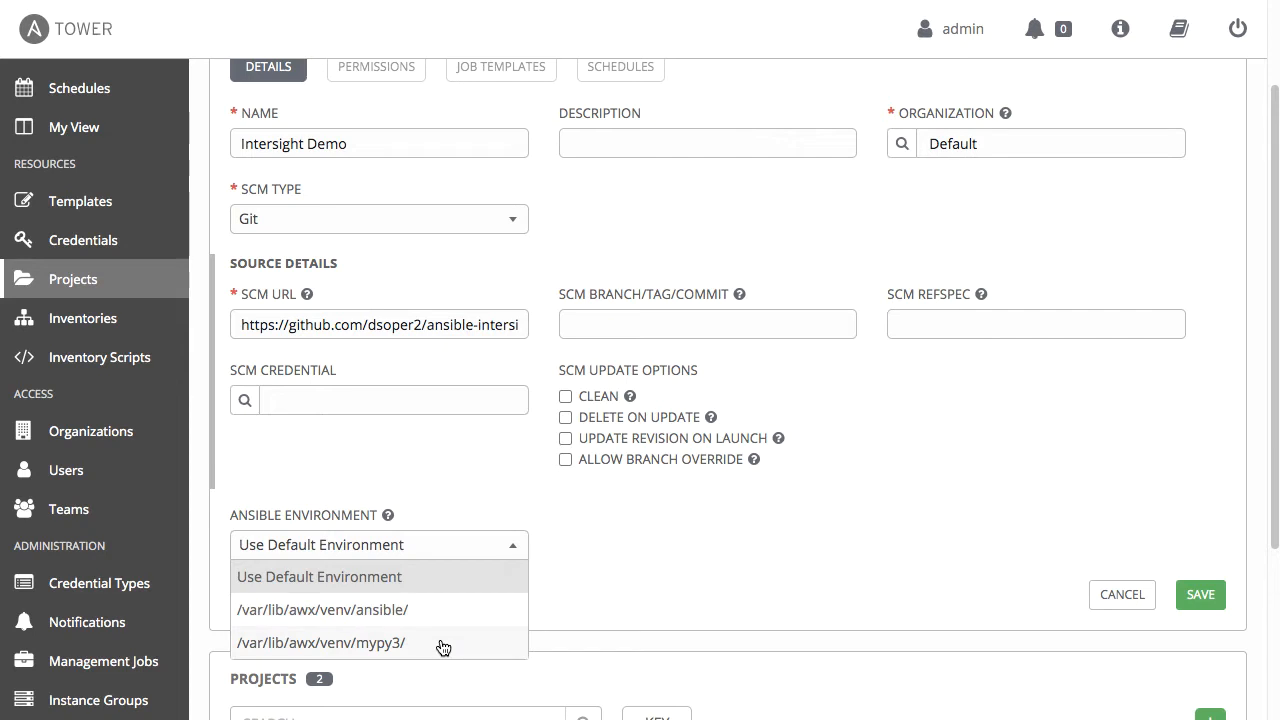
click(320, 642)
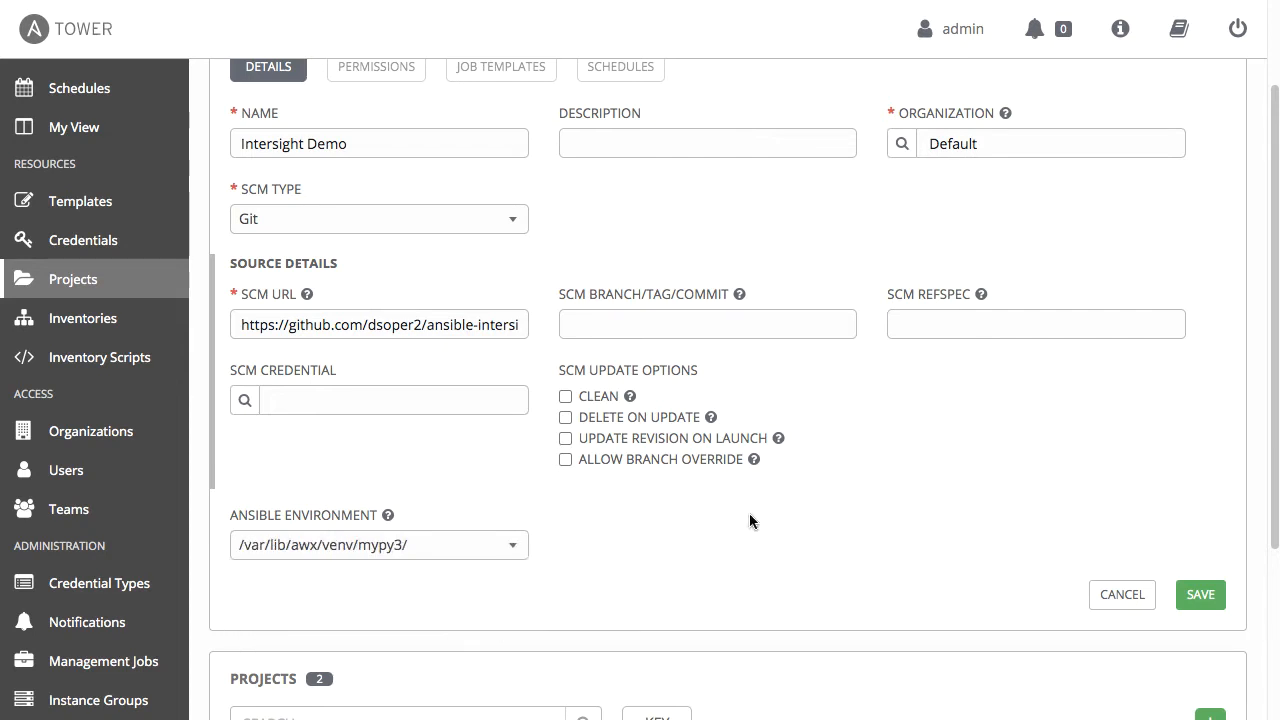
mouse_move(1200, 528)
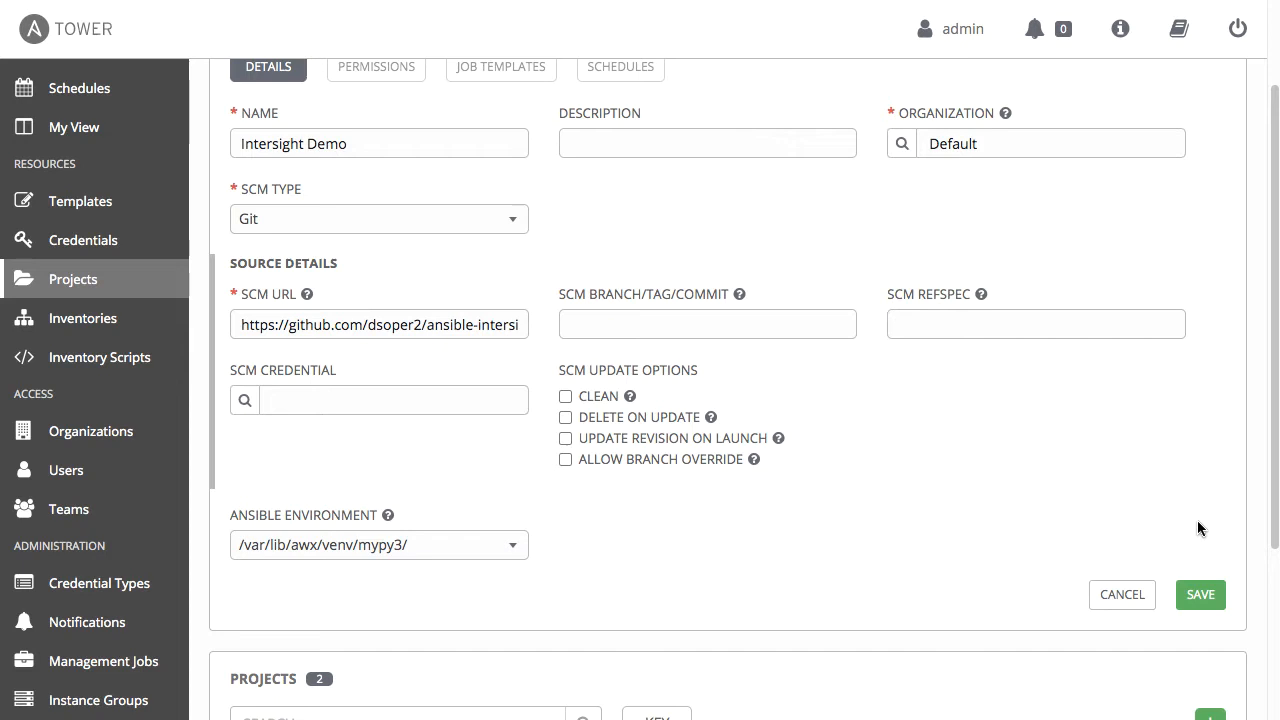
click(1200, 594)
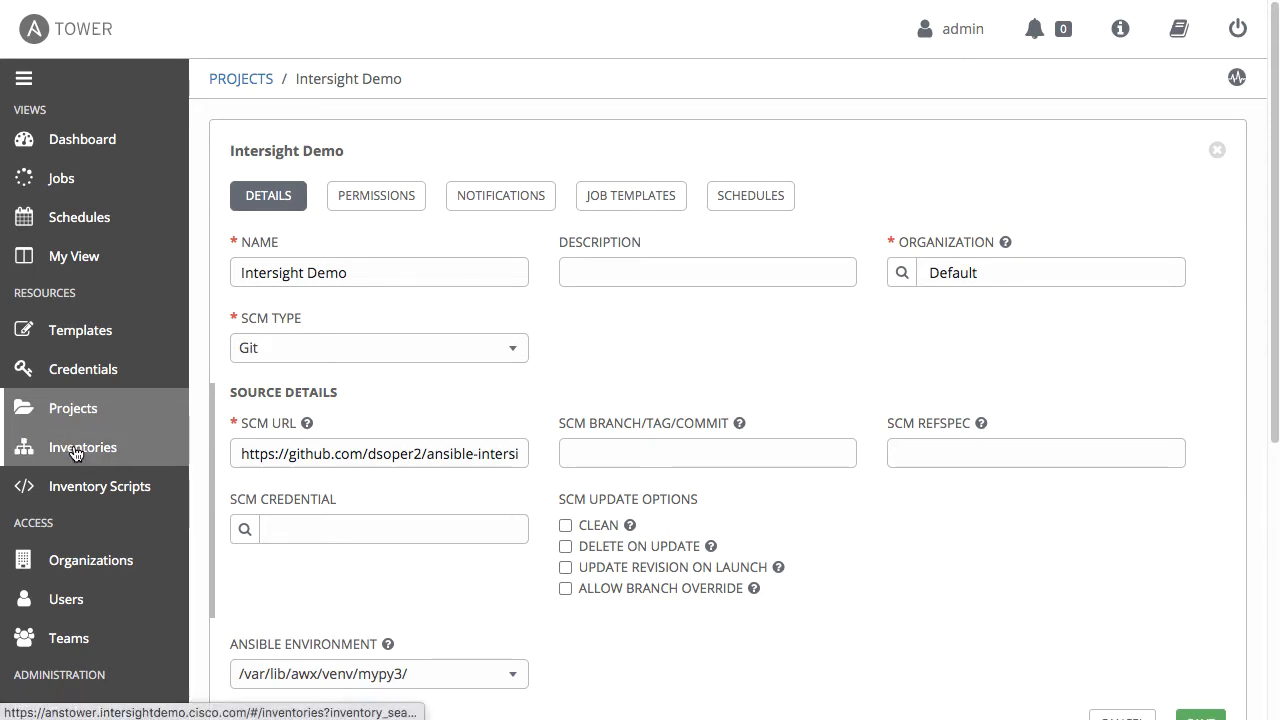
Start a standard inventory from the Inventories list and name it Intersight Demo
click(84, 448)
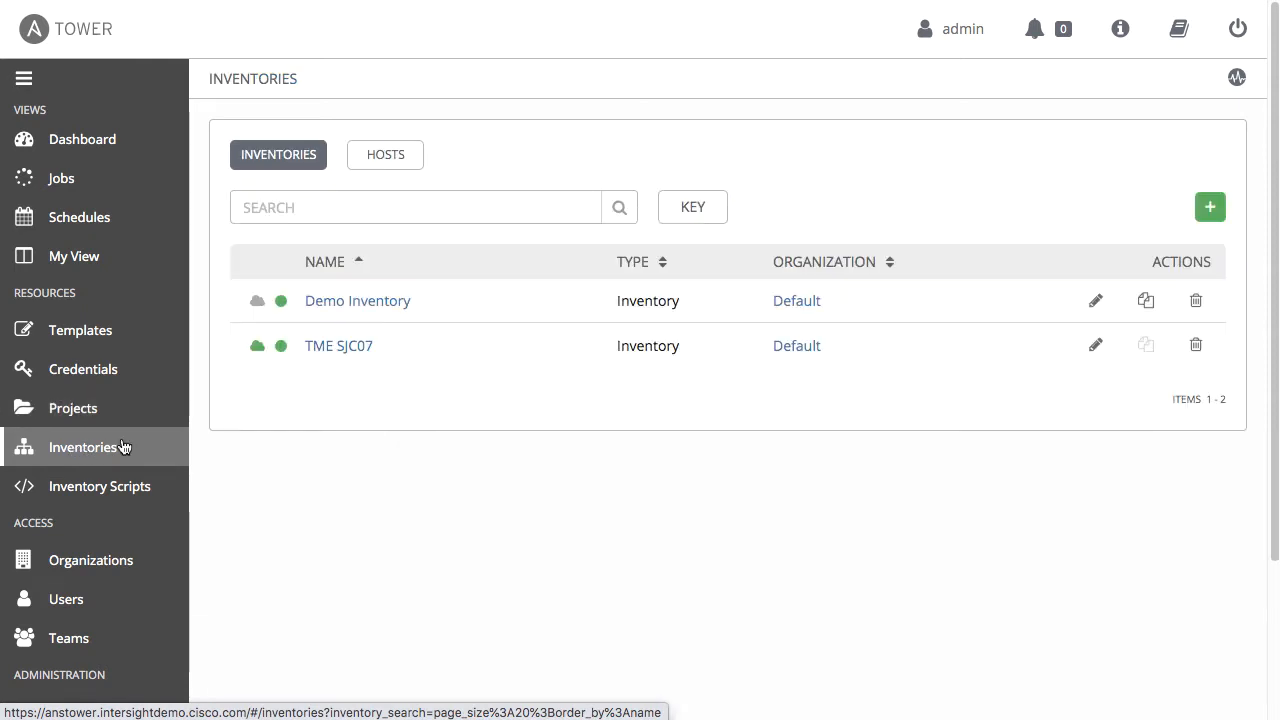
click(1210, 206)
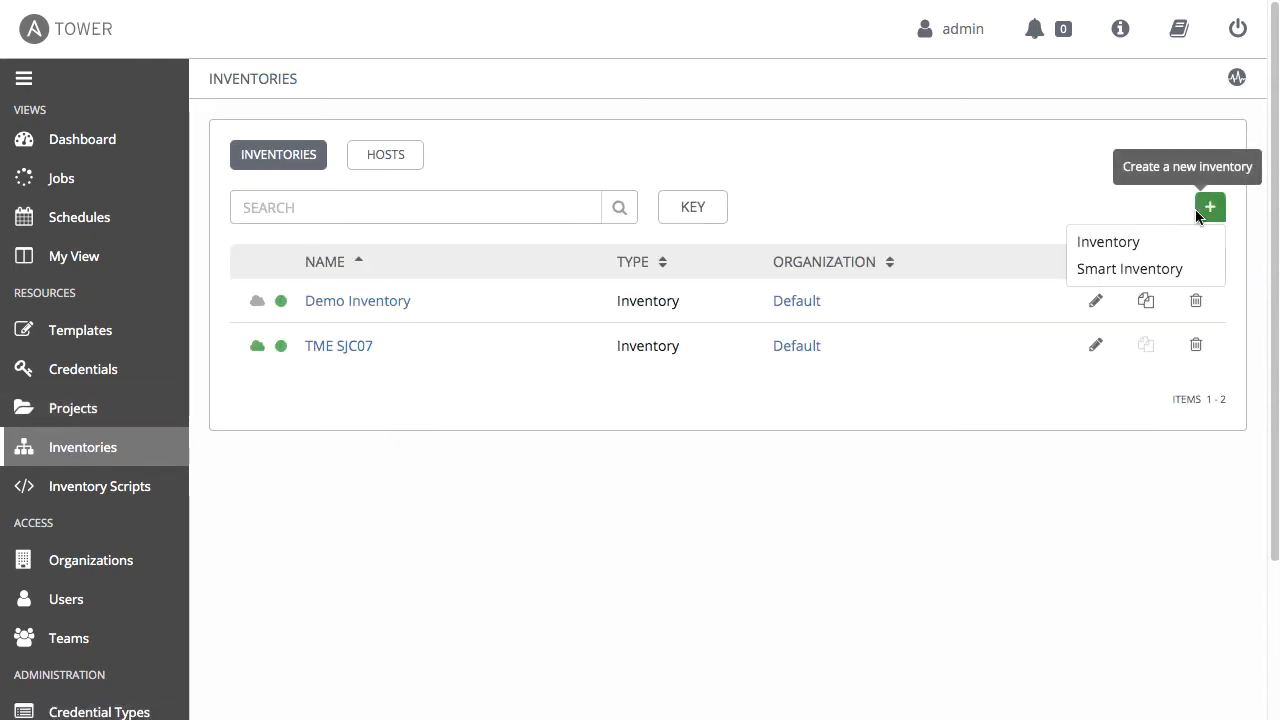
click(1108, 240)
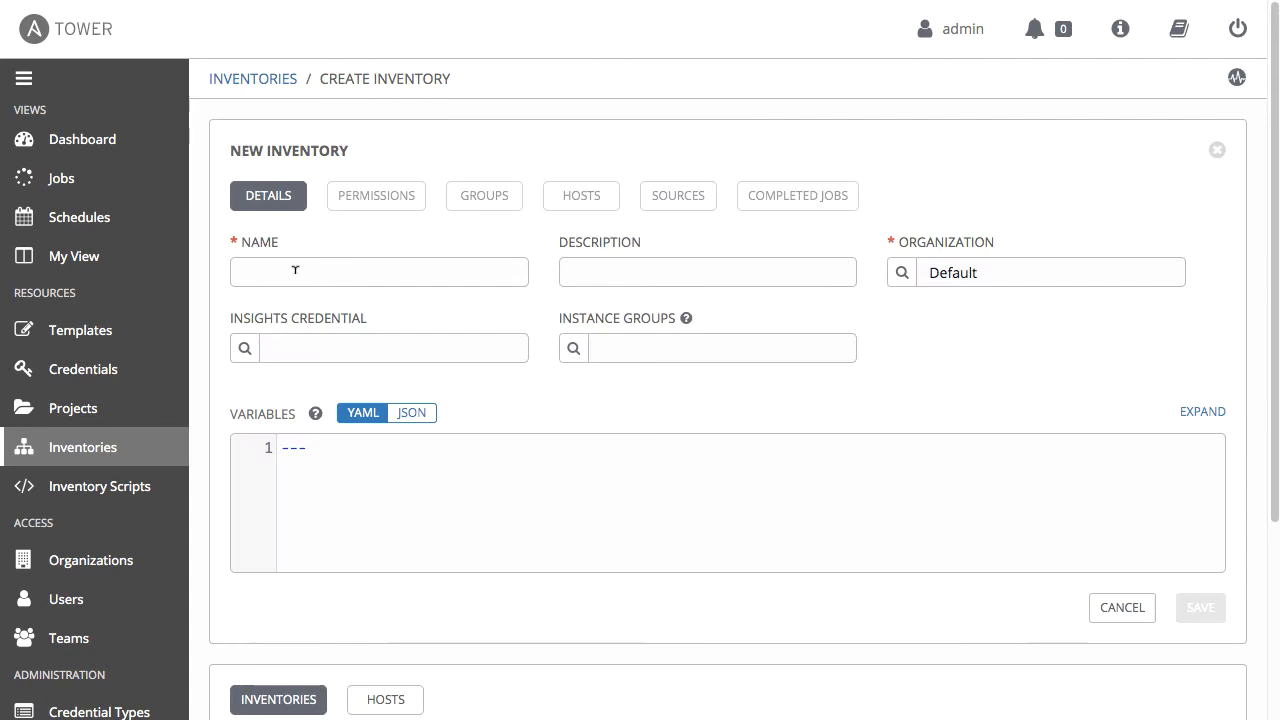
text(Inte)
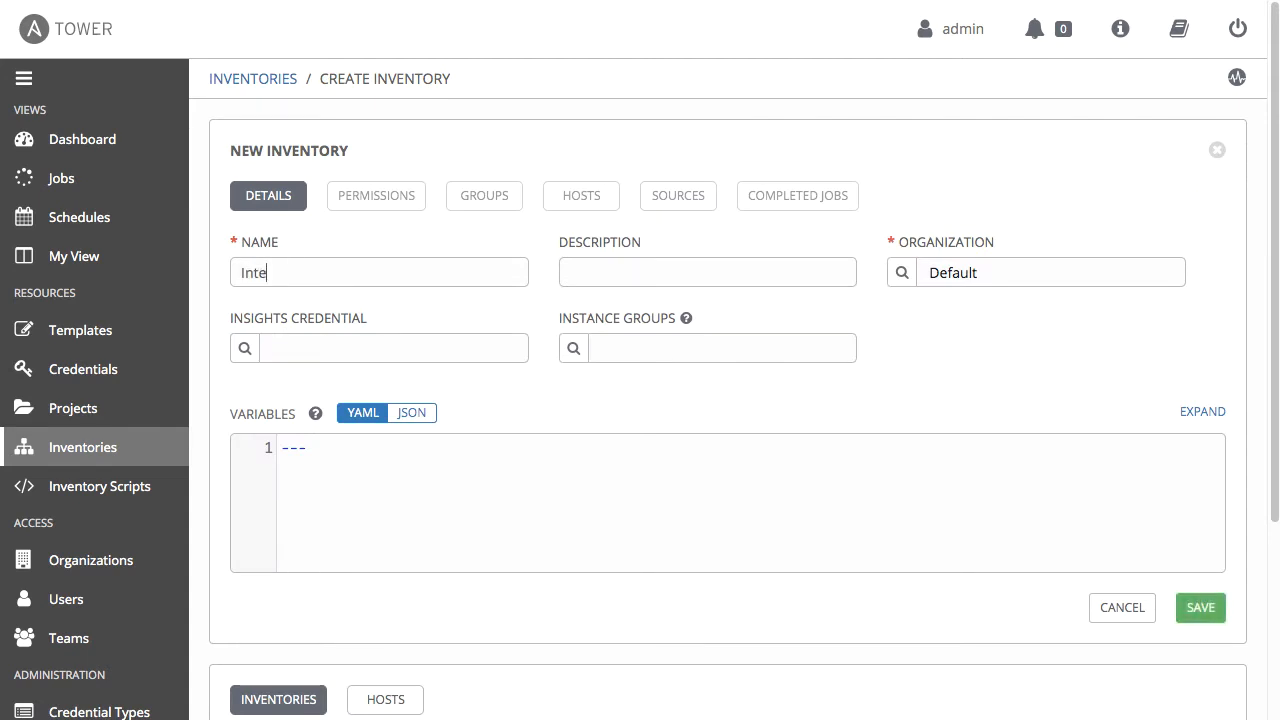
text(rsight Demo)
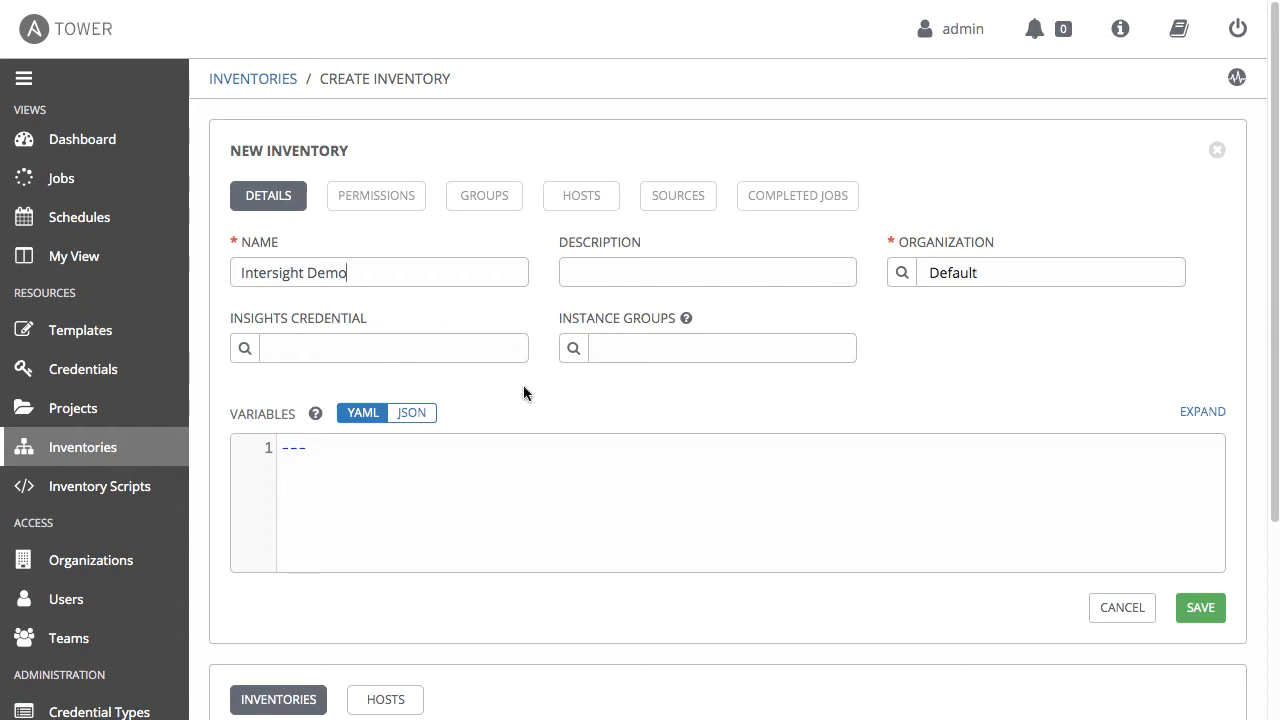
mouse_move(464, 236)
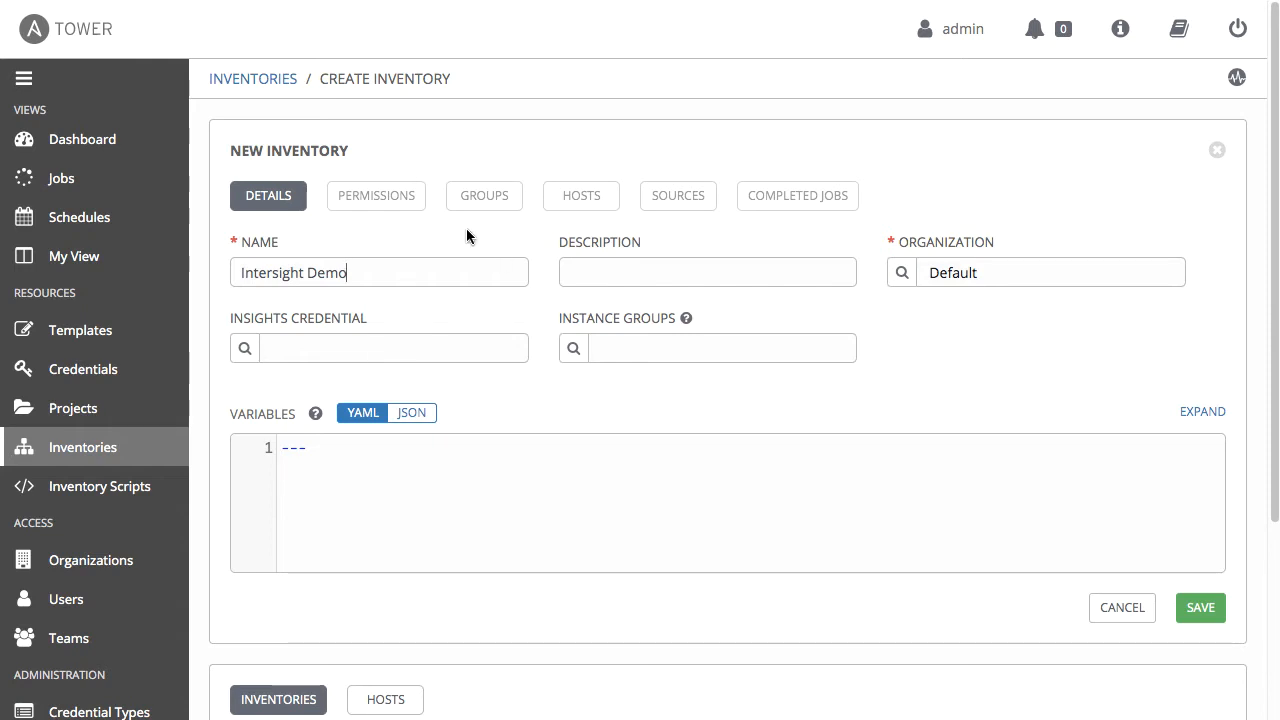
mouse_move(678, 196)
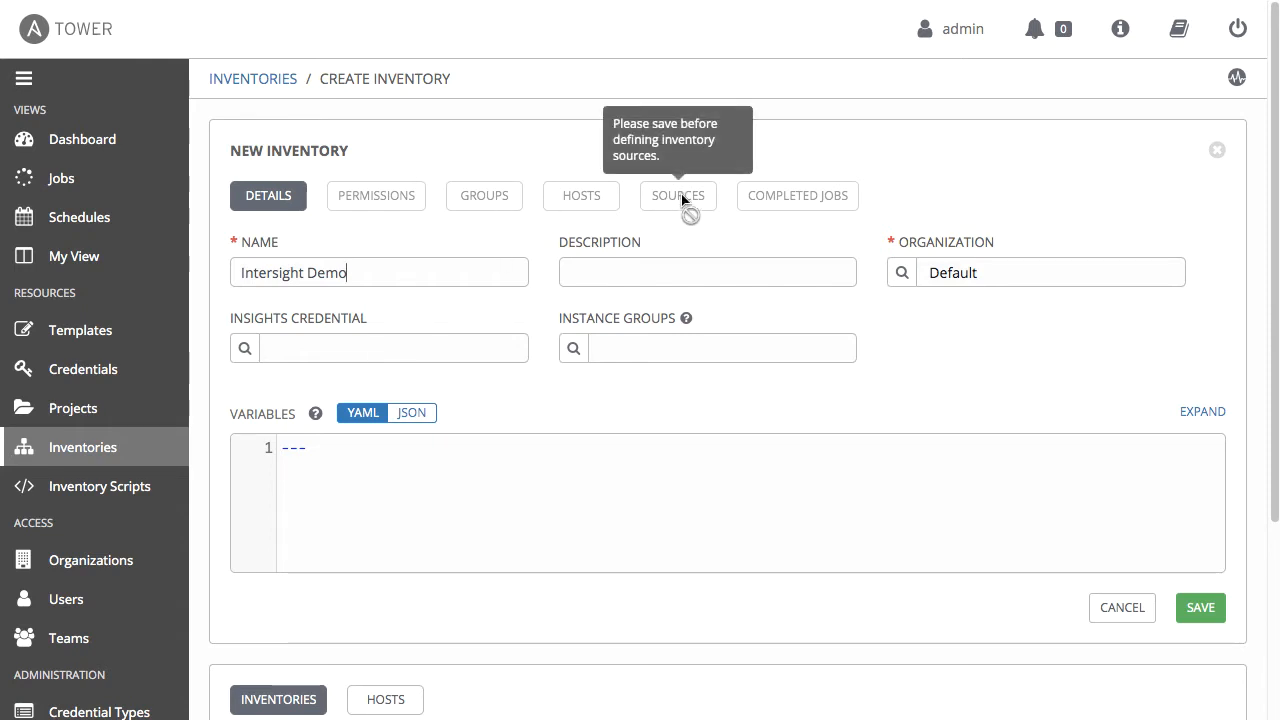
Save the Intersight Demo inventory under the Default organization
click(1200, 608)
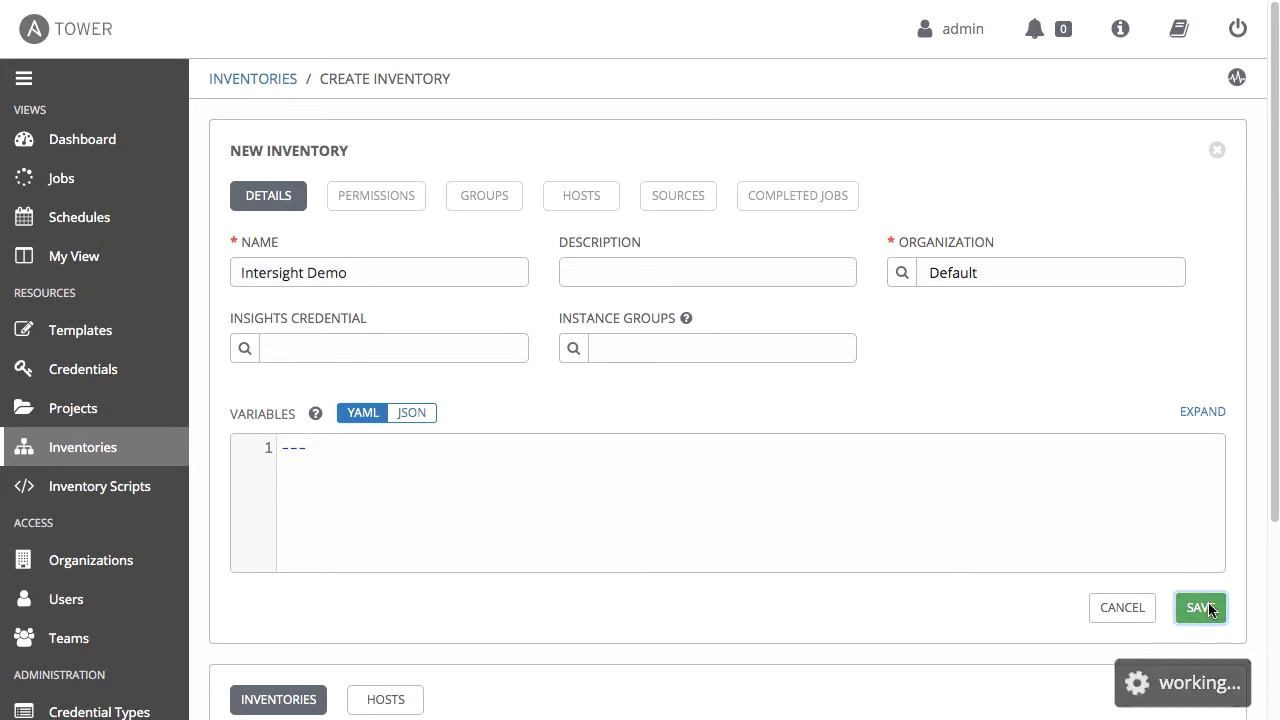
click(1200, 608)
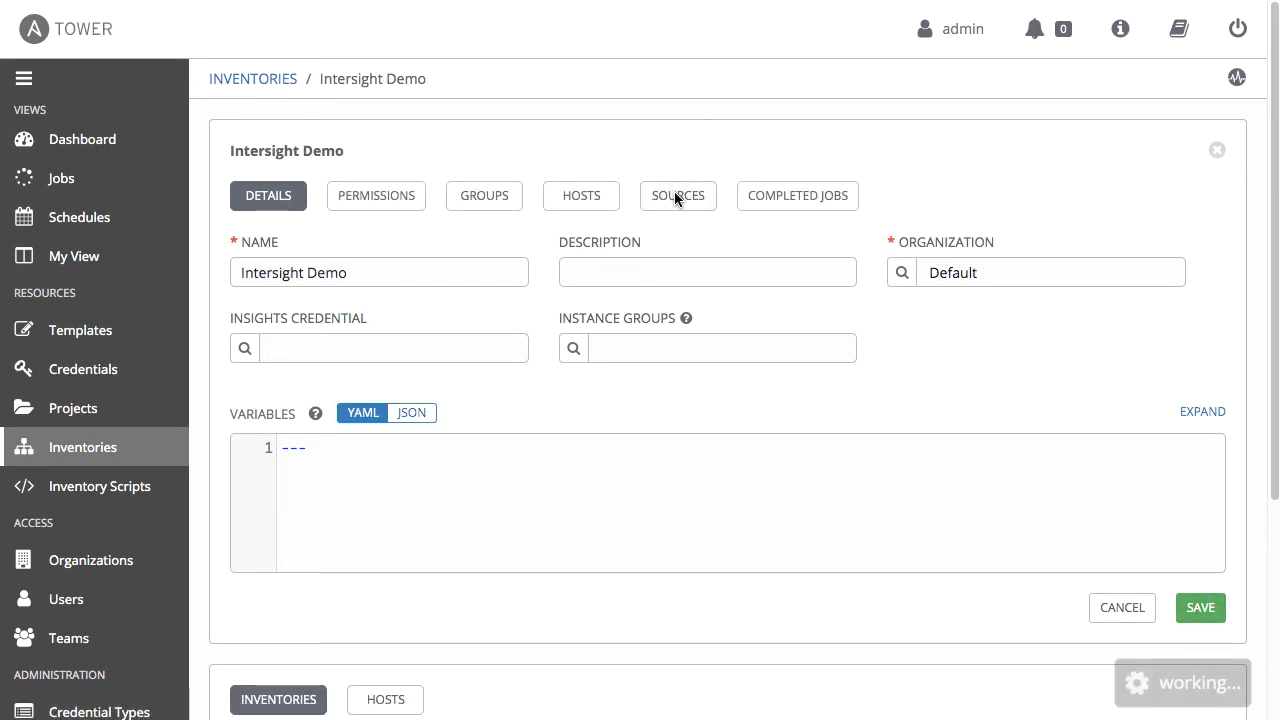
Add an inventory source named github, Sourced from a Project, with the mypy3 environment
click(678, 196)
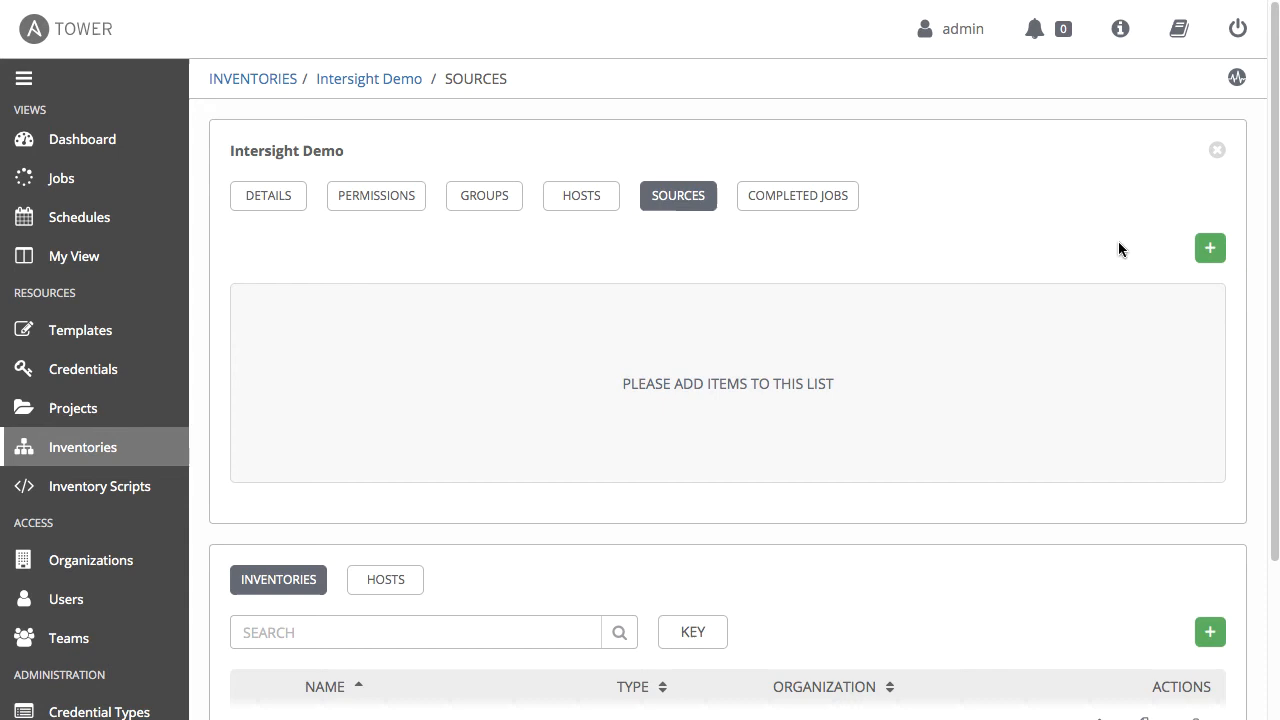
click(1208, 248)
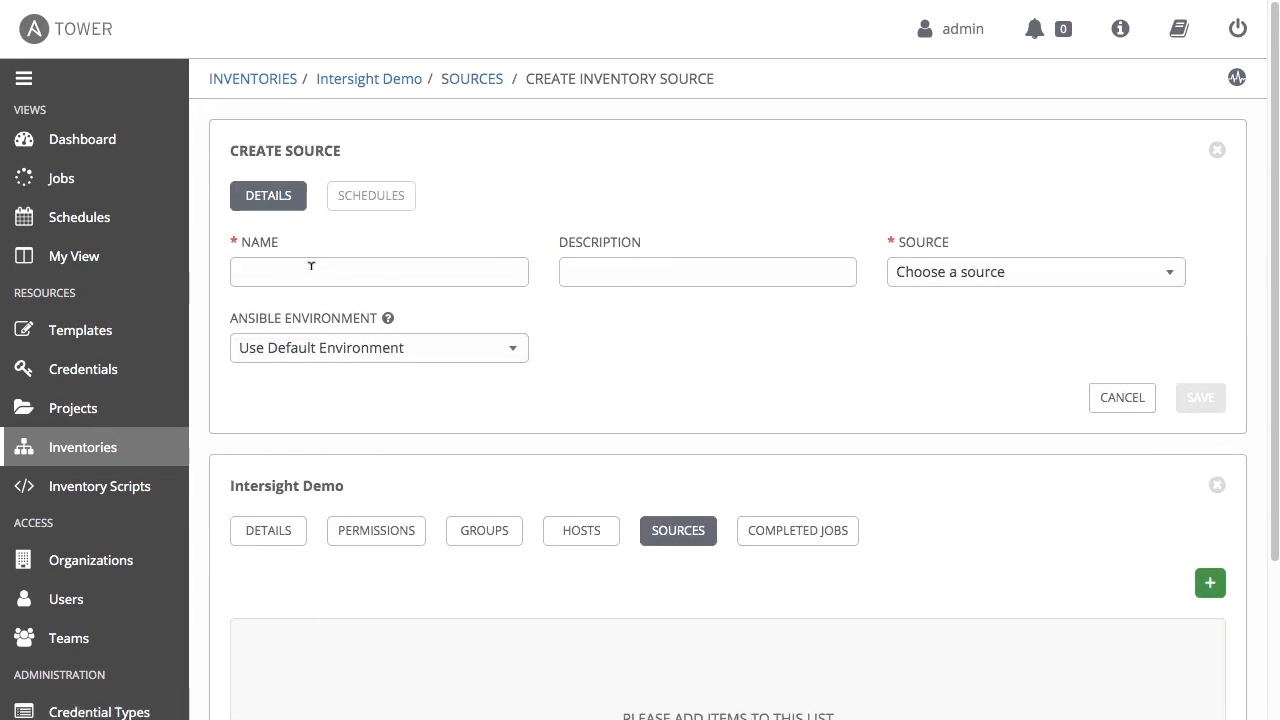
text(github inventory)
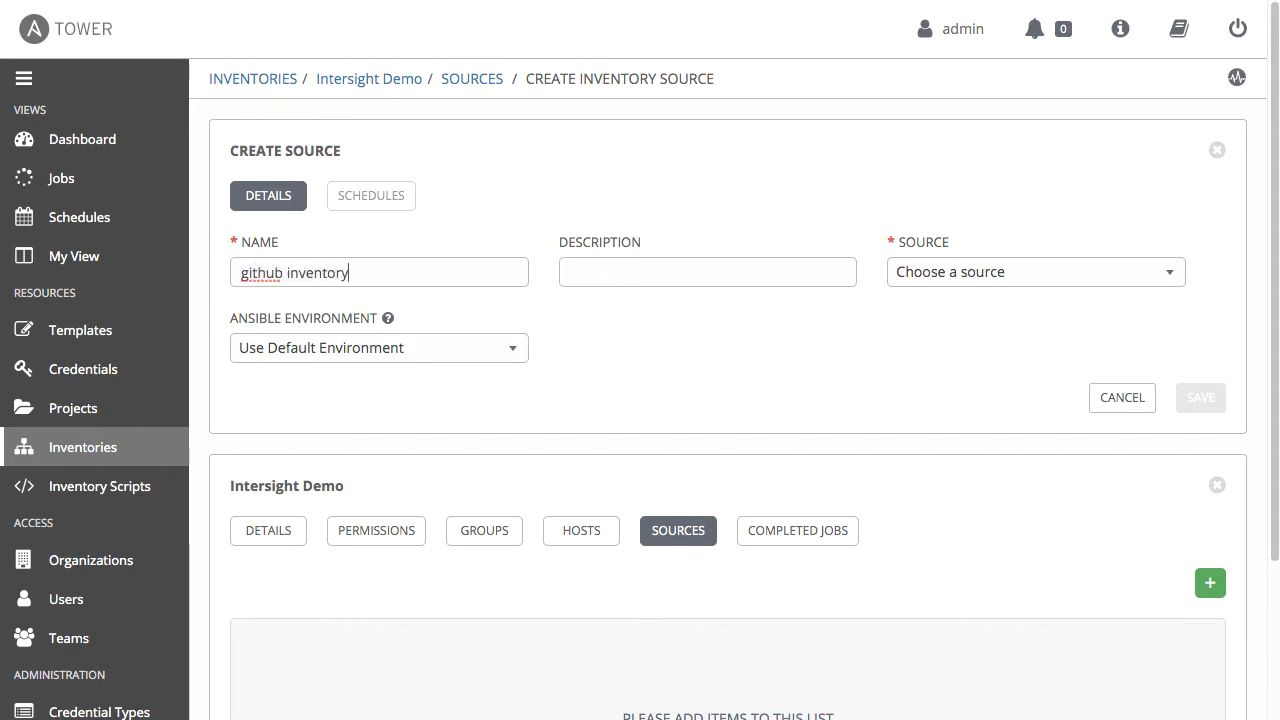
click(1036, 272)
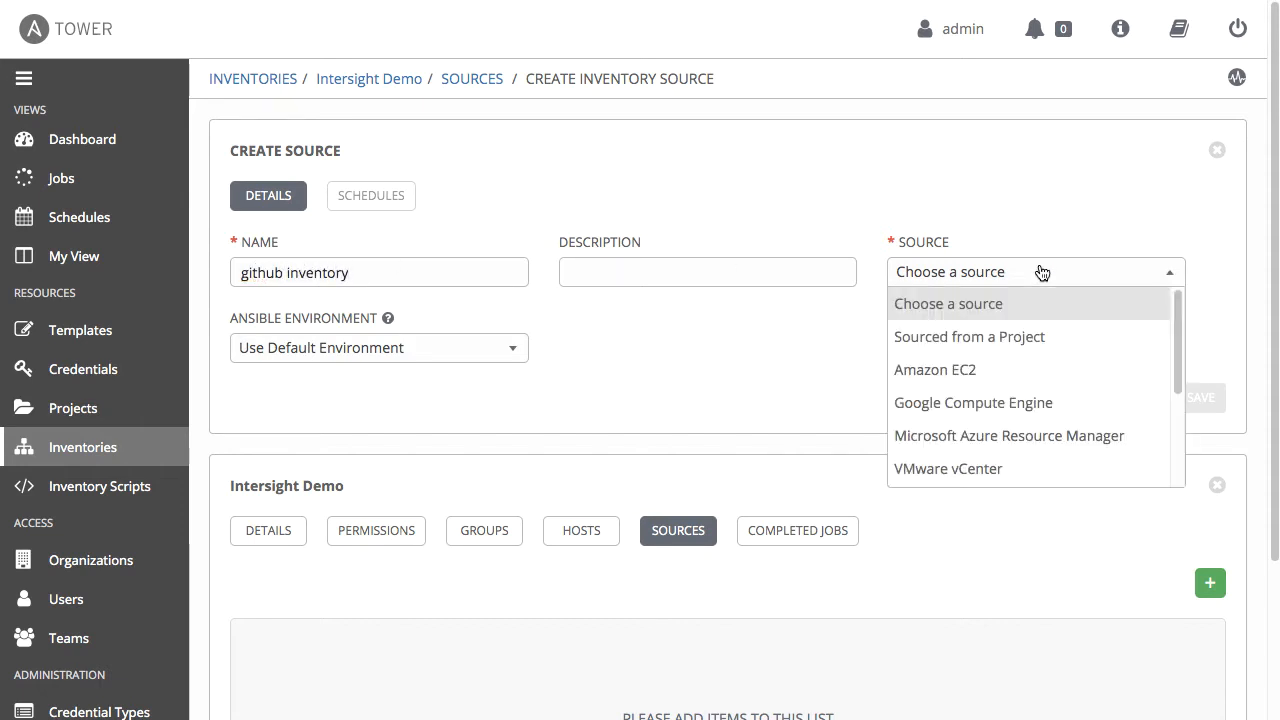
mouse_move(1060, 344)
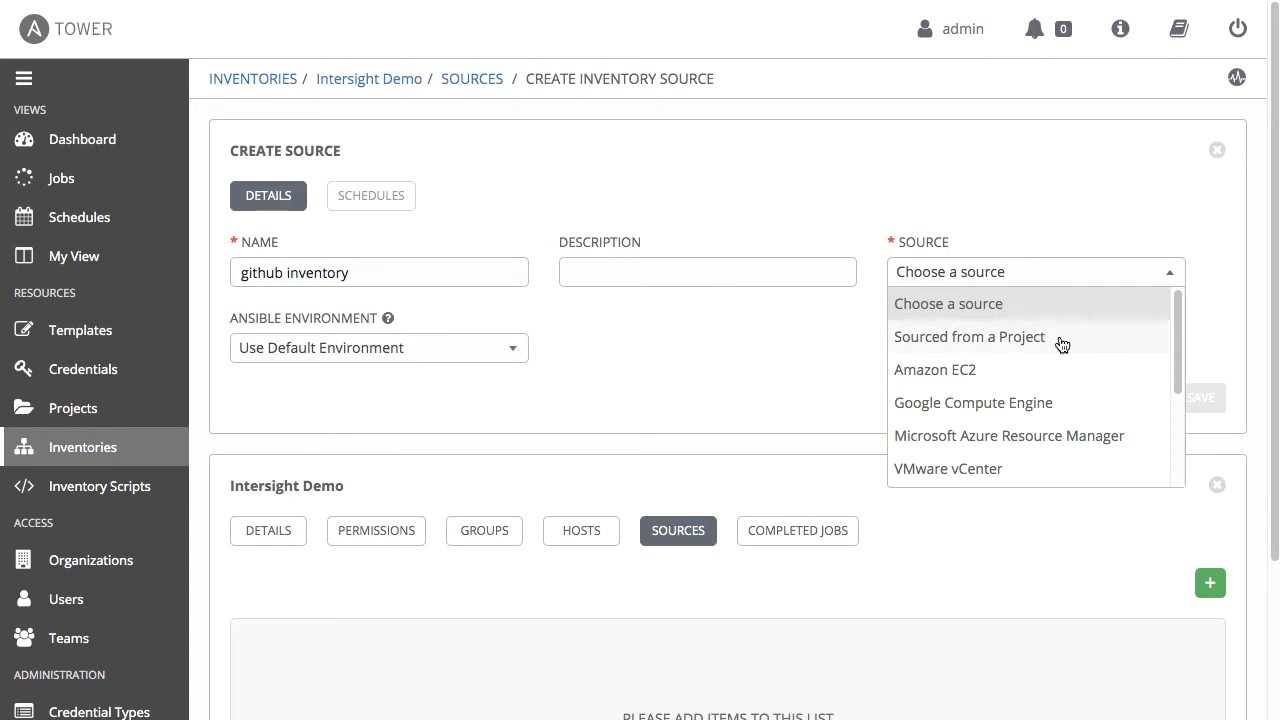
click(968, 336)
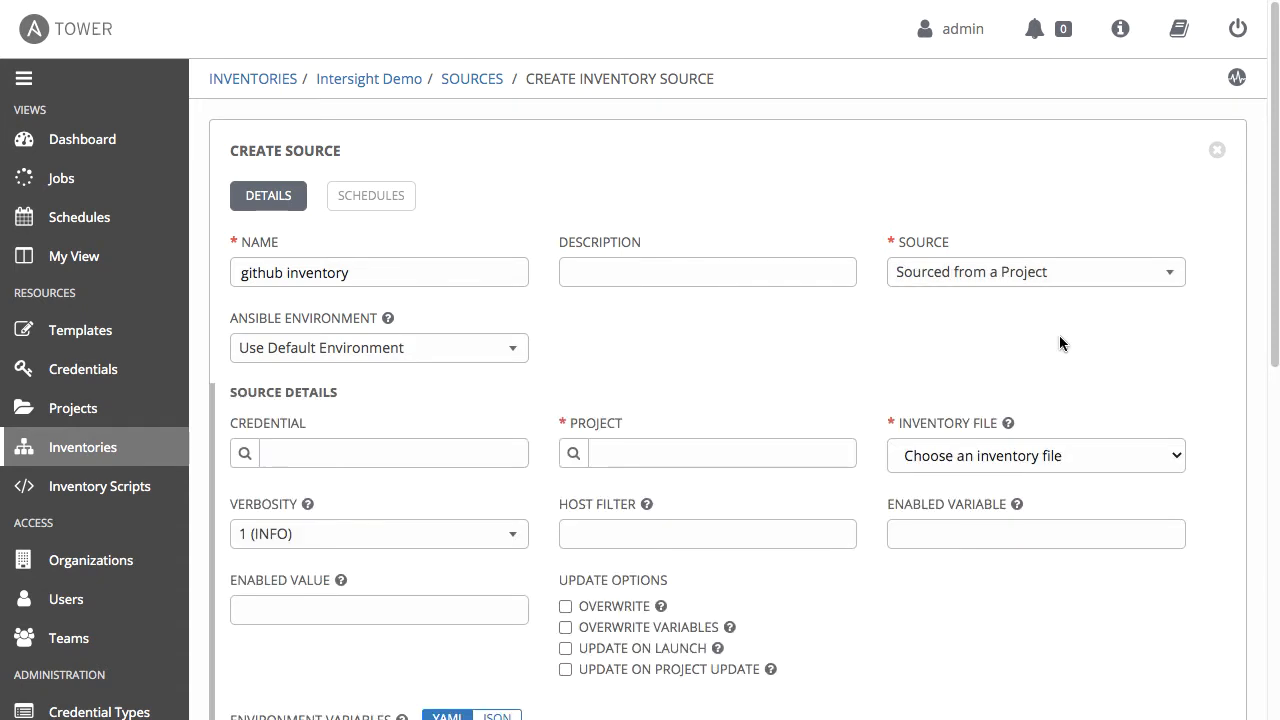
click(380, 348)
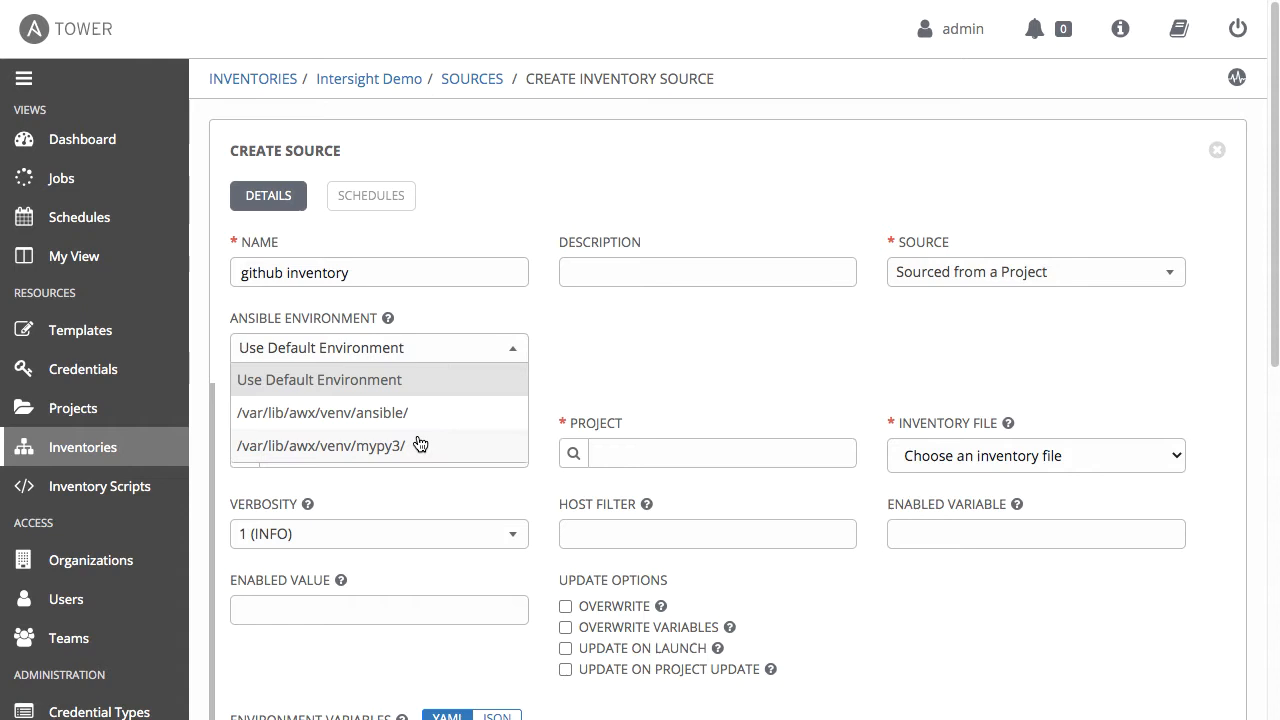
click(322, 444)
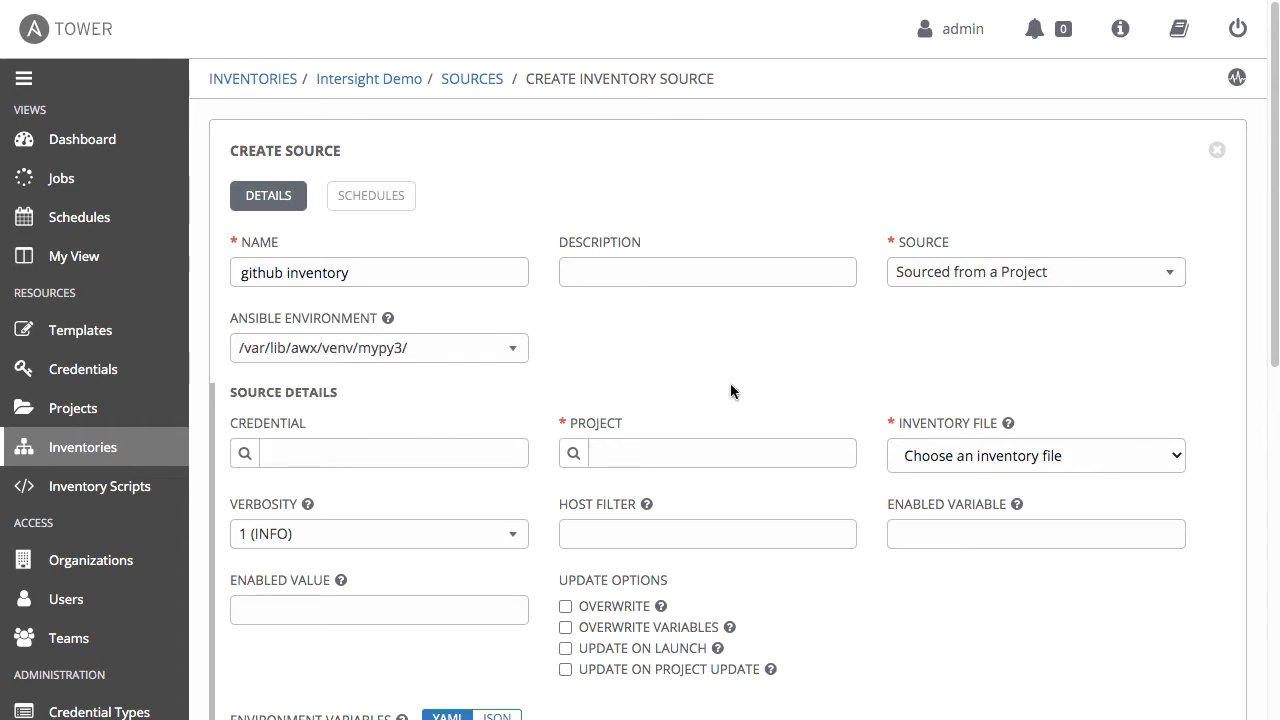
Point the source at the Intersight Demo project's example_imm_inventory file and save it
click(720, 452)
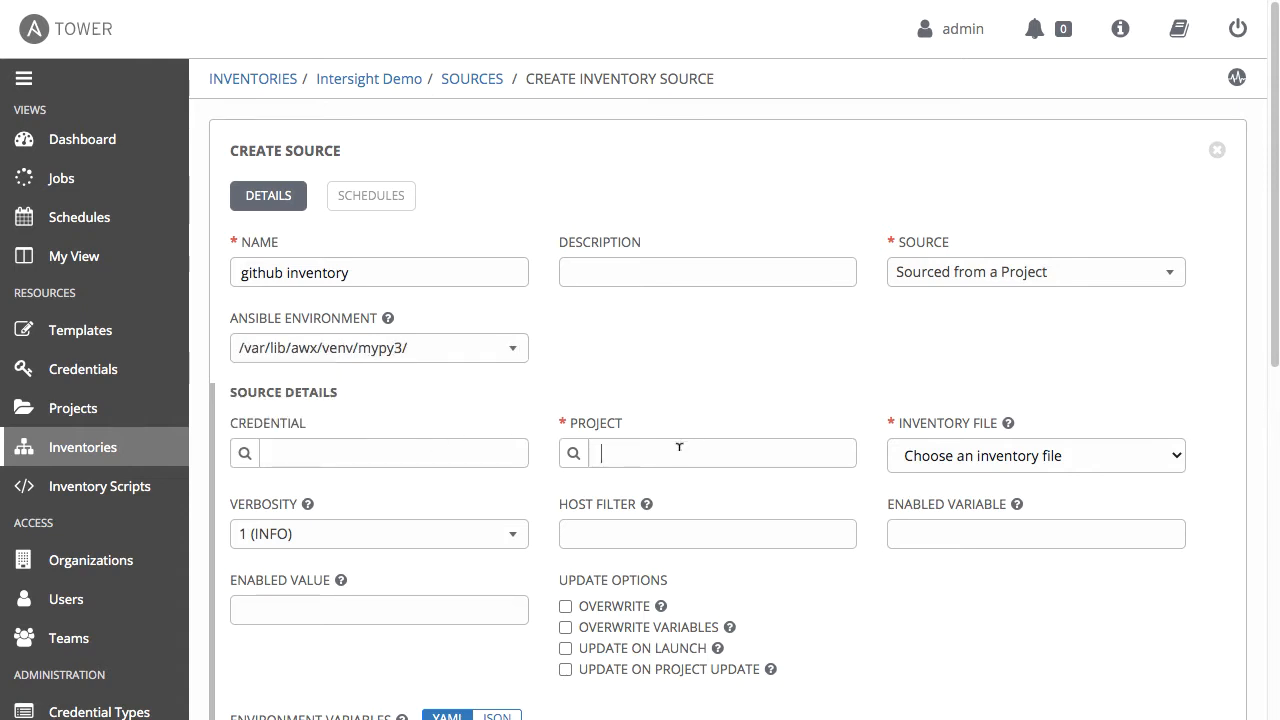
mouse_move(570, 456)
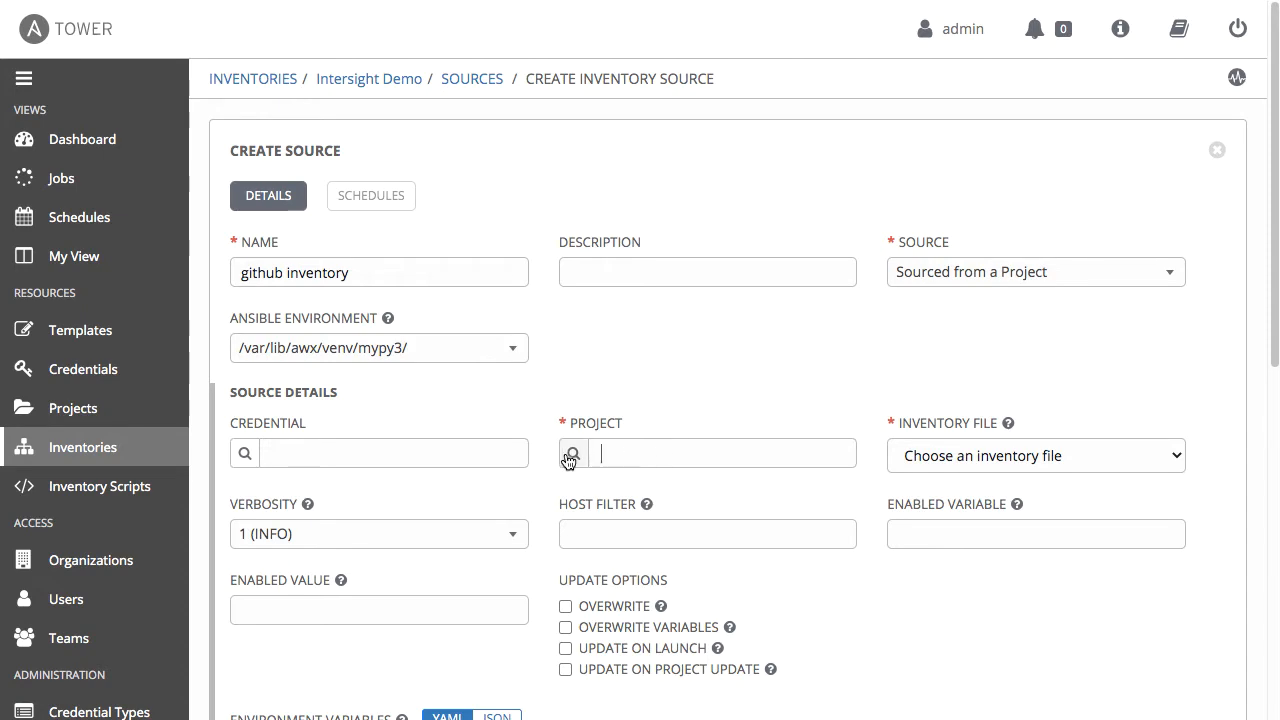
click(570, 452)
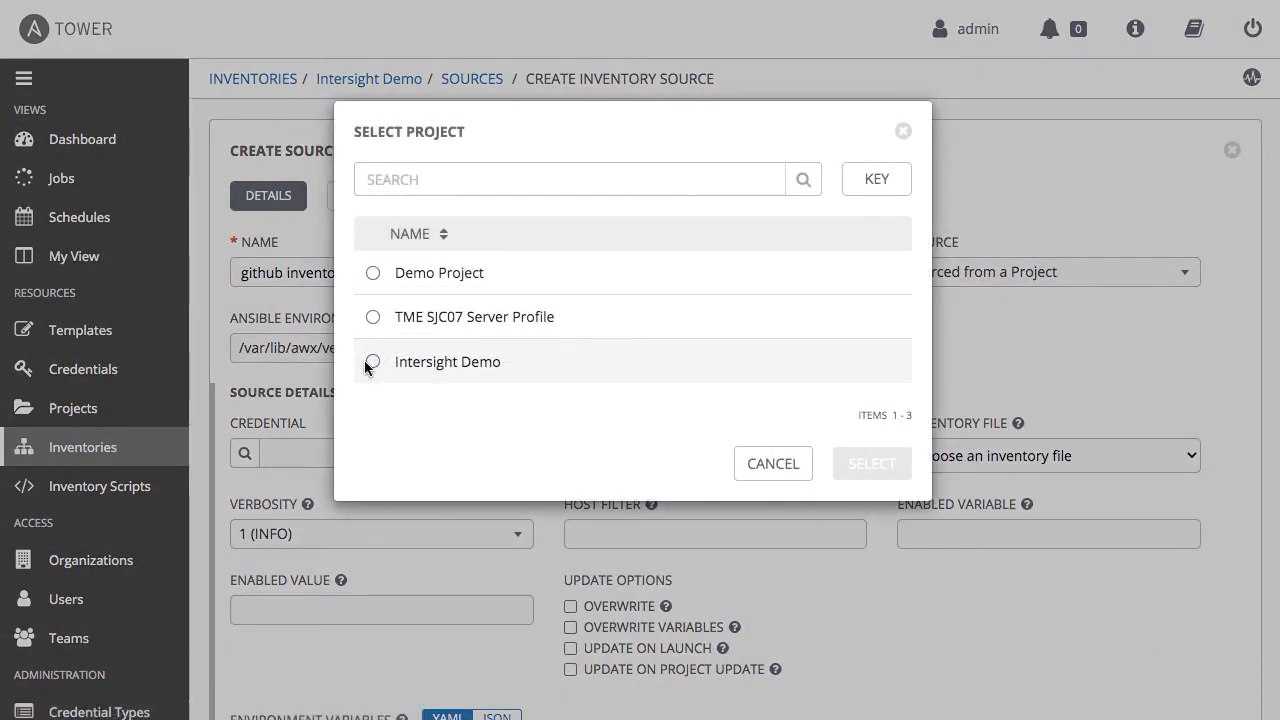
click(872, 464)
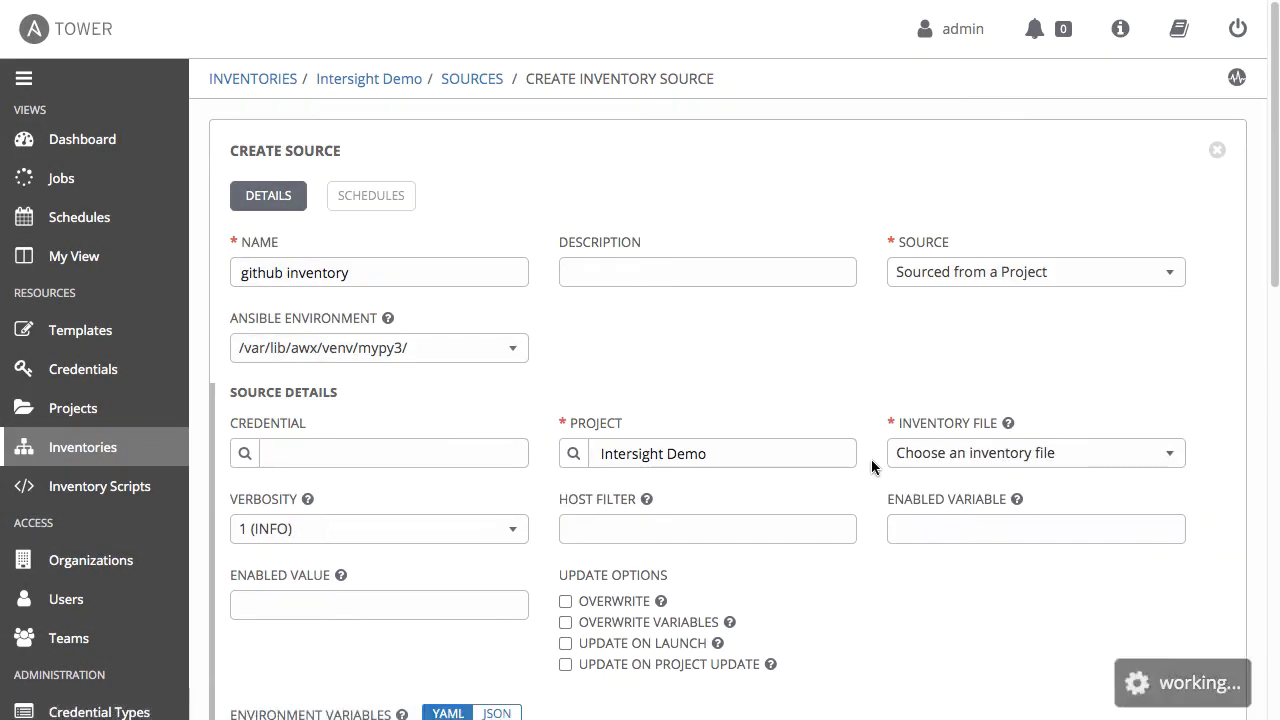
click(1036, 452)
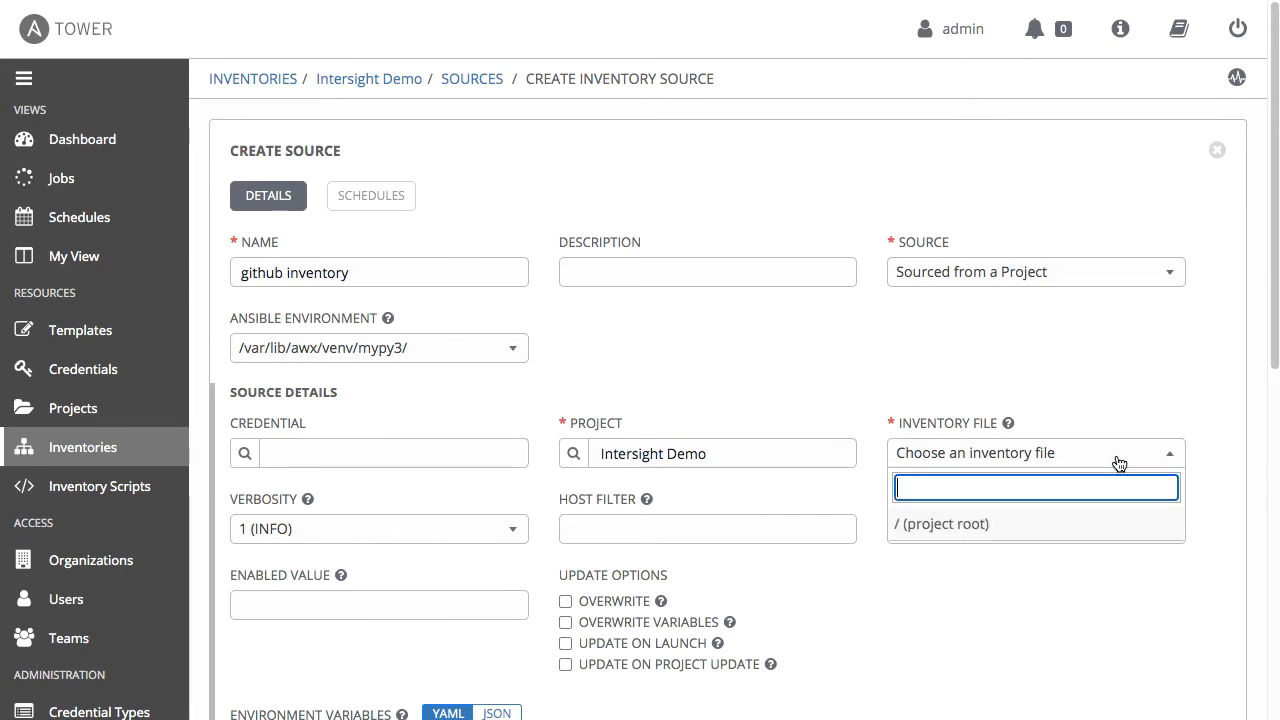
text(e)
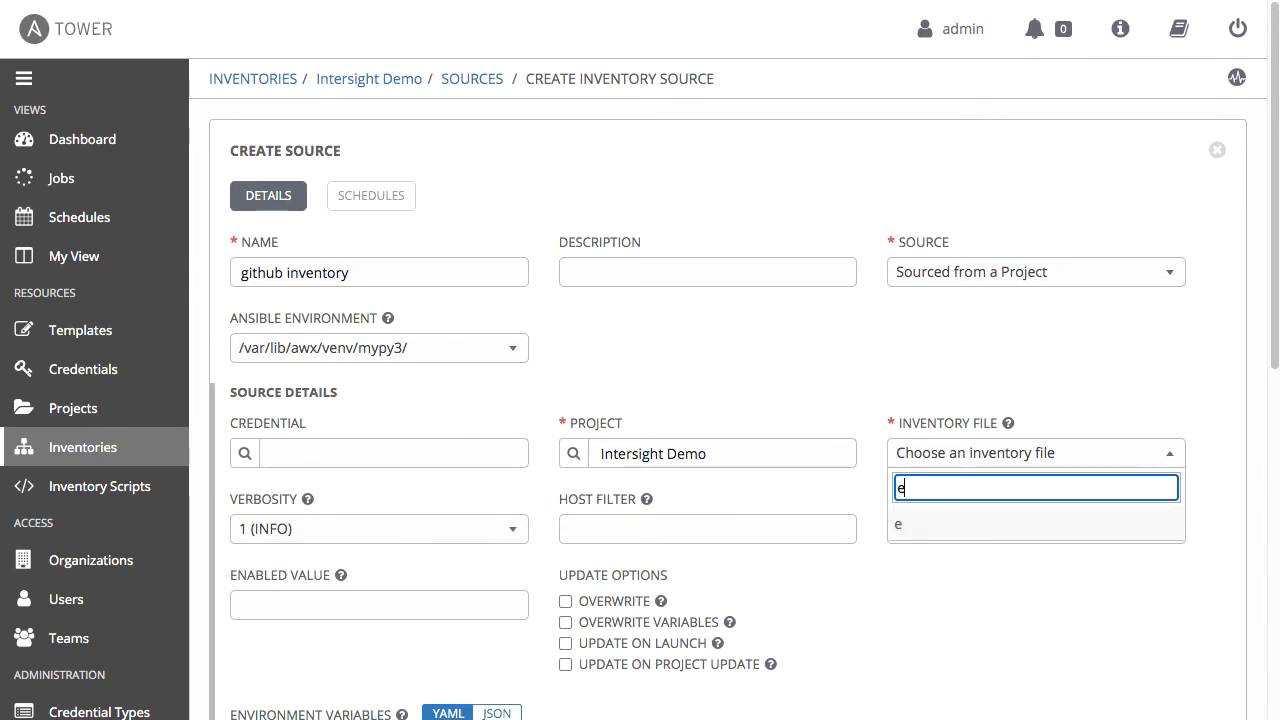
text(xample_imm)
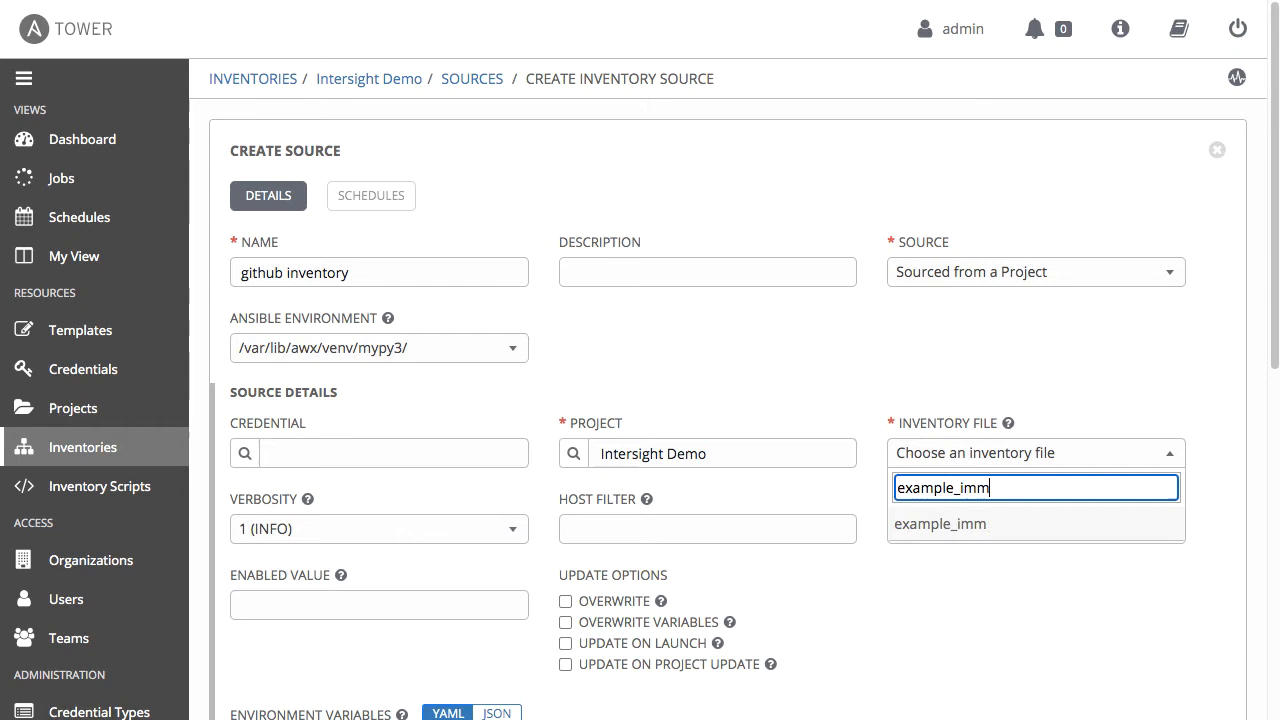
text(_inventory)
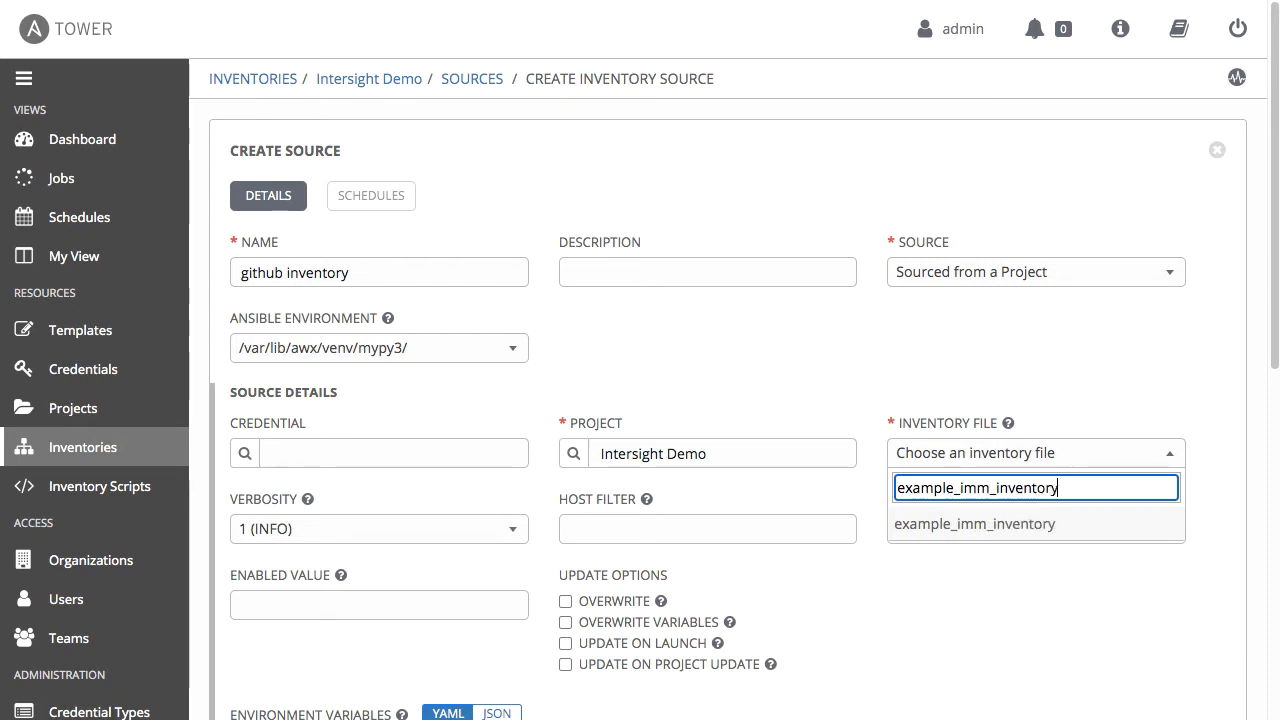
mouse_move(936, 548)
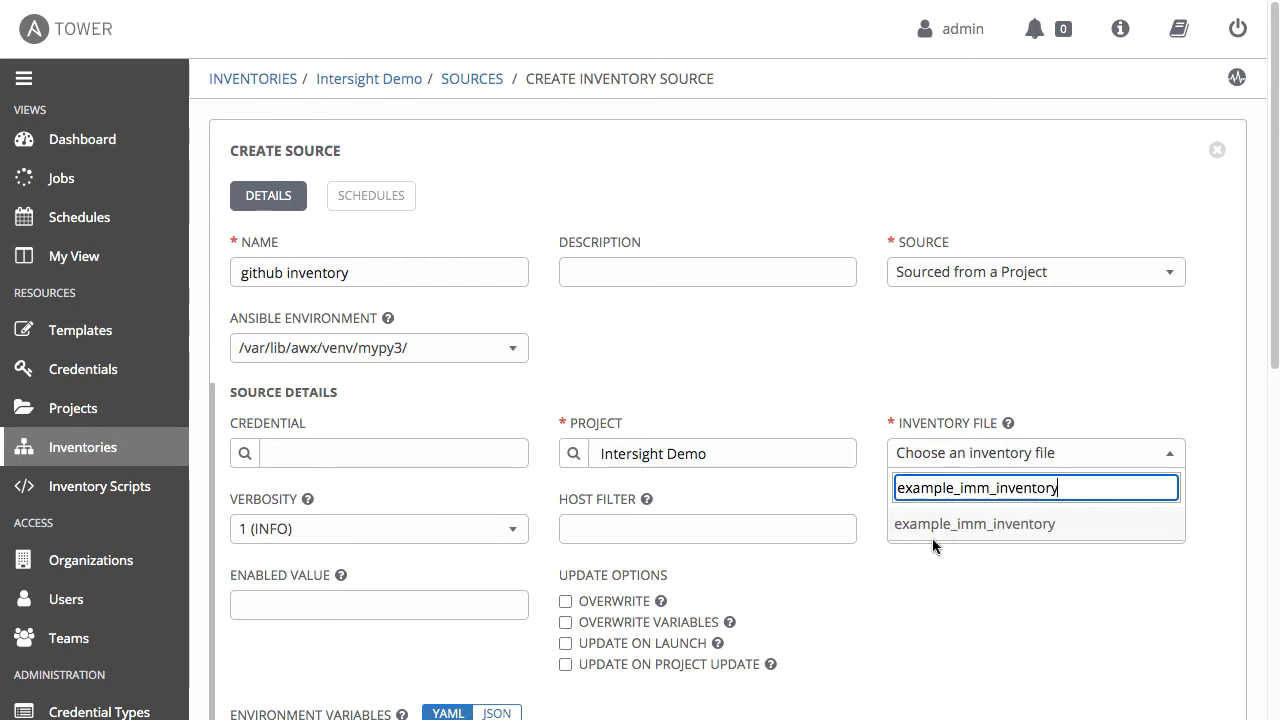
click(976, 524)
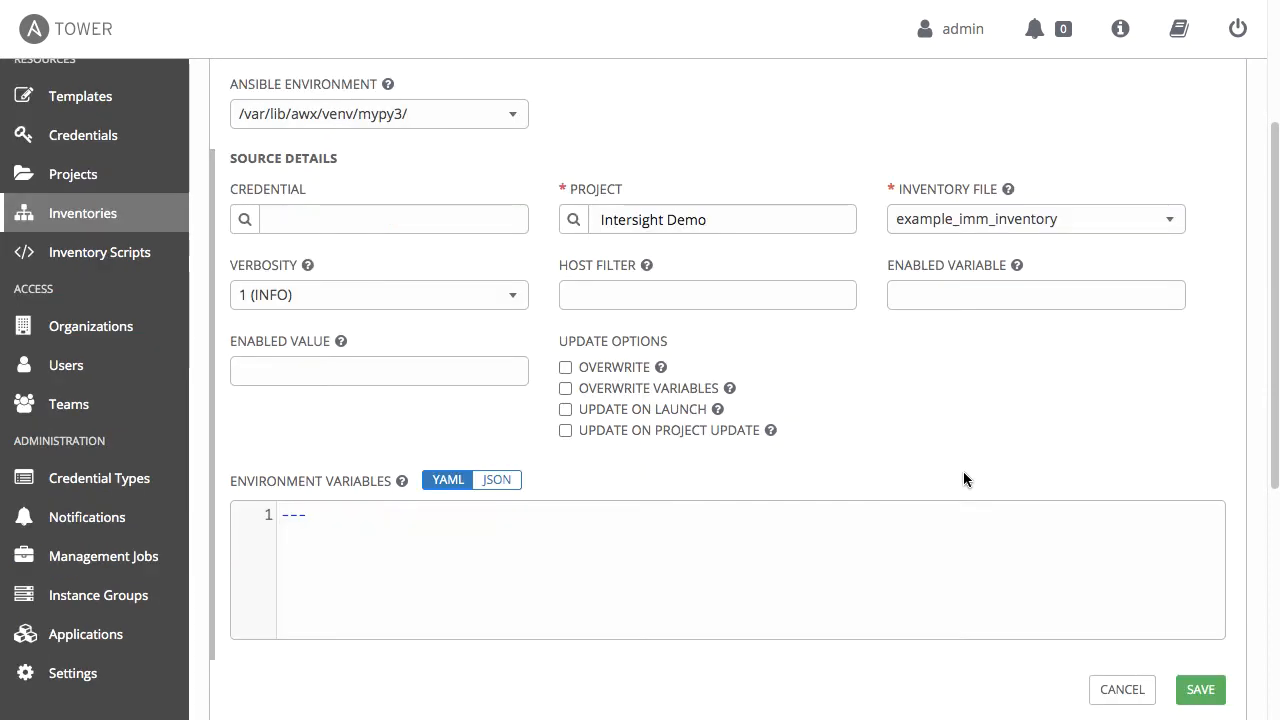
mouse_move(1170, 670)
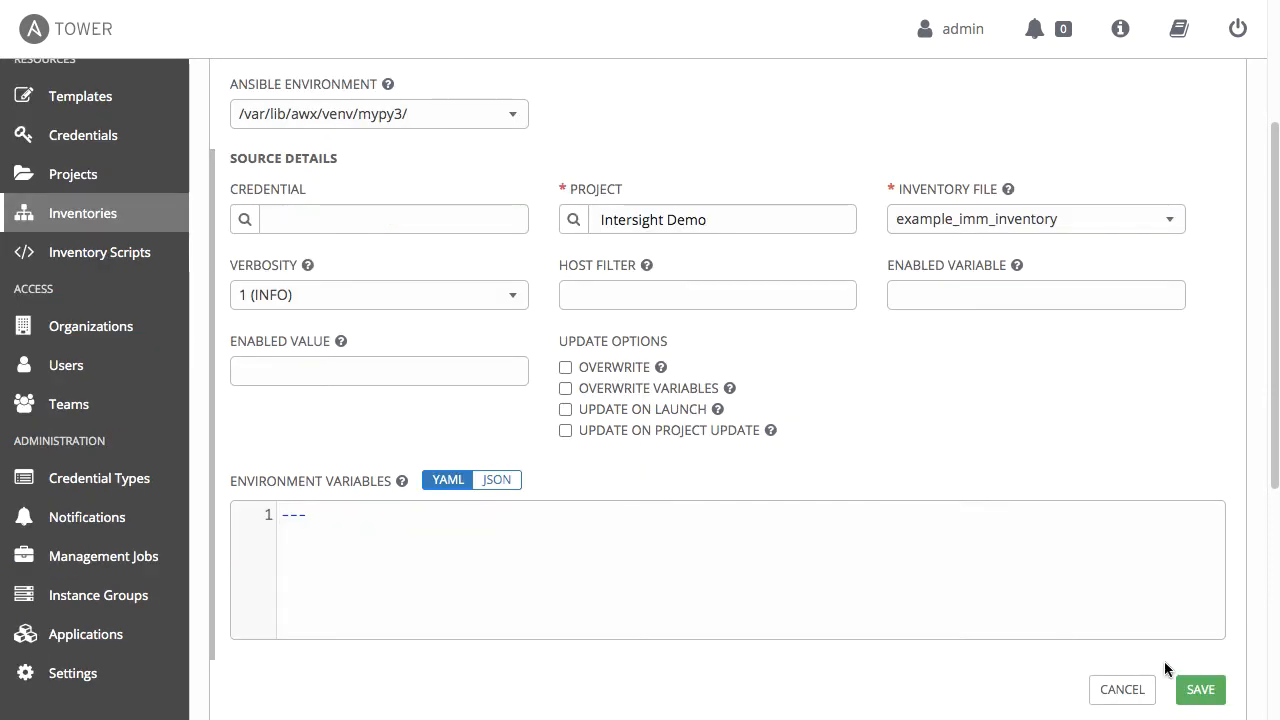
click(1200, 688)
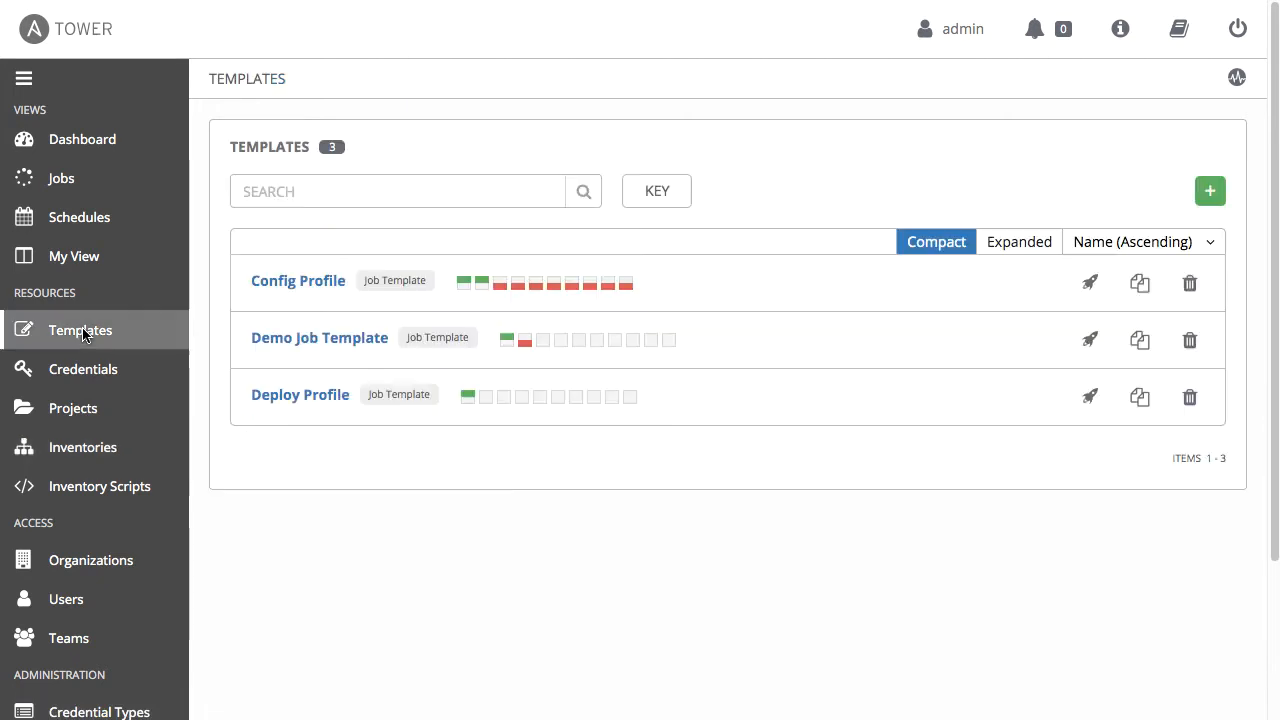
mouse_move(1184, 204)
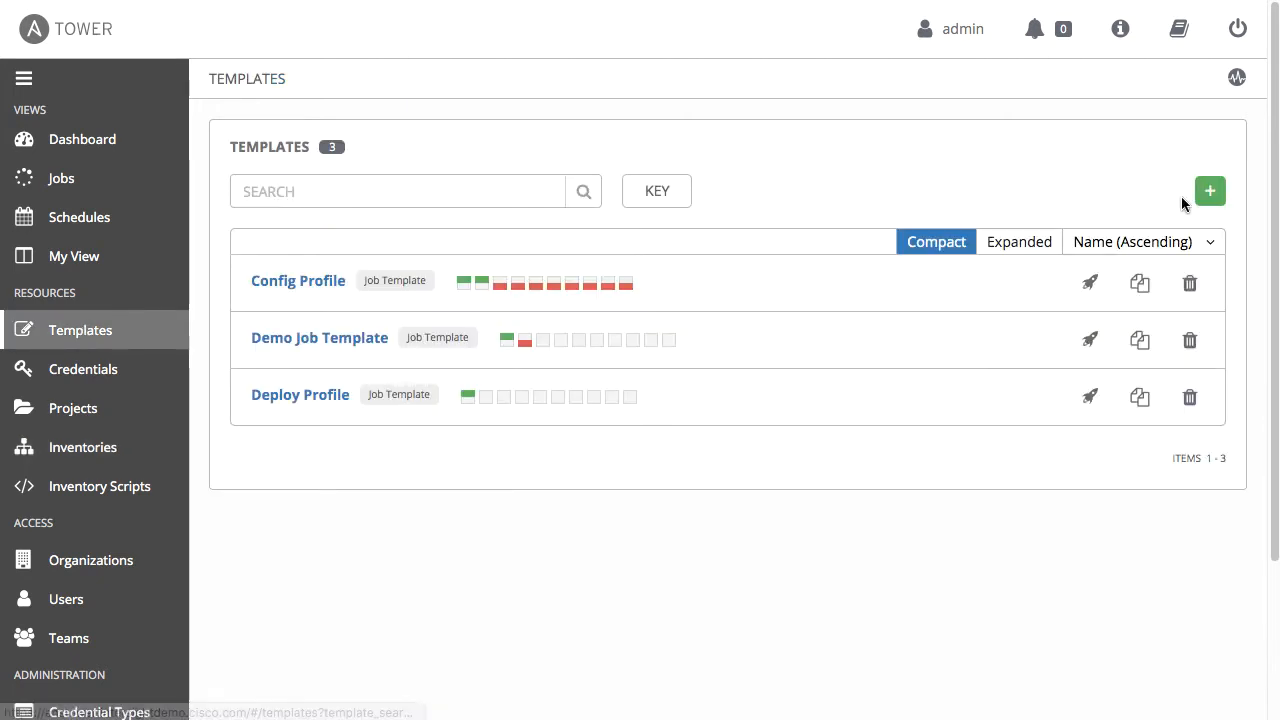
Start a new job template and name it Intersight Demo
click(1208, 190)
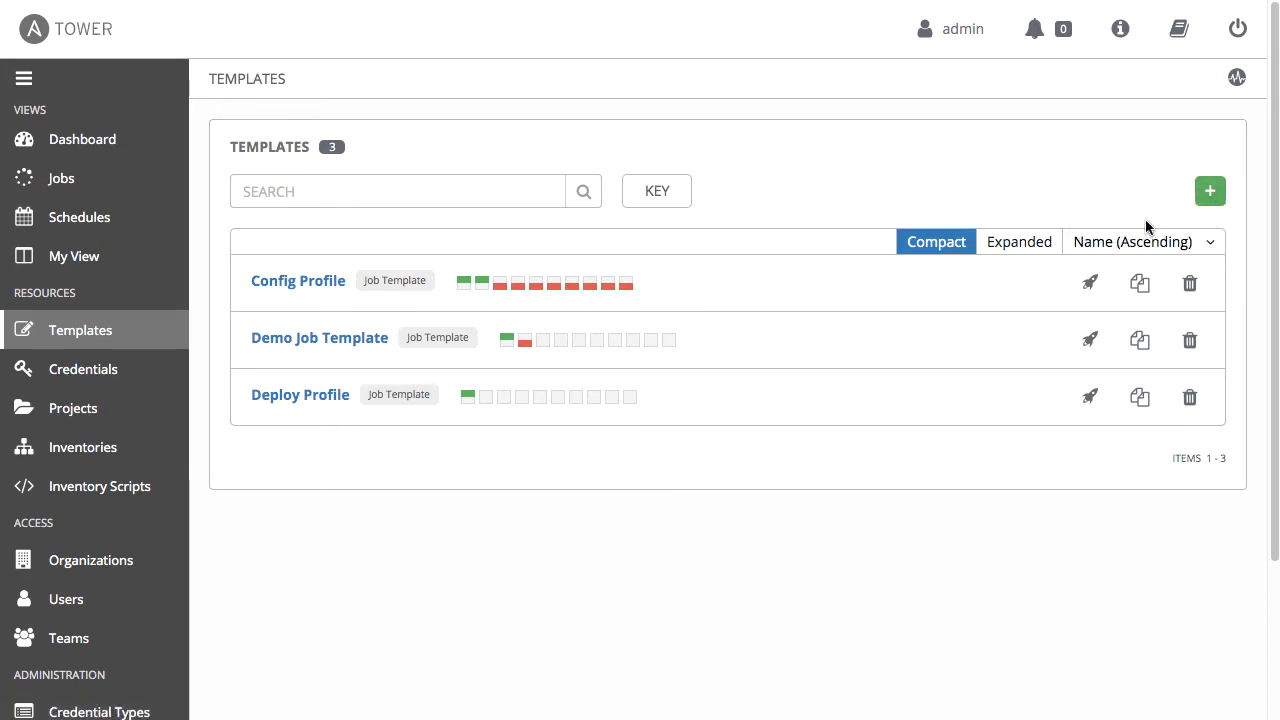
click(1208, 192)
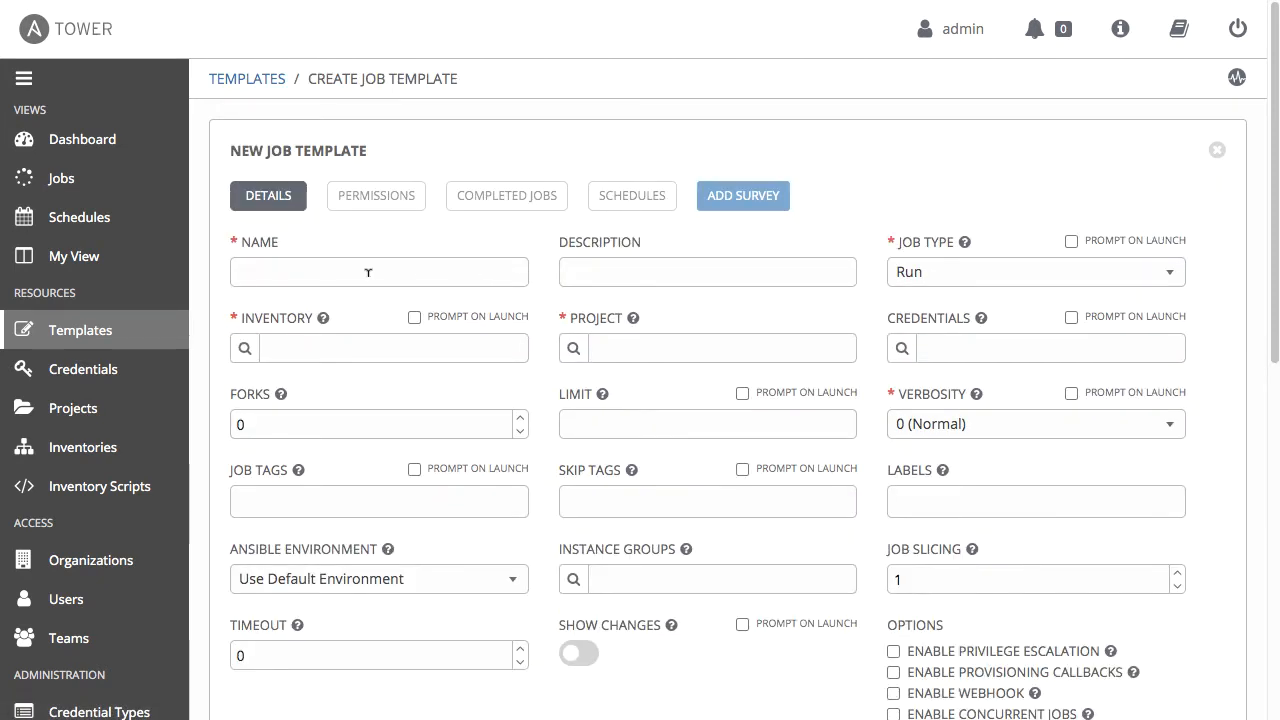
text(Intersight Demo)
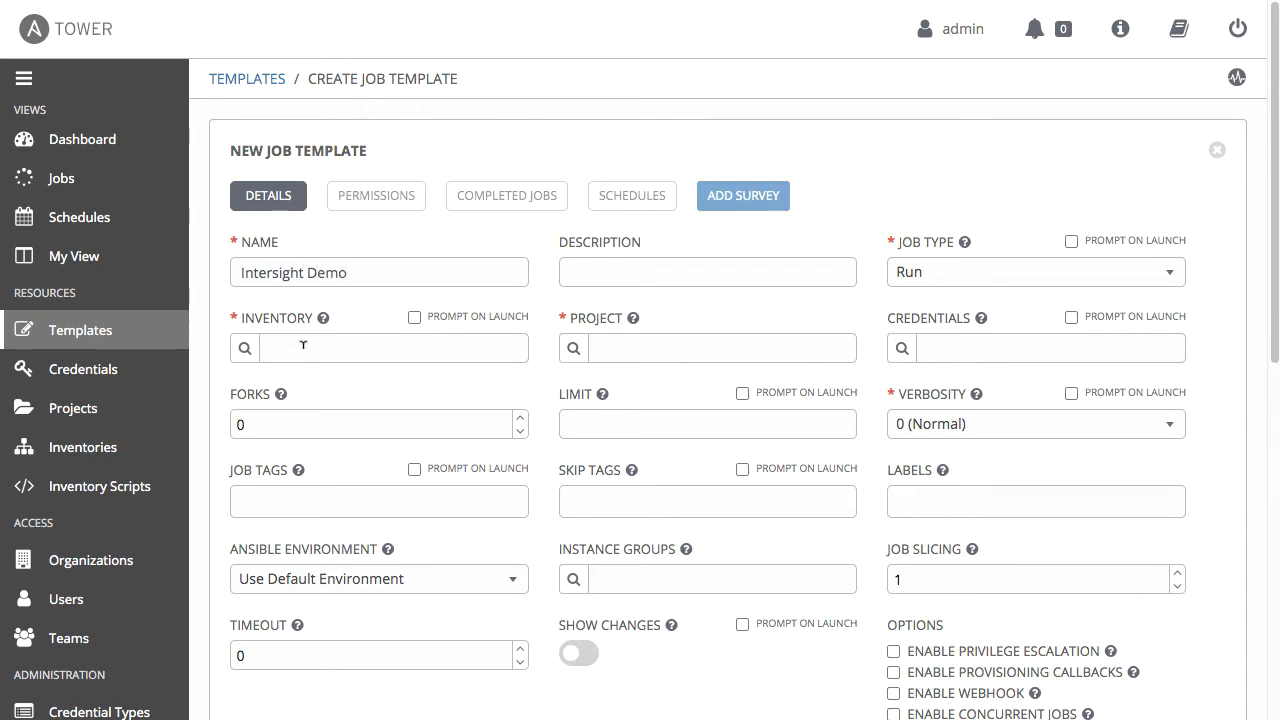
Select the Intersight Demo inventory for the template
click(244, 348)
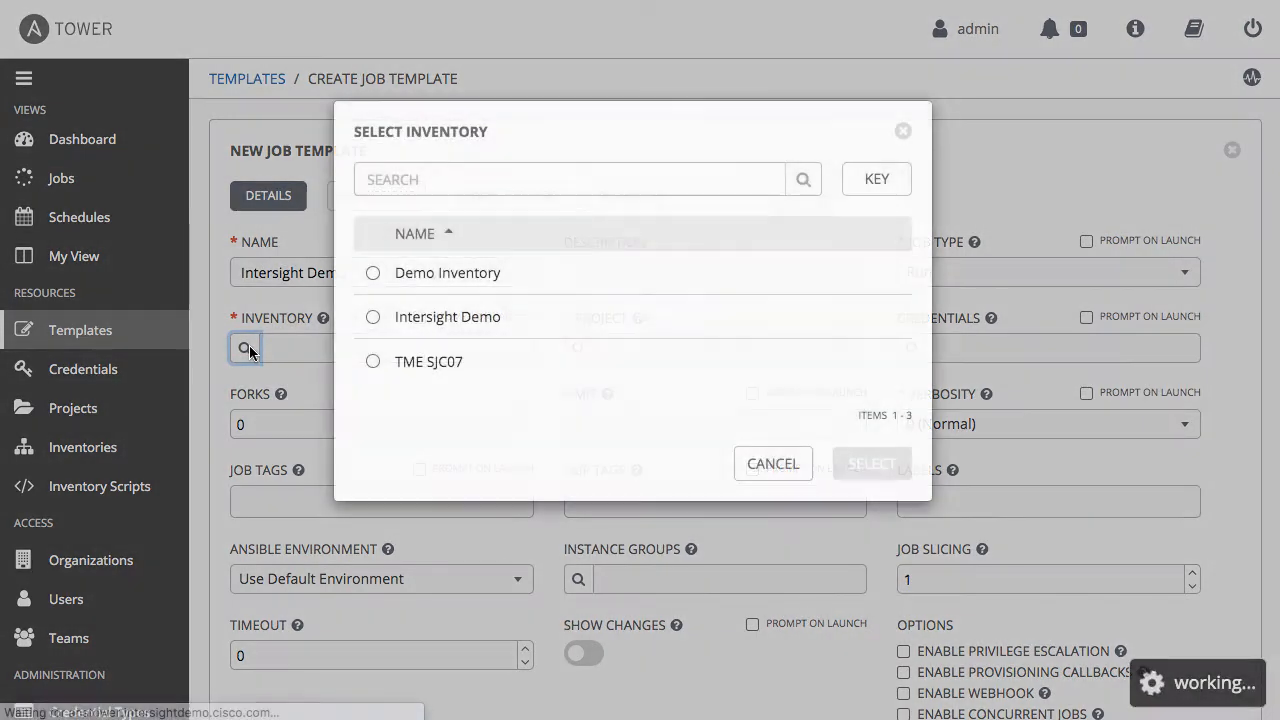
click(372, 316)
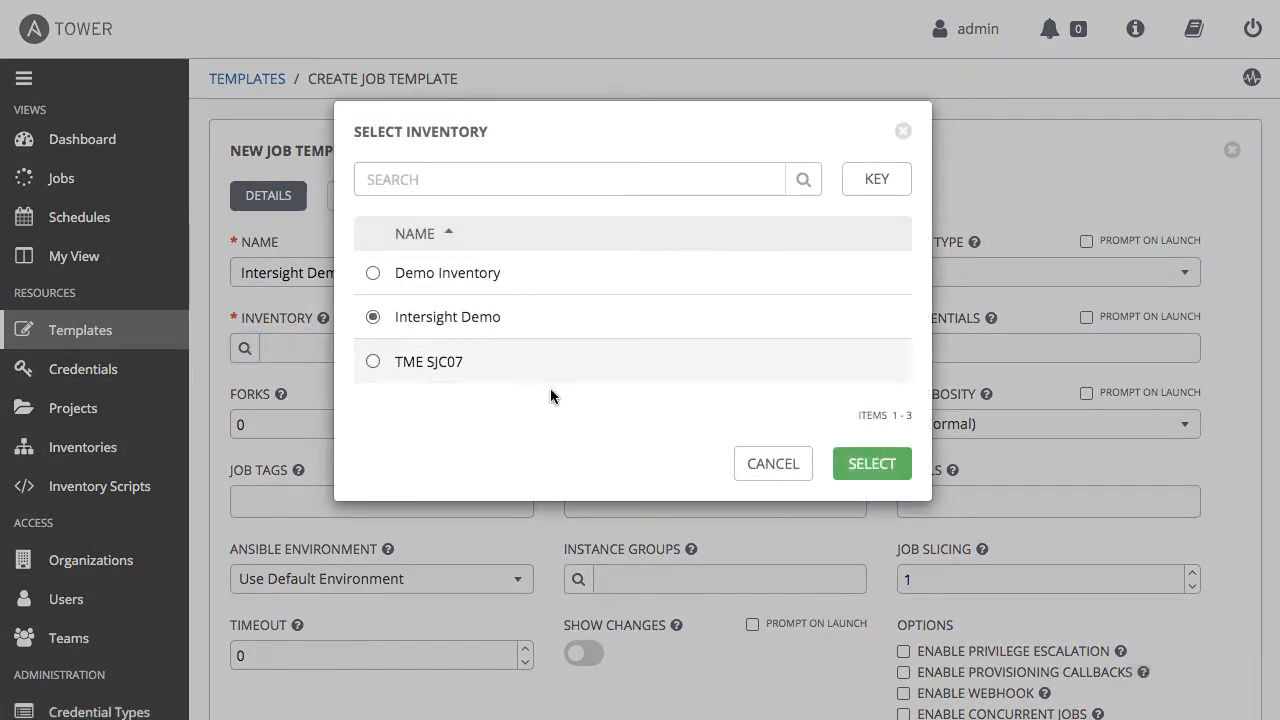
click(870, 464)
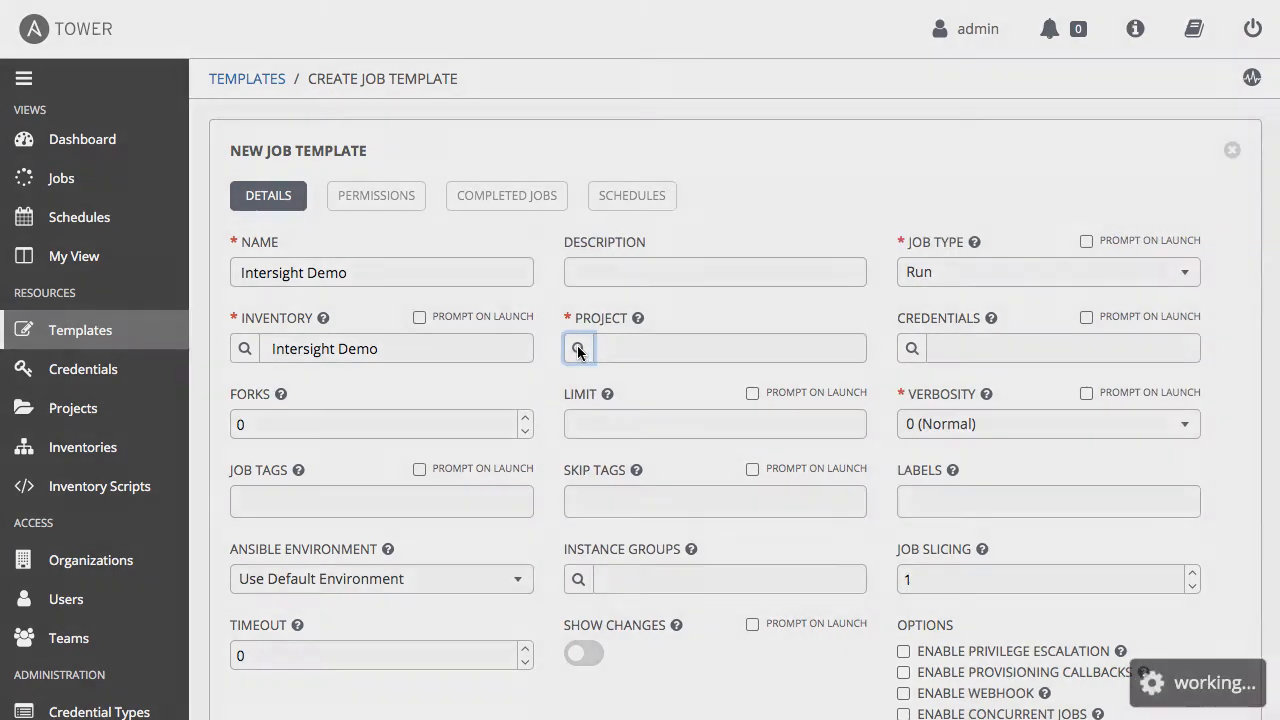
Set the template's playbook to intersight_server_profile.yml and move down to save it
click(578, 348)
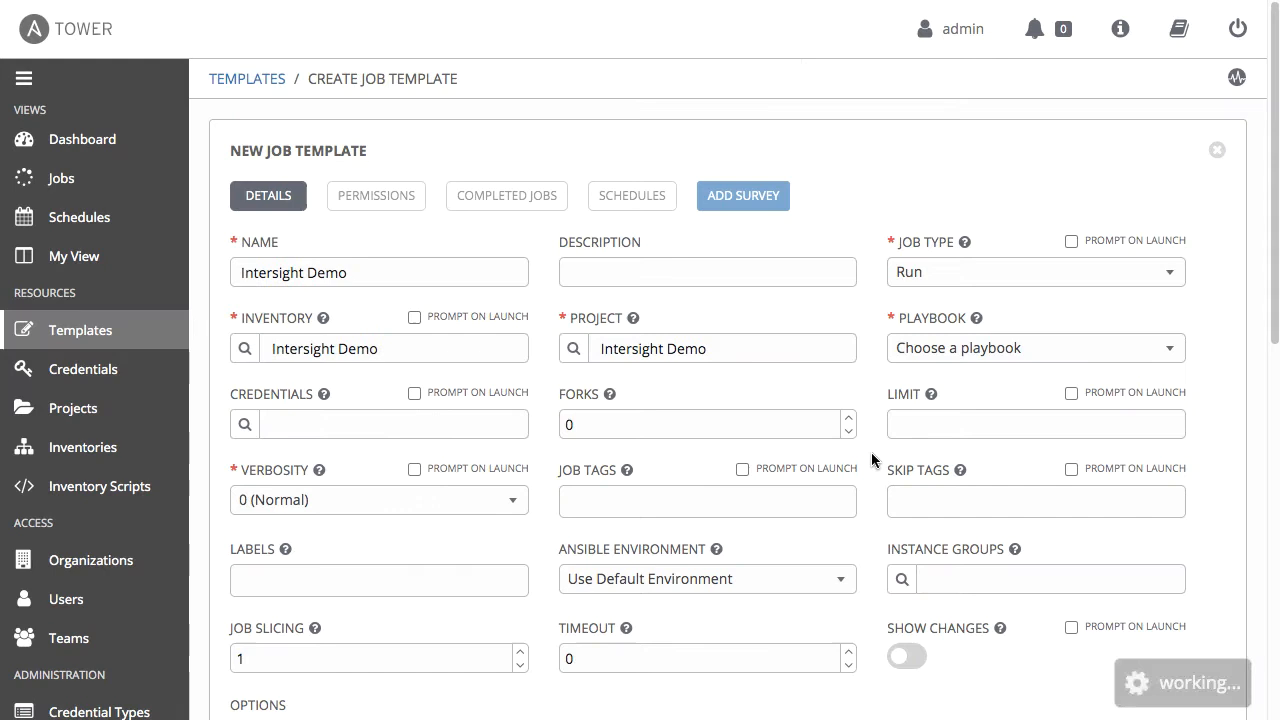
mouse_move(1108, 358)
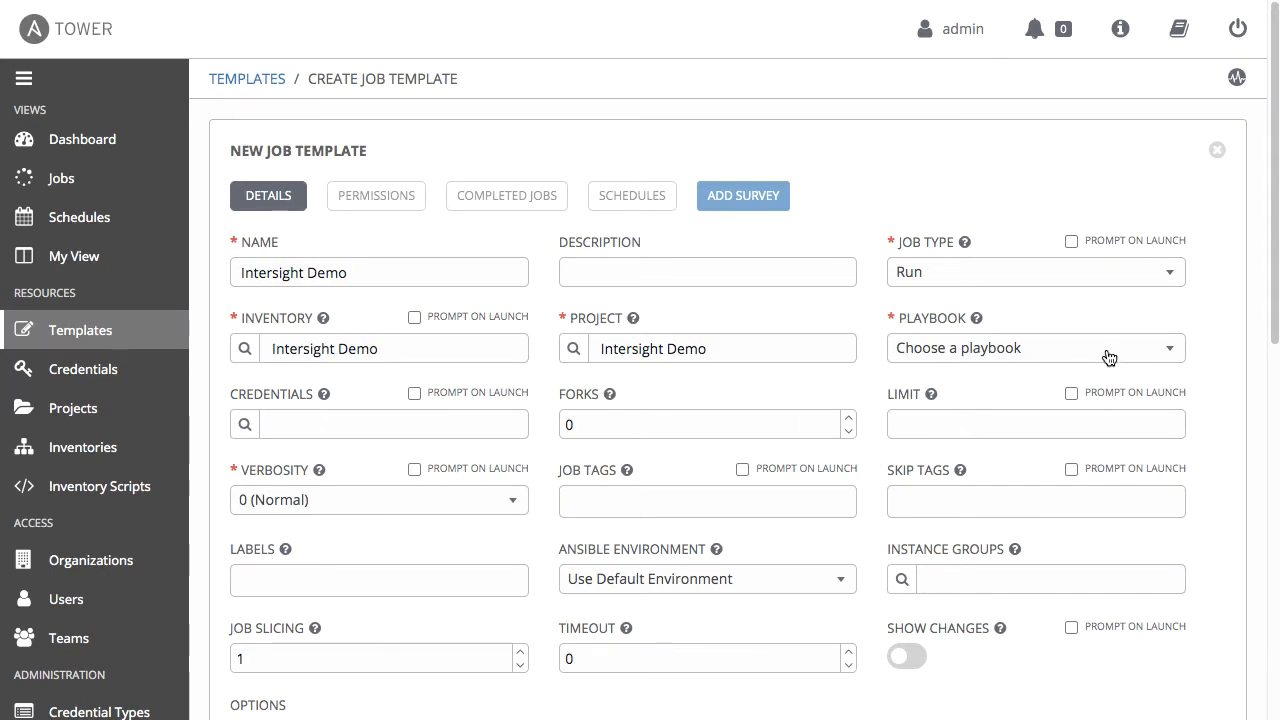
click(1036, 348)
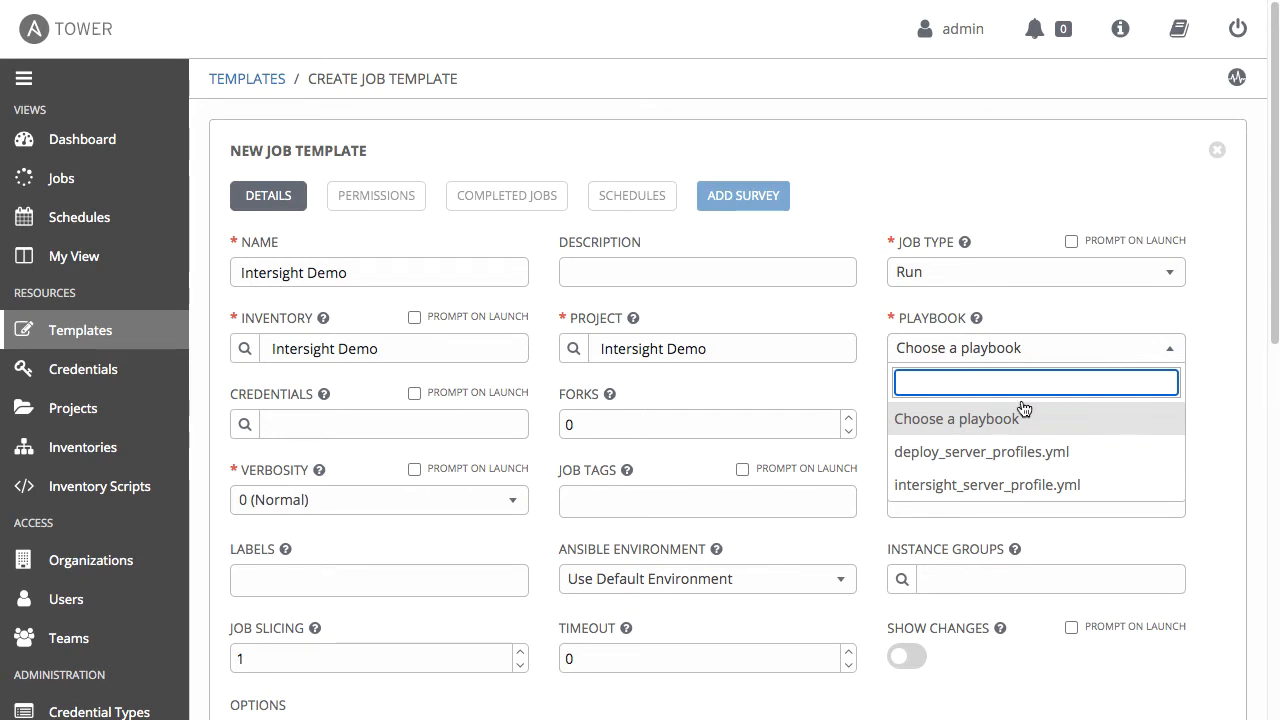
click(988, 484)
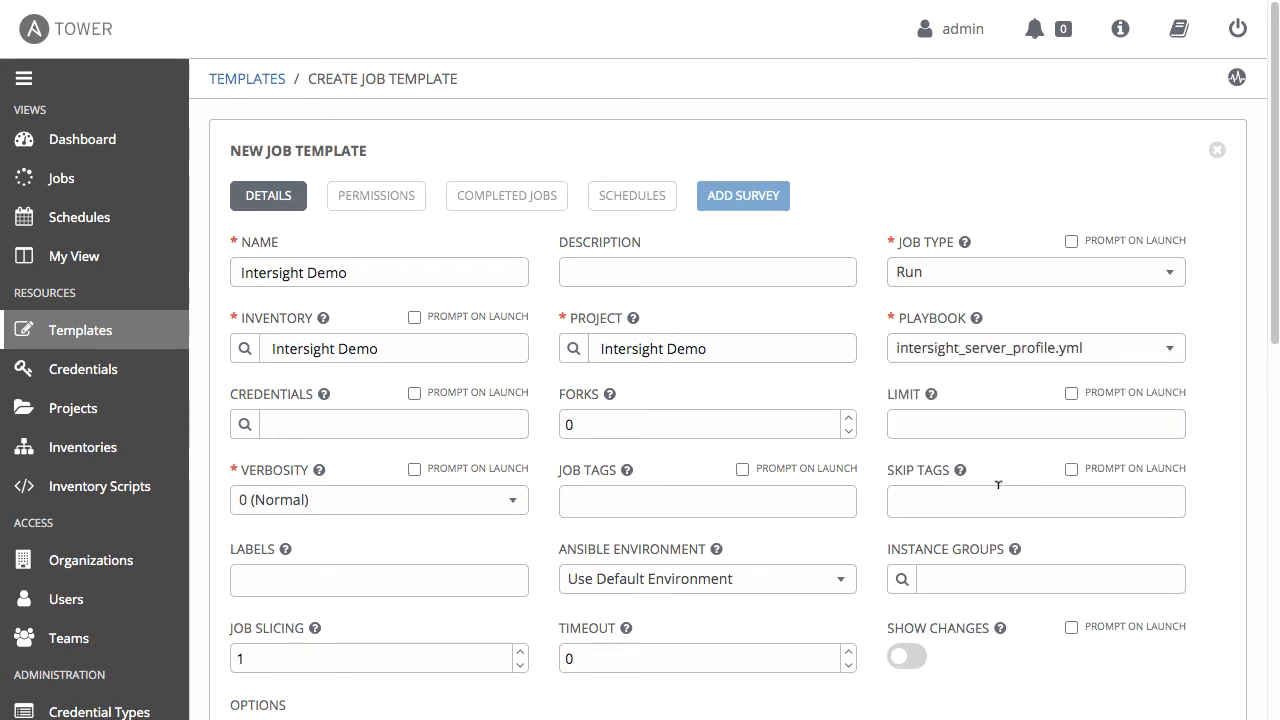
scroll(down, 3)
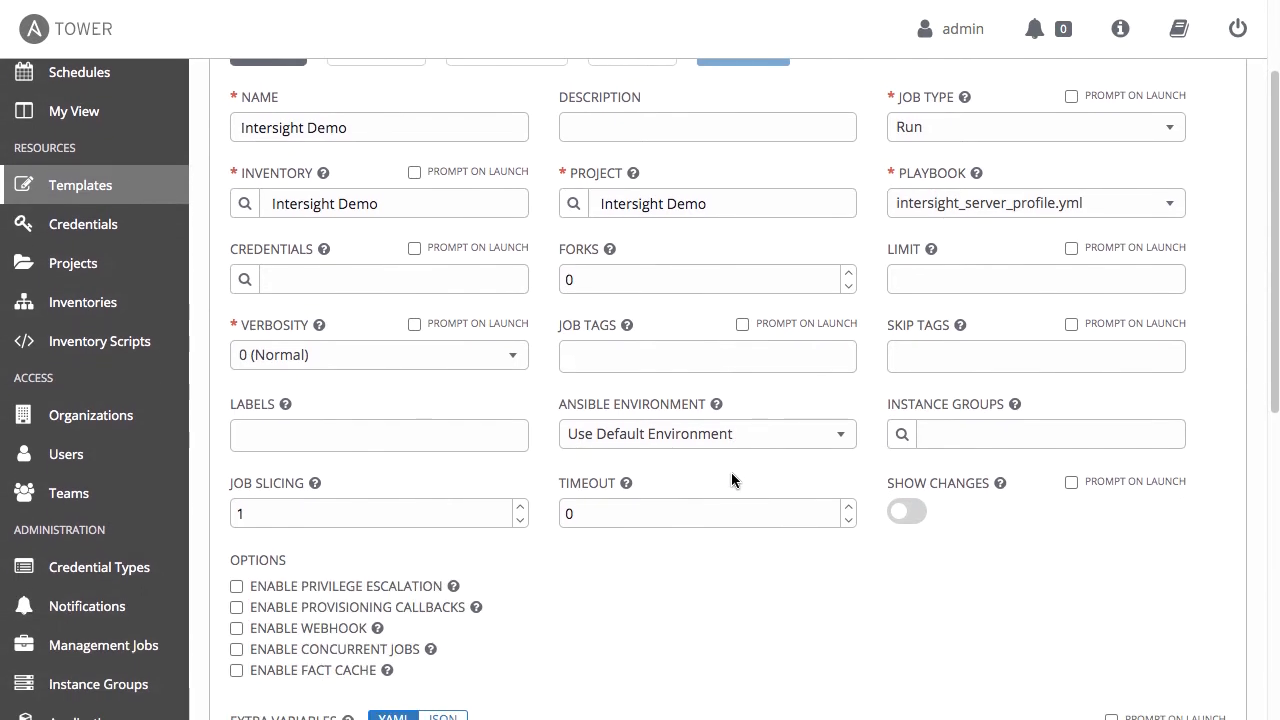
mouse_move(364, 296)
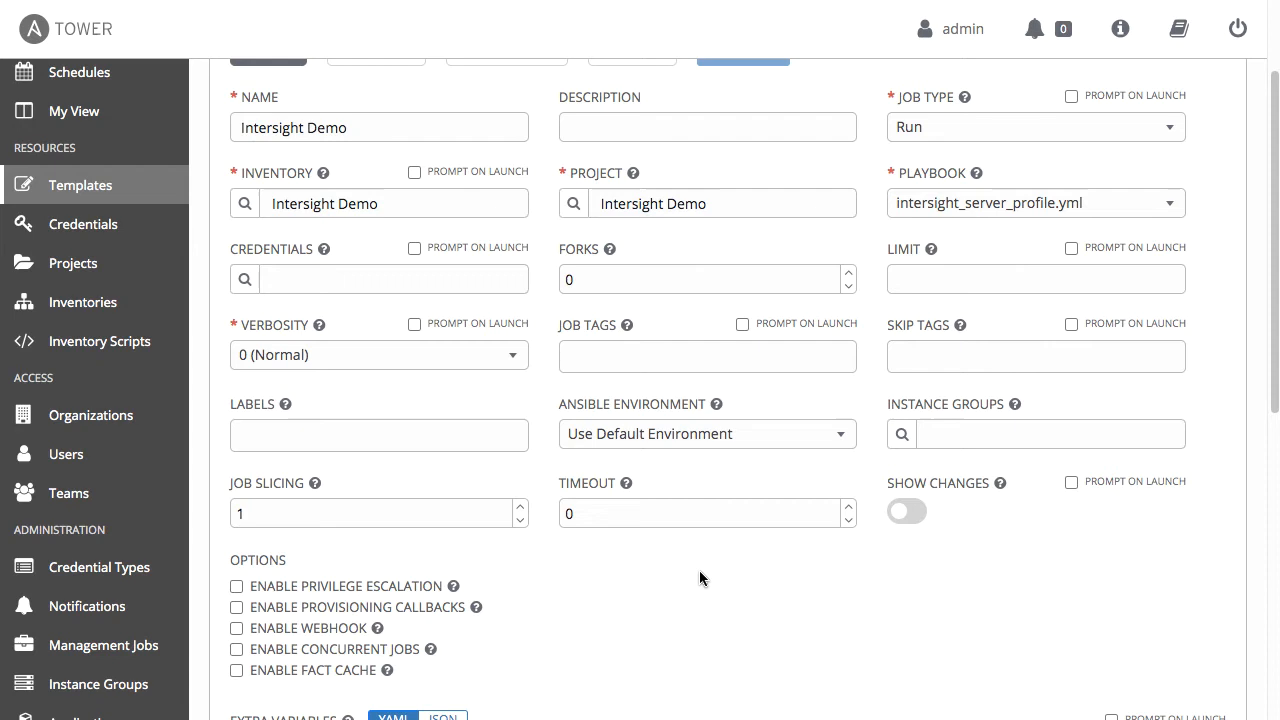
scroll(down, 3)
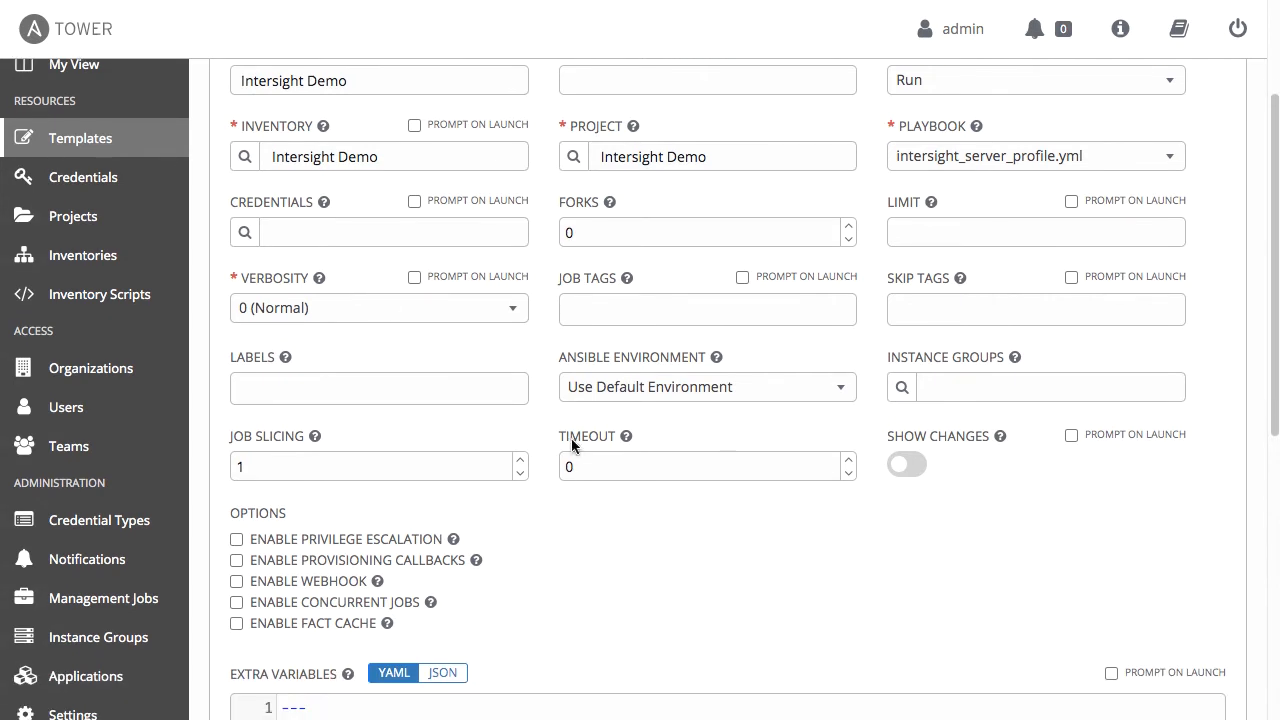
scroll(down, 3)
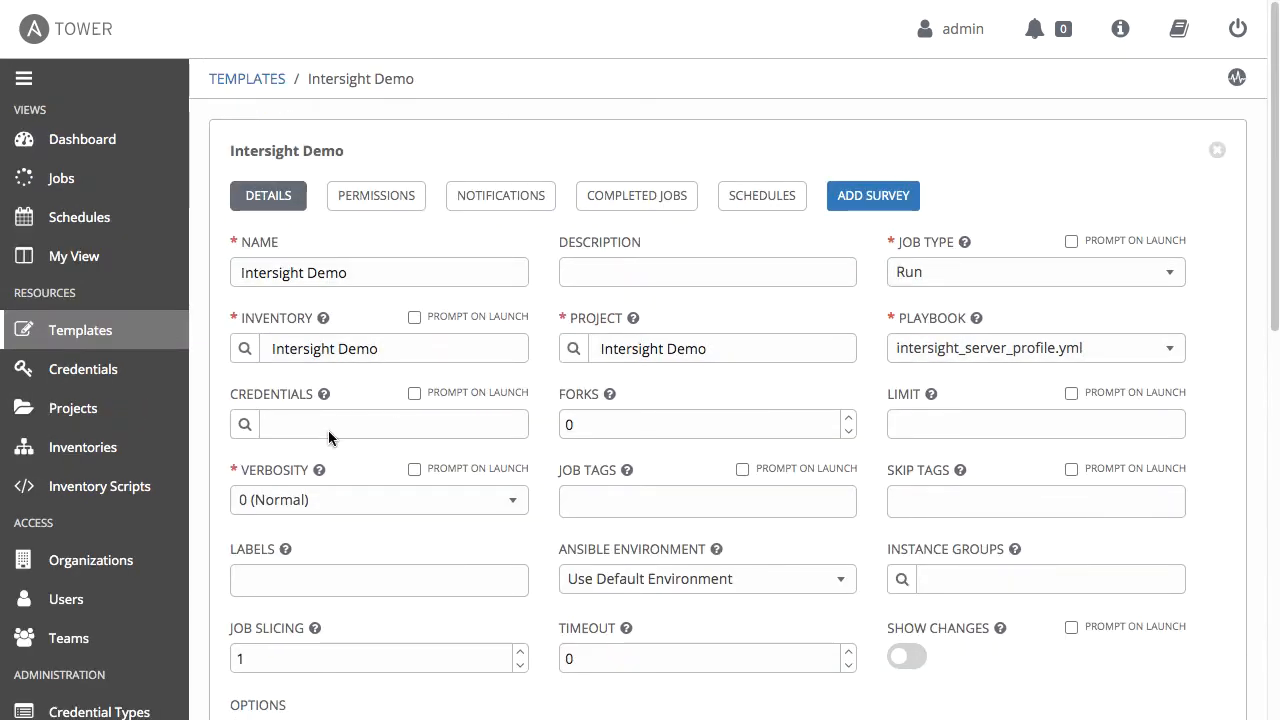
mouse_move(304, 430)
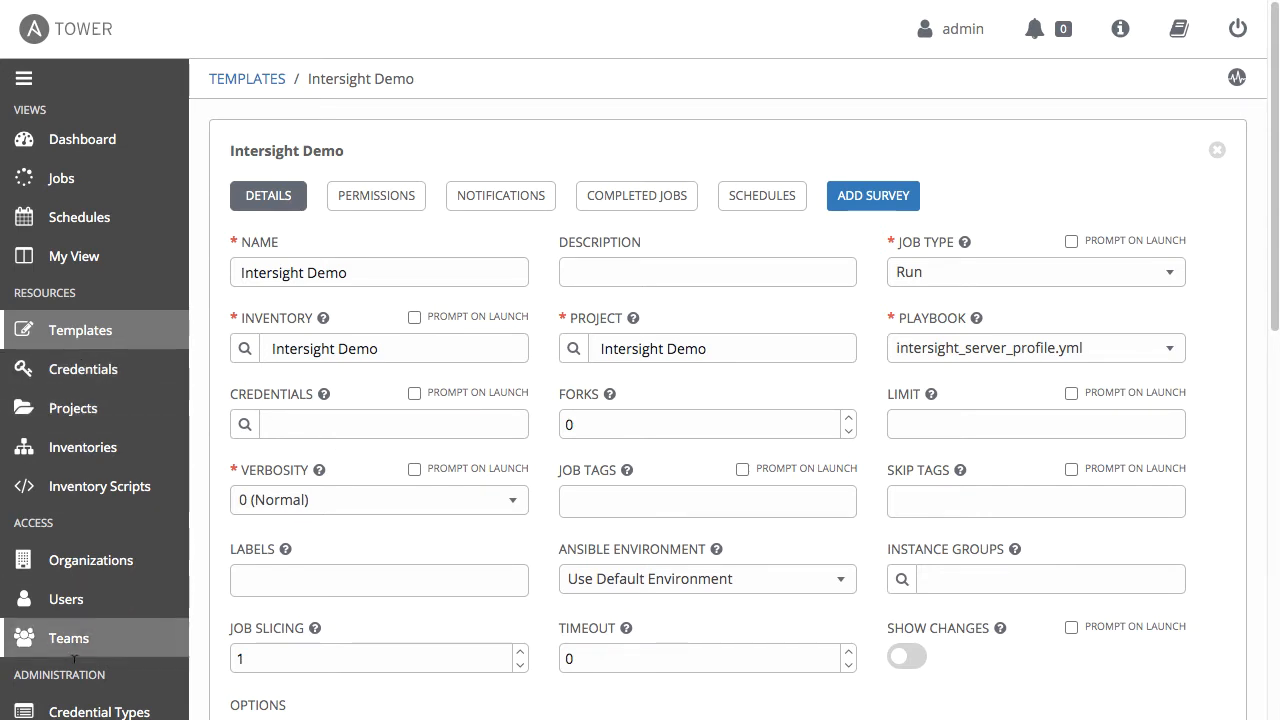
View the Intersight credential type's api_private_key input and injector configuration
click(98, 712)
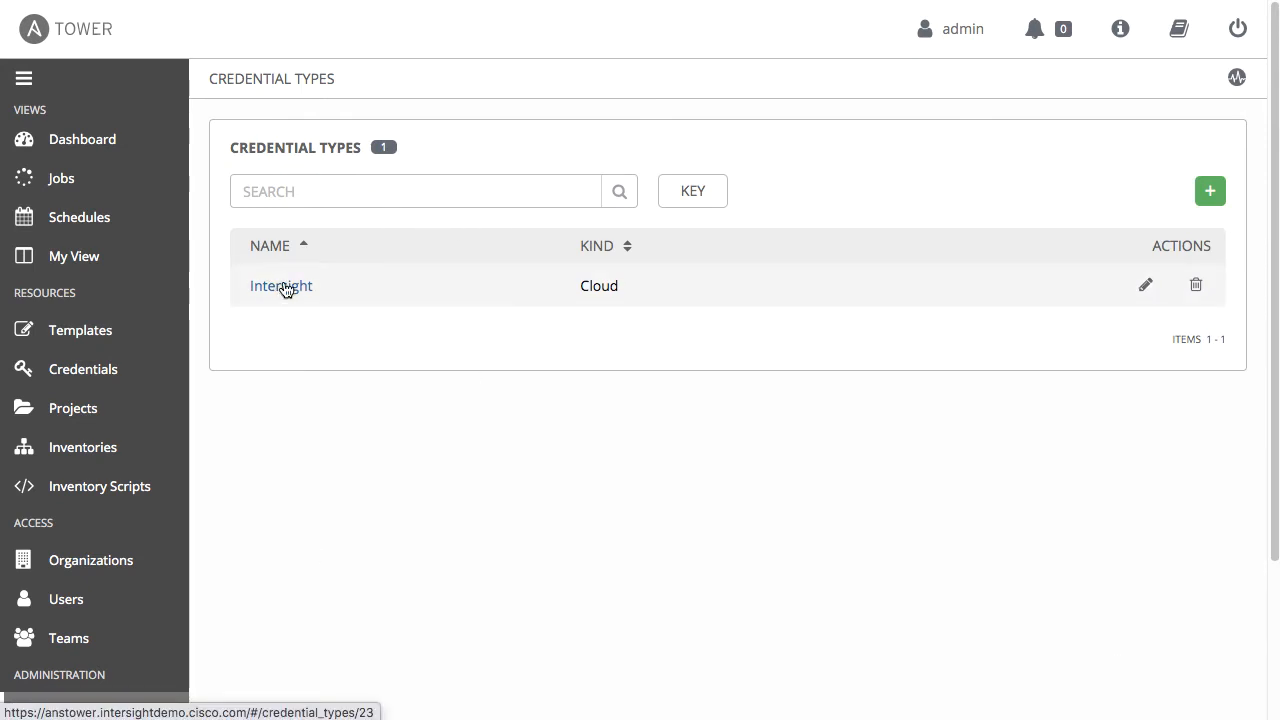
click(280, 284)
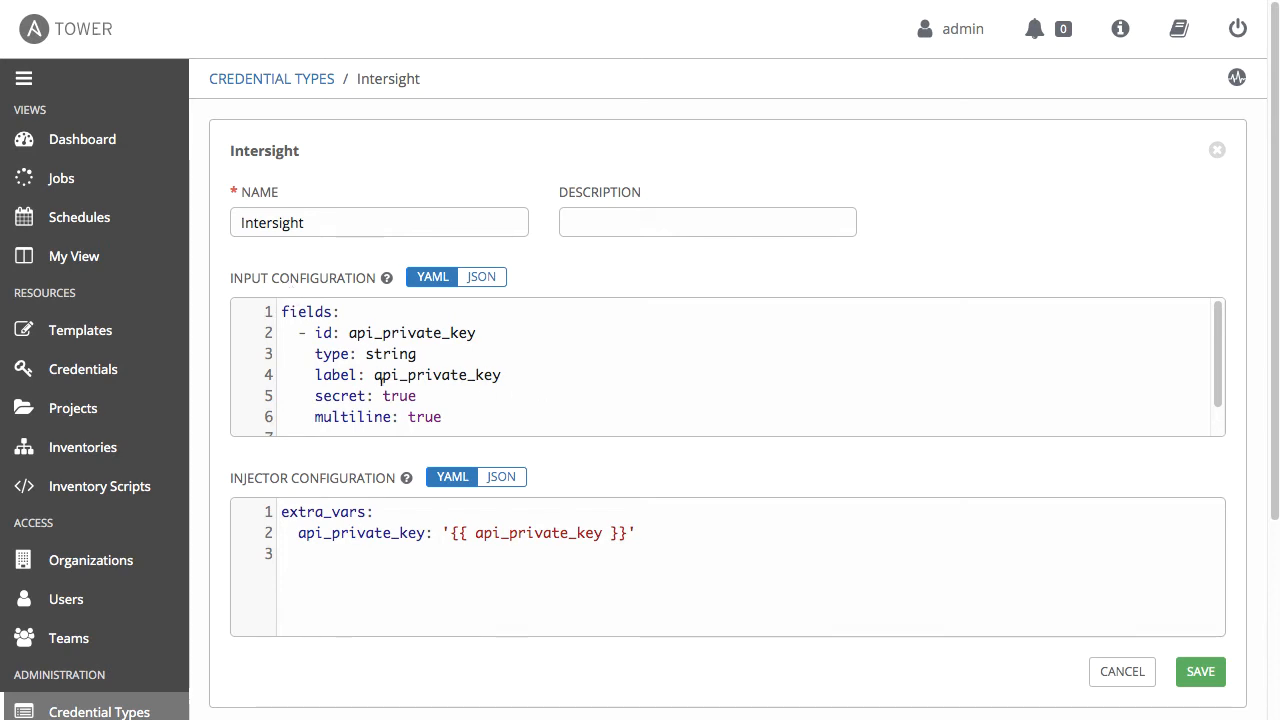
mouse_move(404, 390)
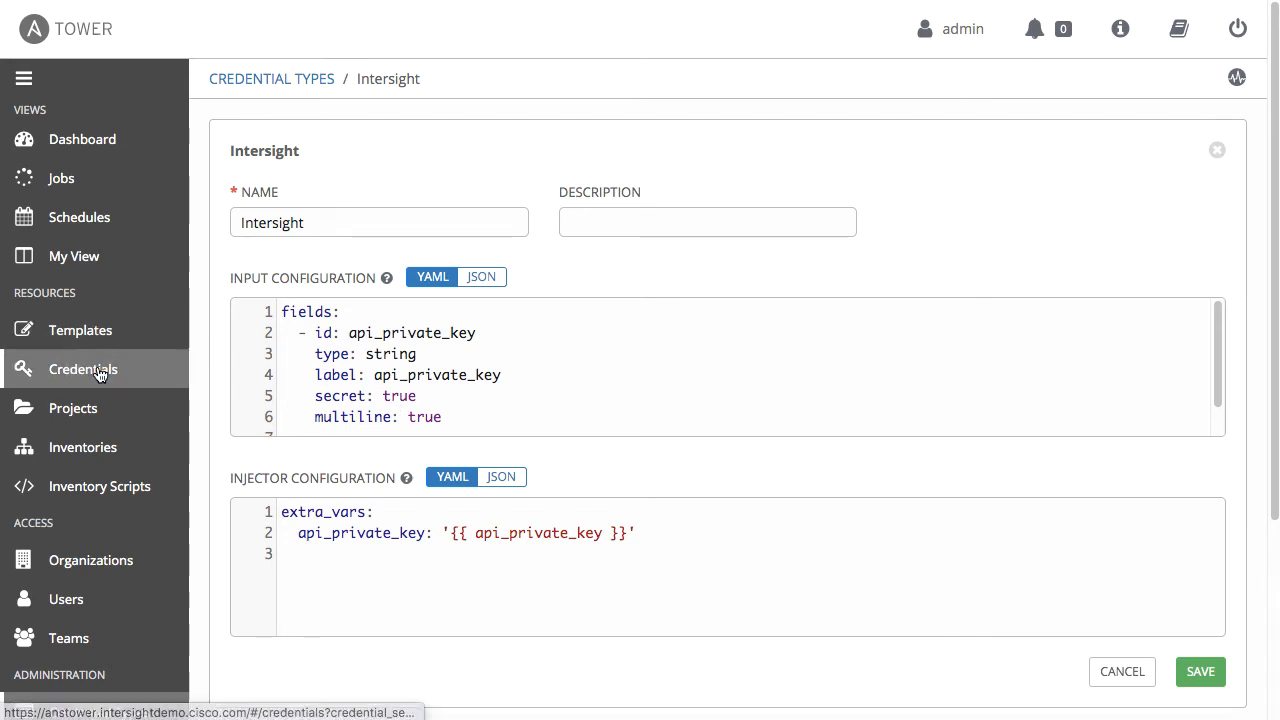
Start a new credential named demo credential of the Intersight credential type
click(84, 368)
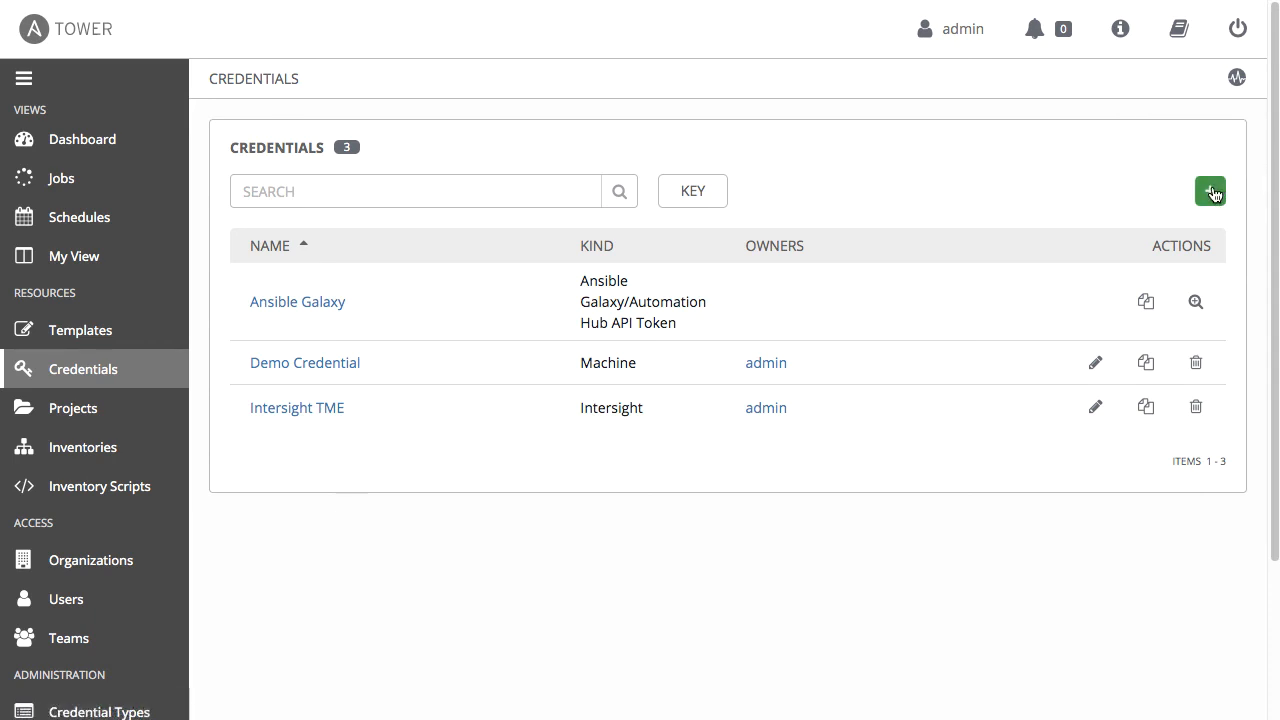
click(1208, 192)
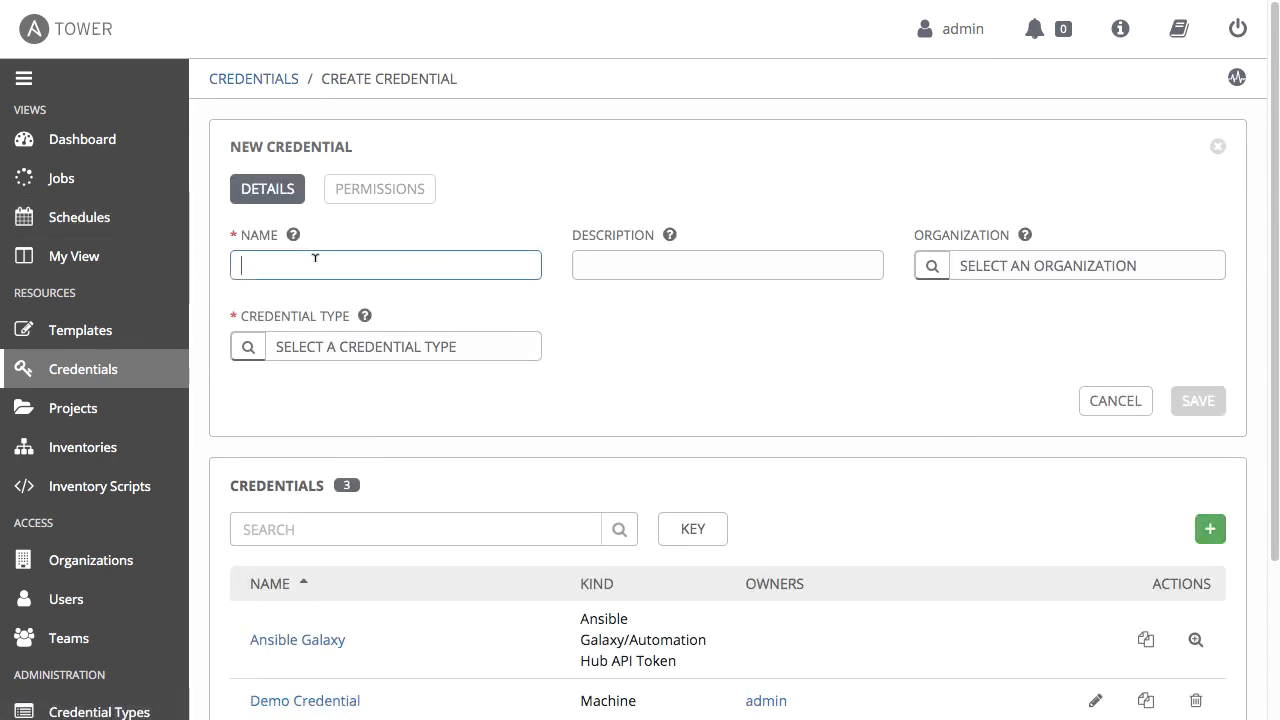
text(demo credential)
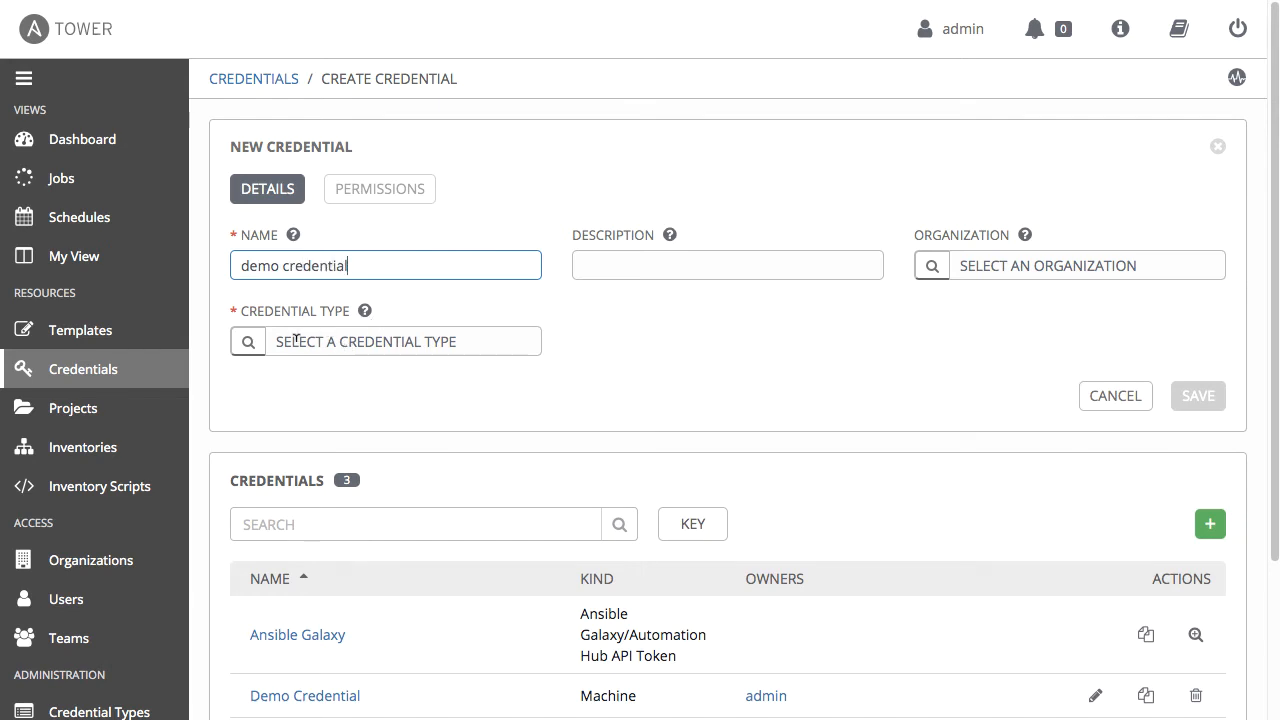
click(248, 340)
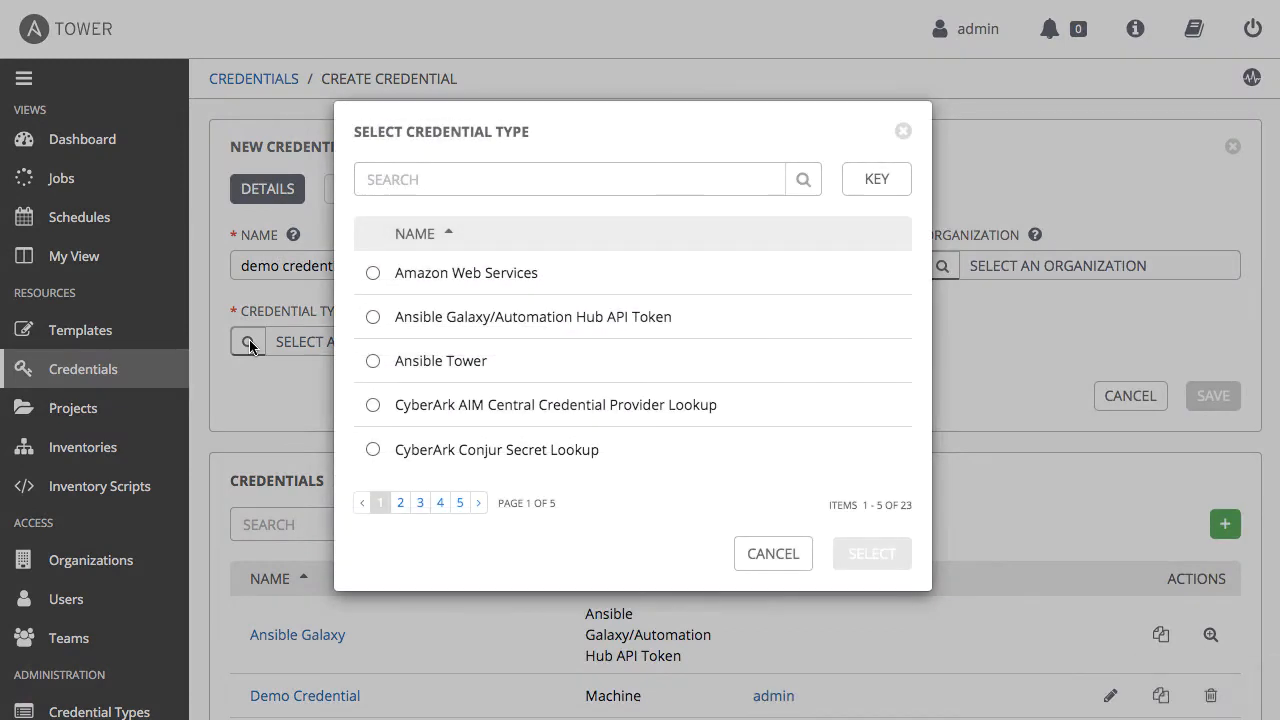
mouse_move(676, 360)
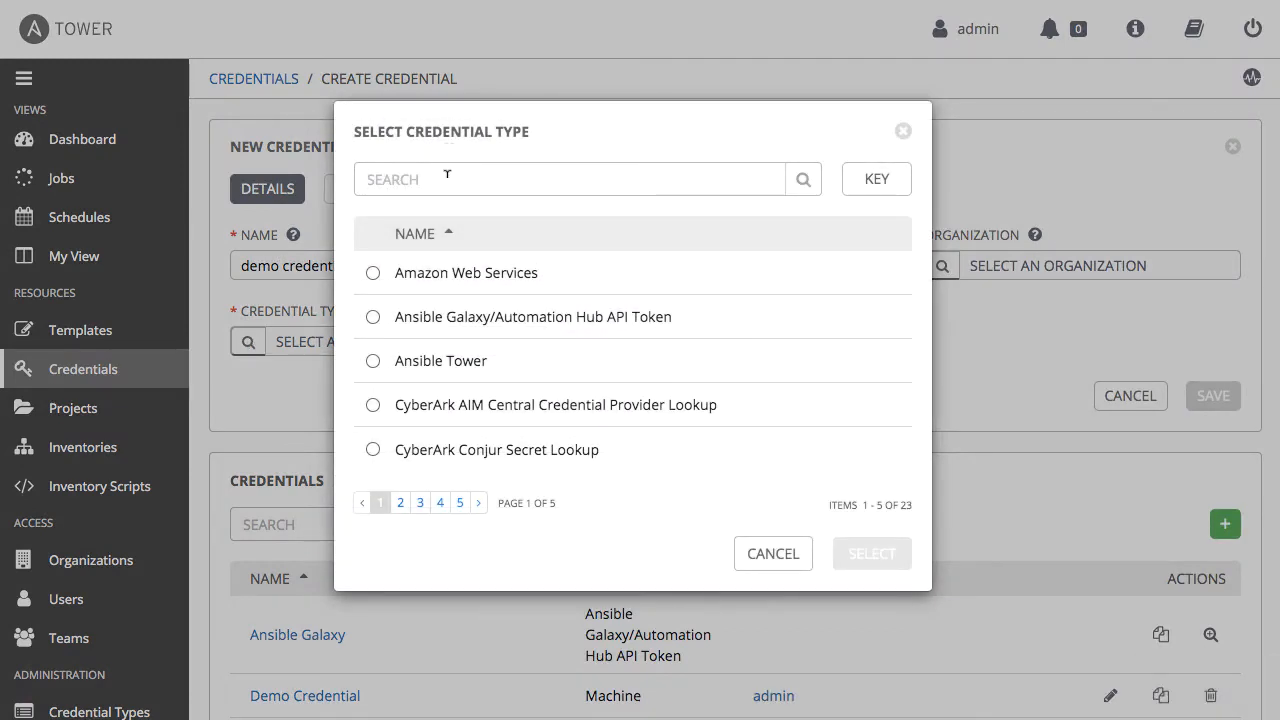
text(Intersig)
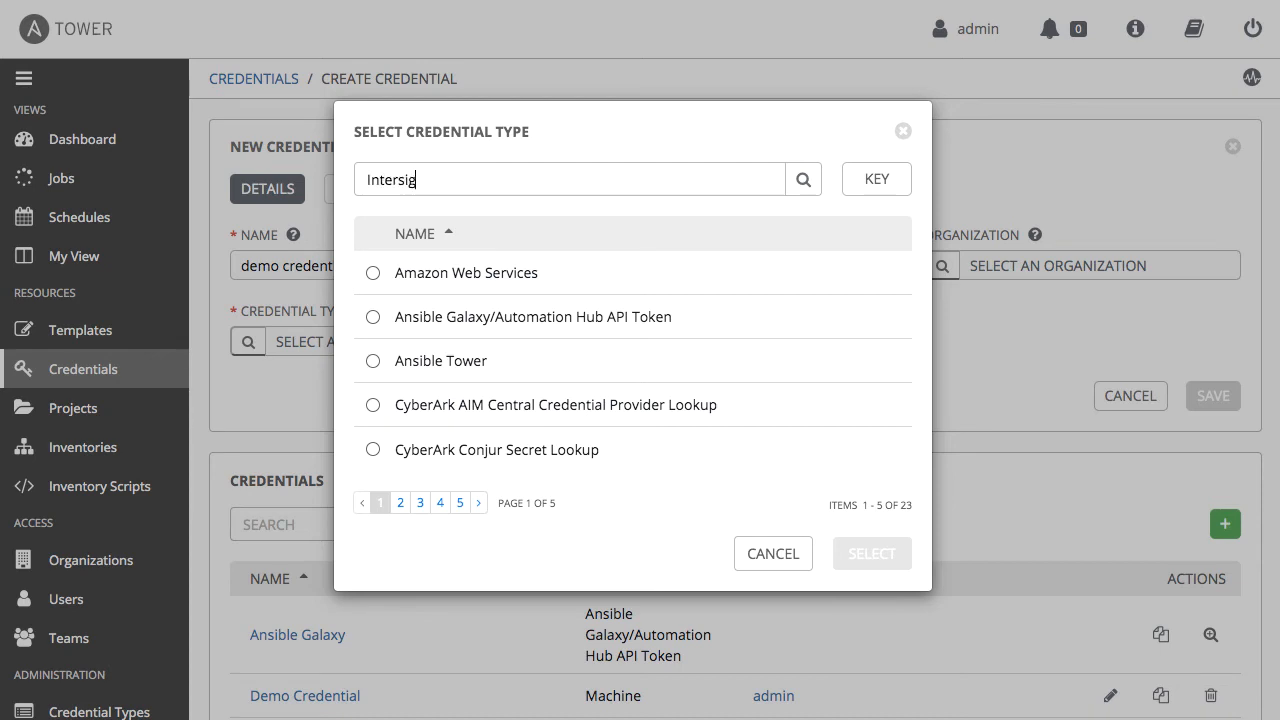
key(Enter)
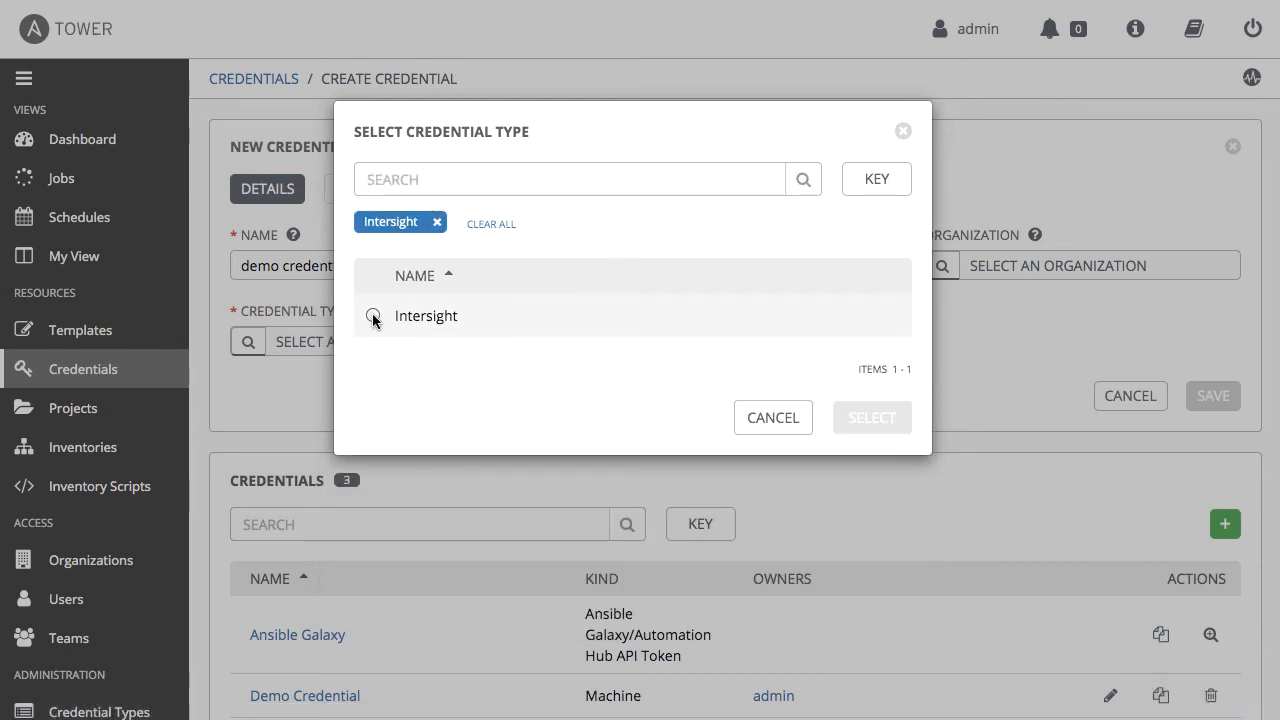
click(872, 418)
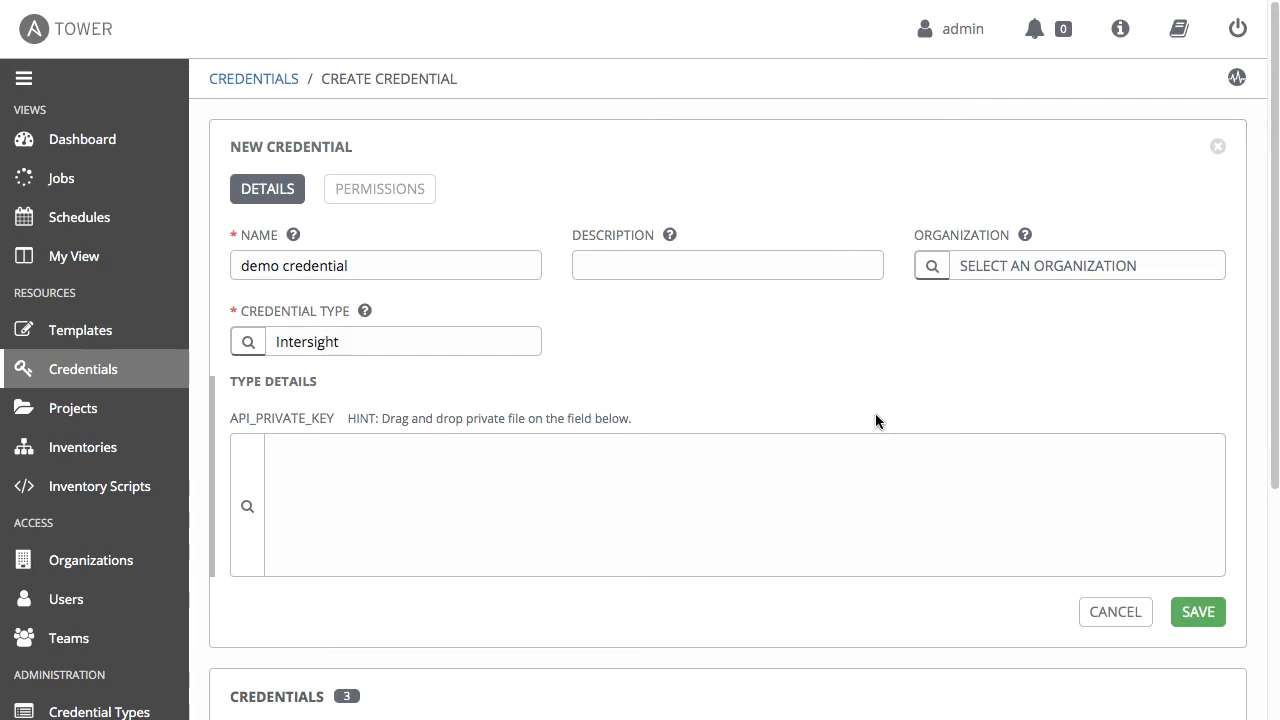
mouse_move(304, 424)
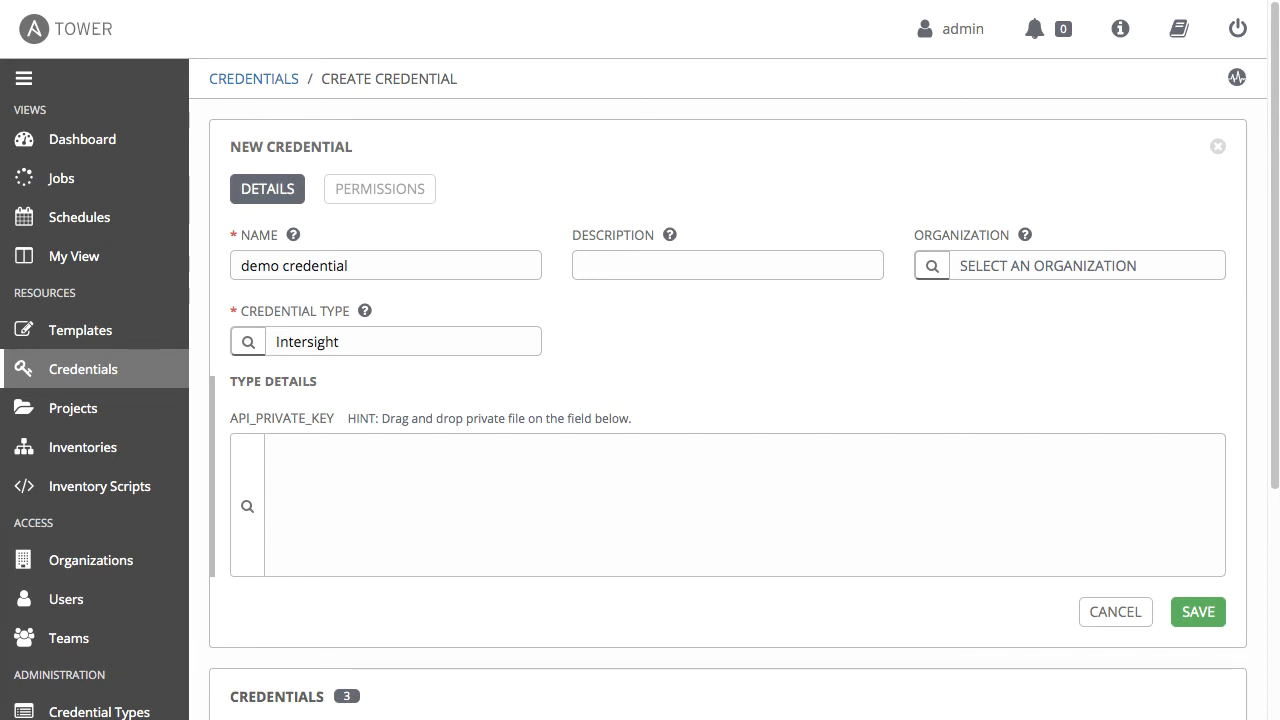
mouse_move(344, 688)
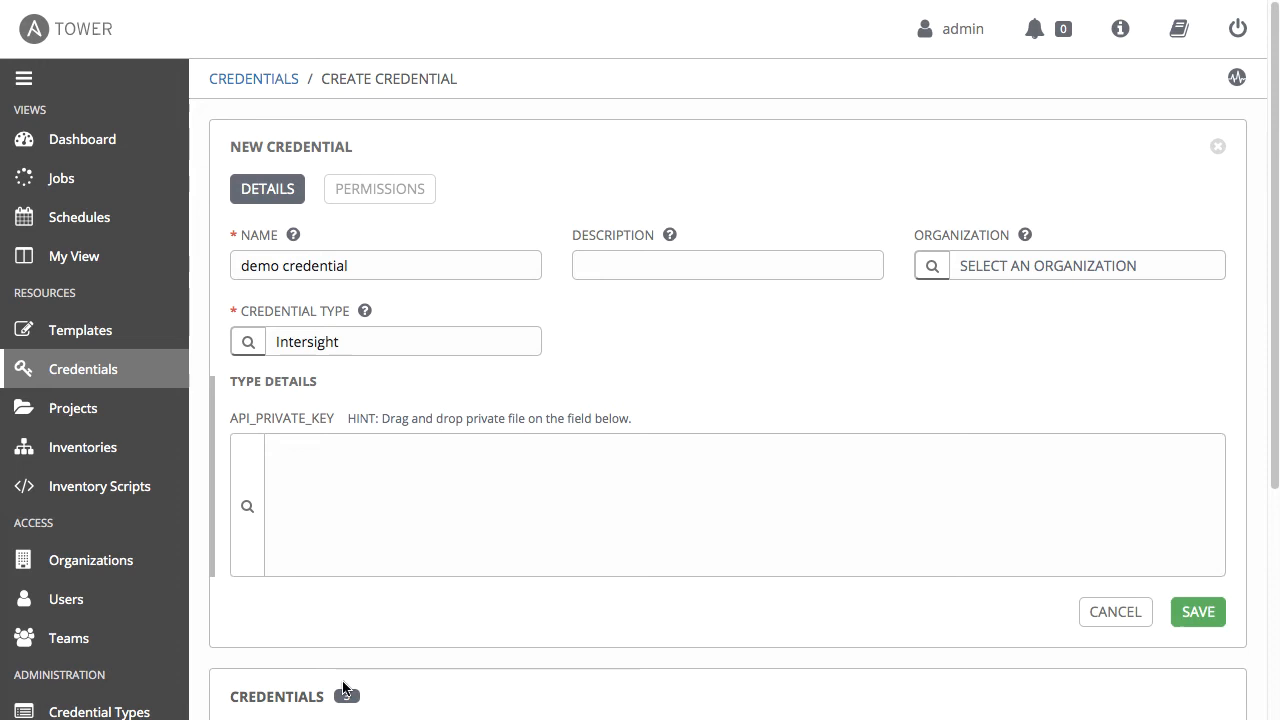
Enter the EC API private key and save the demo credential
click(744, 504)
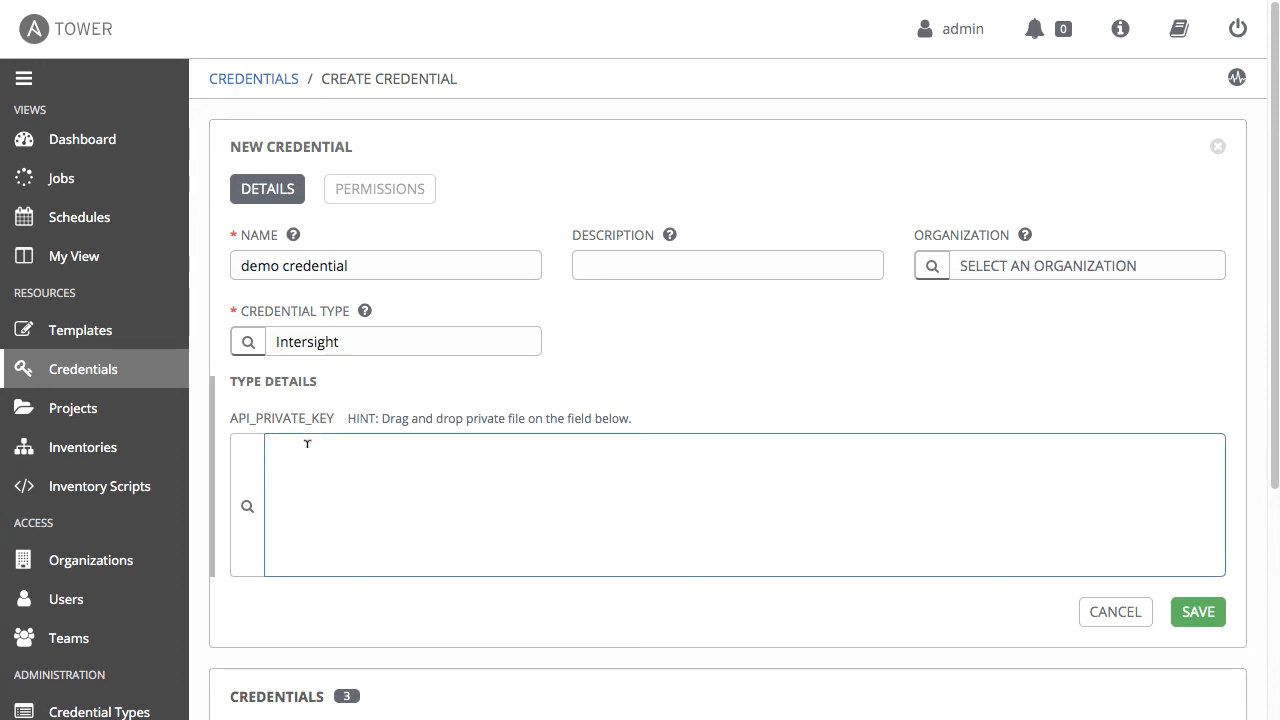
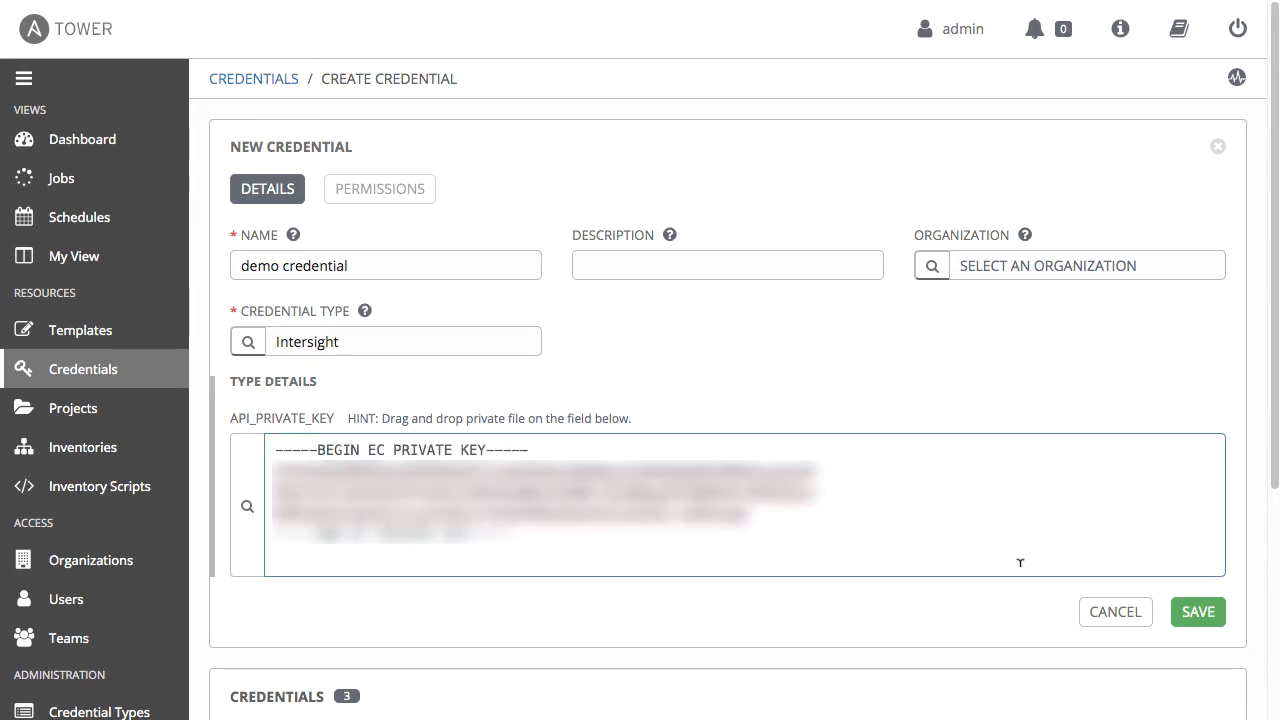
click(1196, 612)
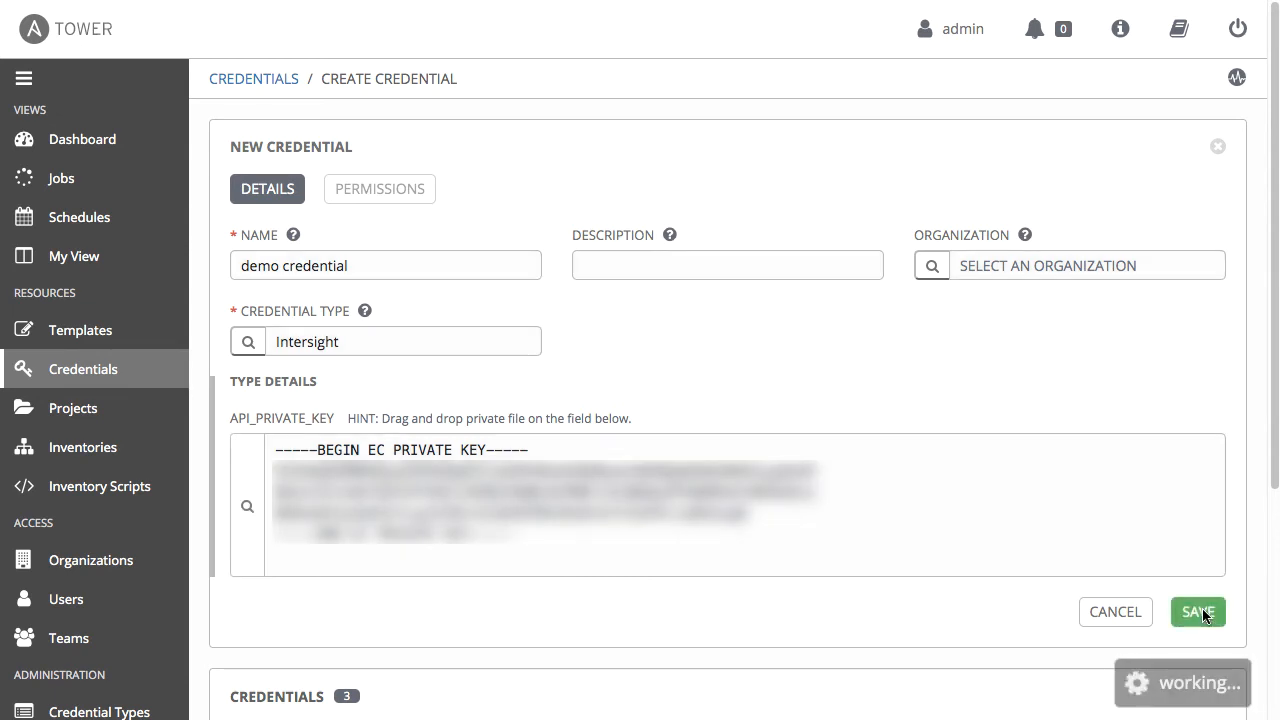
click(1196, 612)
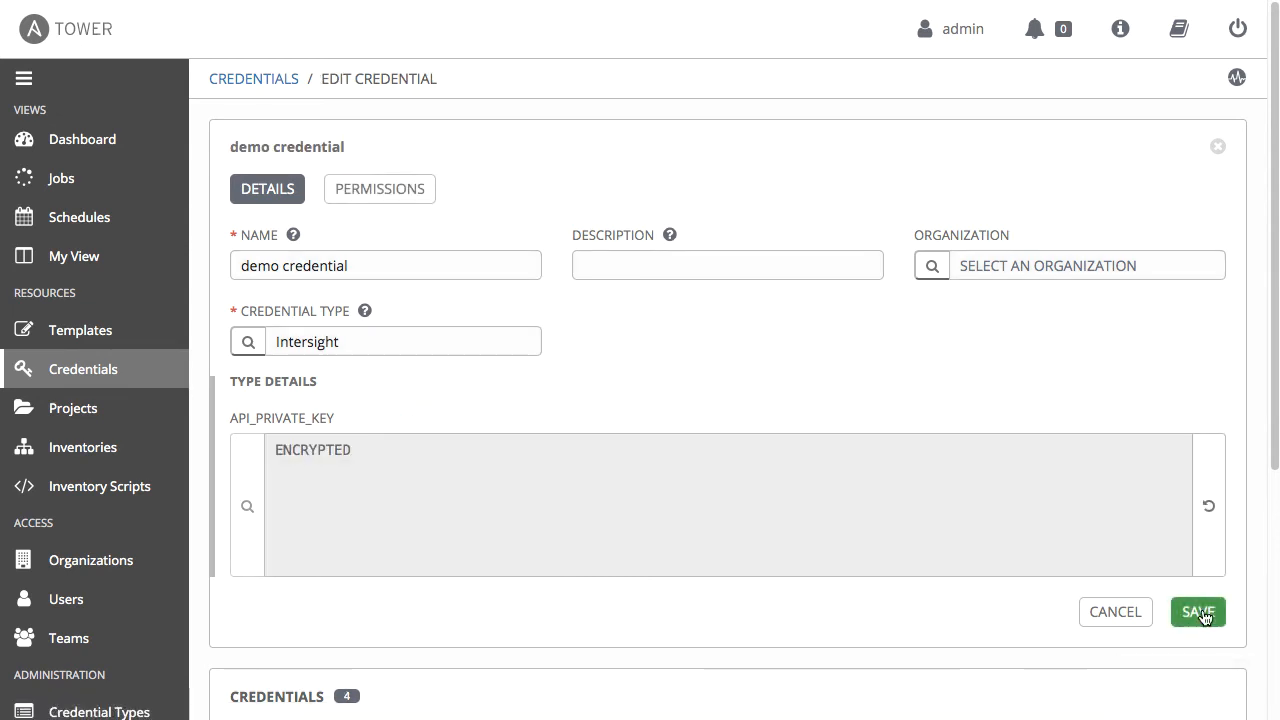
mouse_move(728, 456)
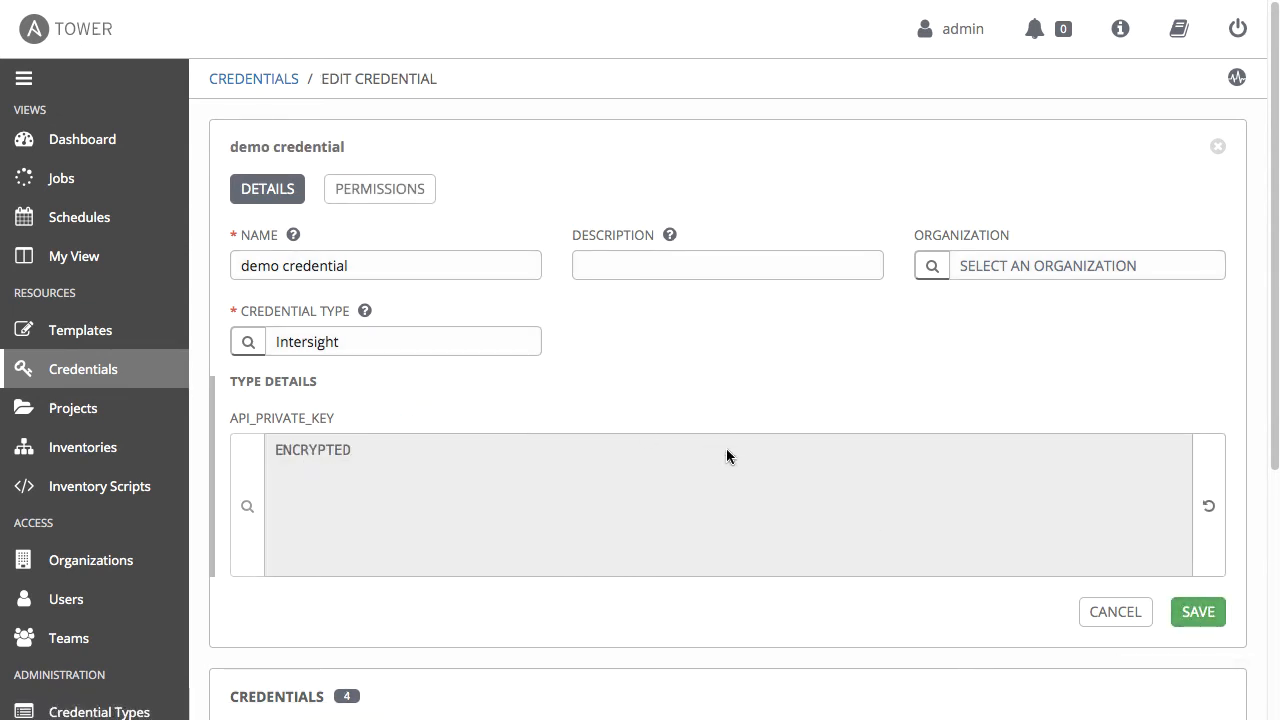
mouse_move(1184, 448)
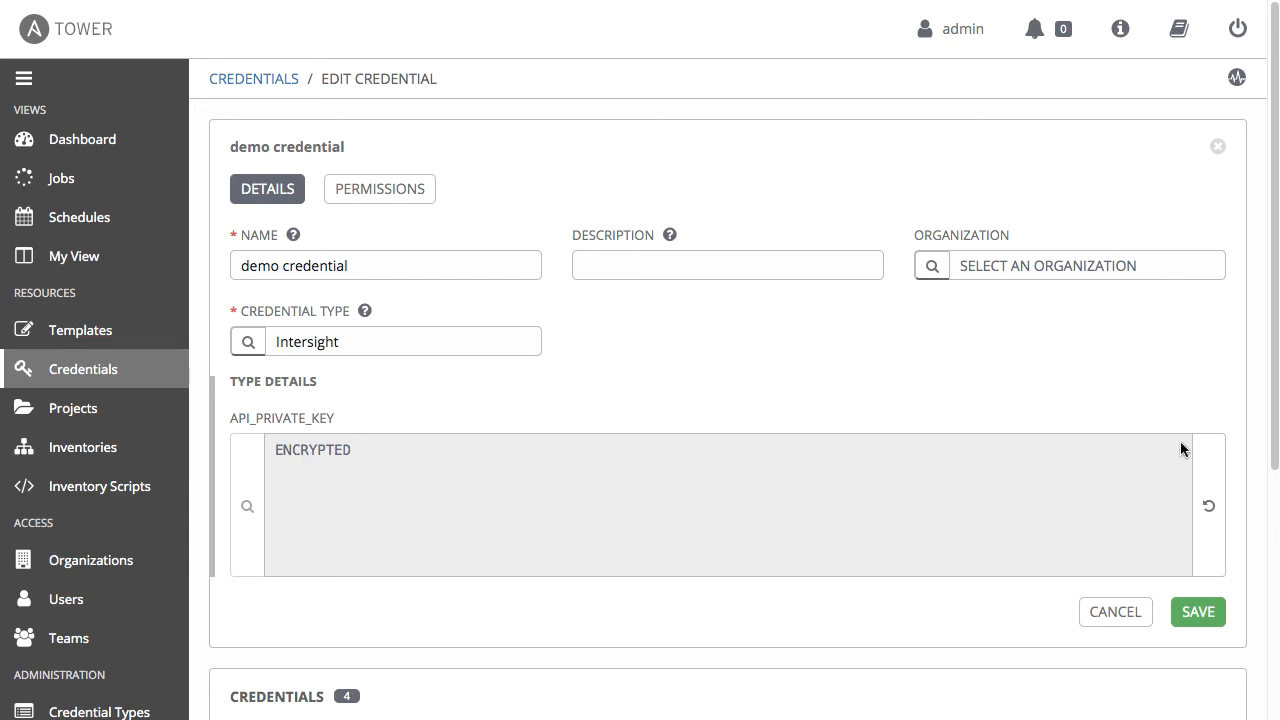
mouse_move(1210, 510)
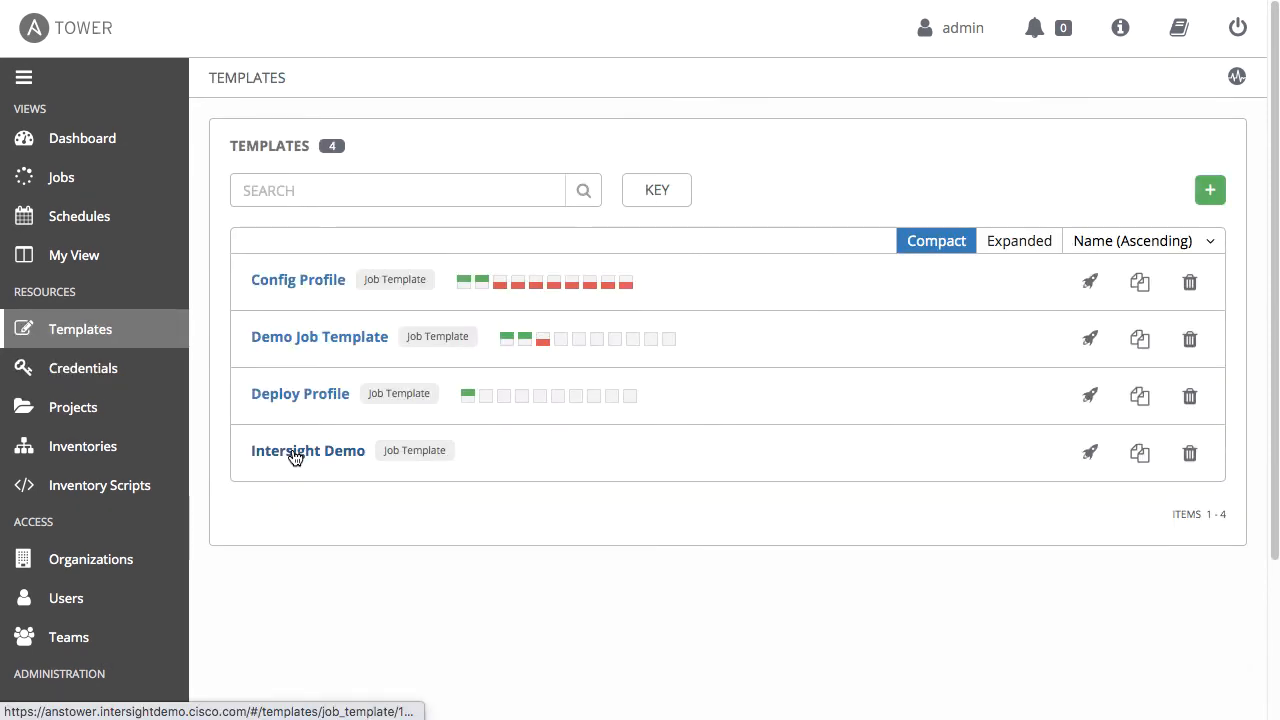
Filter credentials by Intersight type and attach demo credential to the job template
click(308, 450)
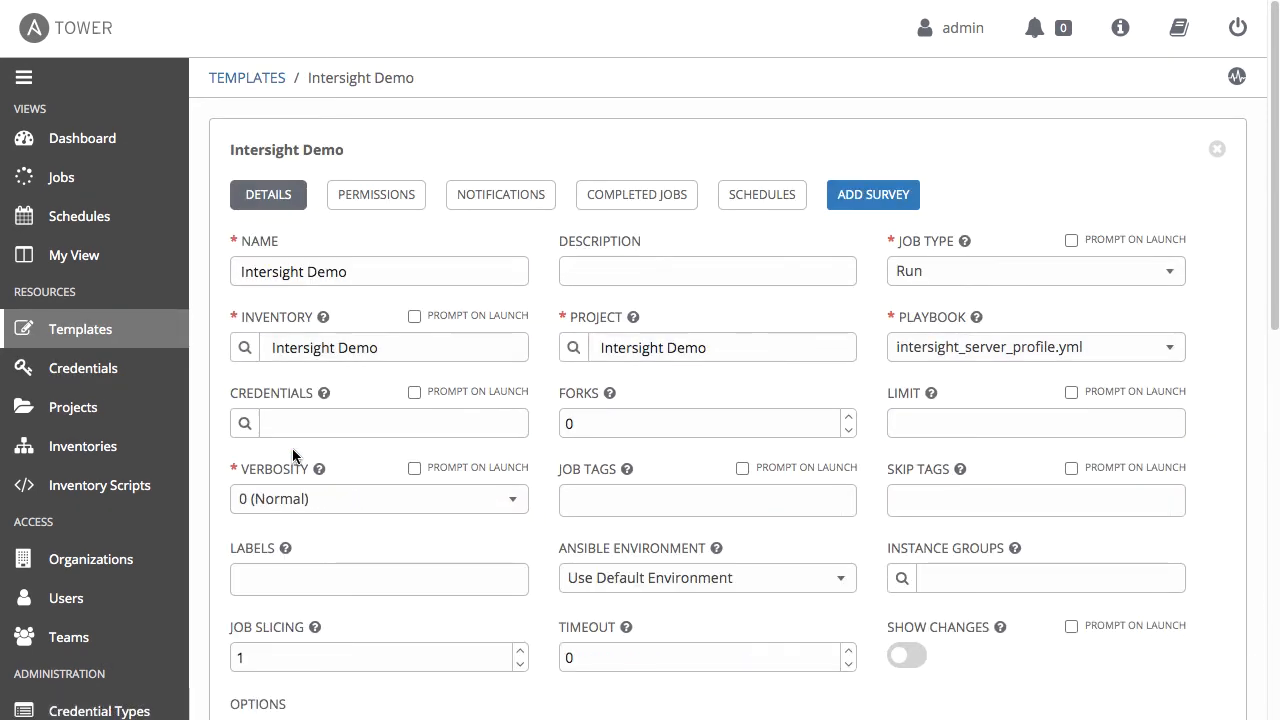
click(244, 422)
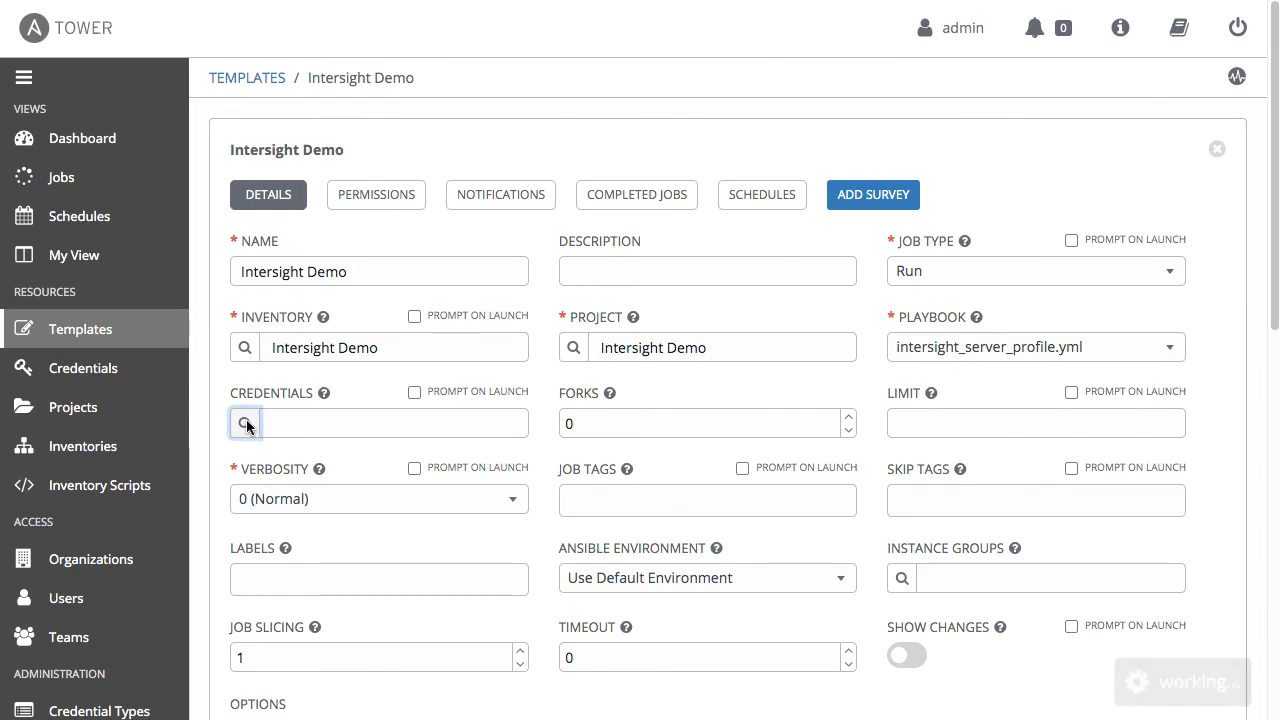
click(244, 422)
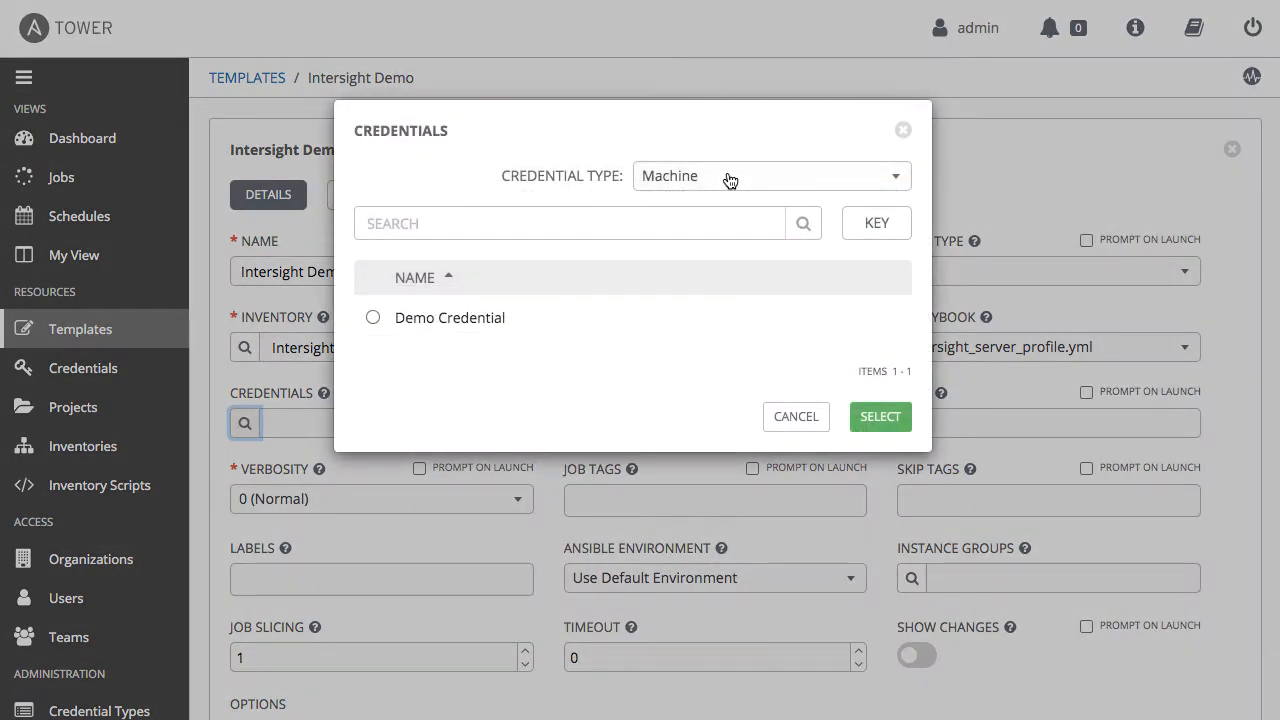
click(770, 176)
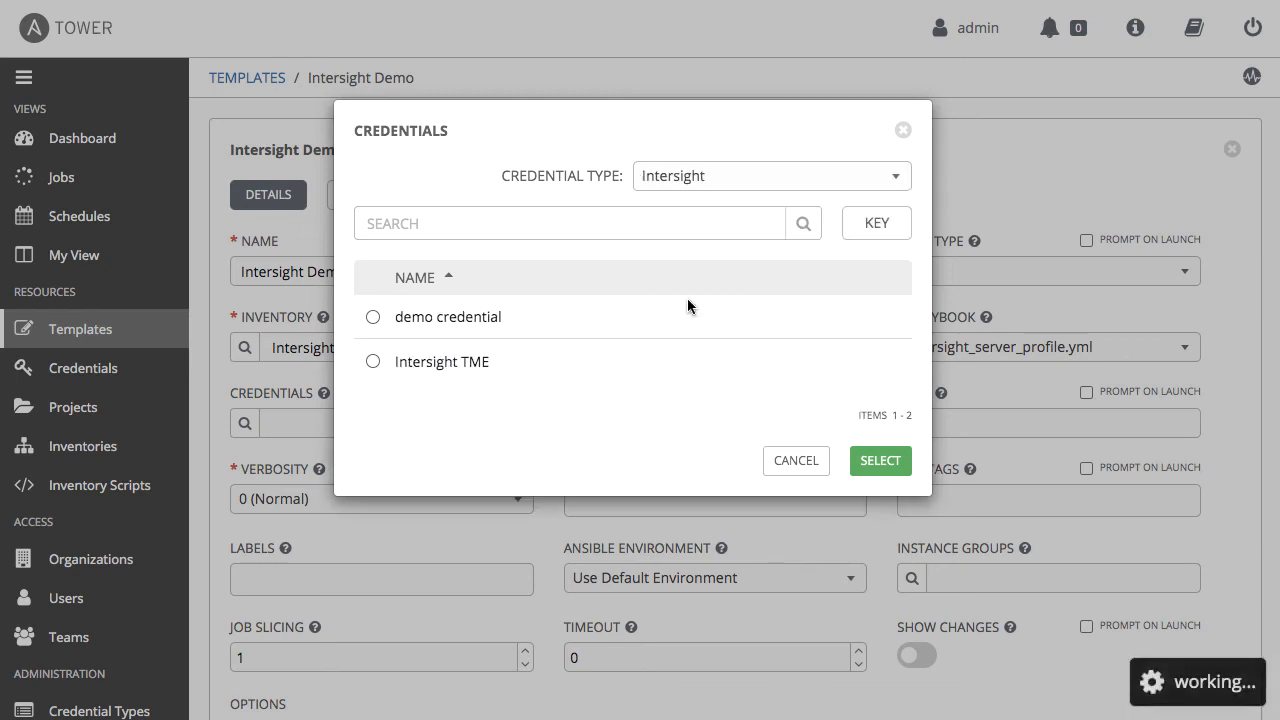
click(372, 316)
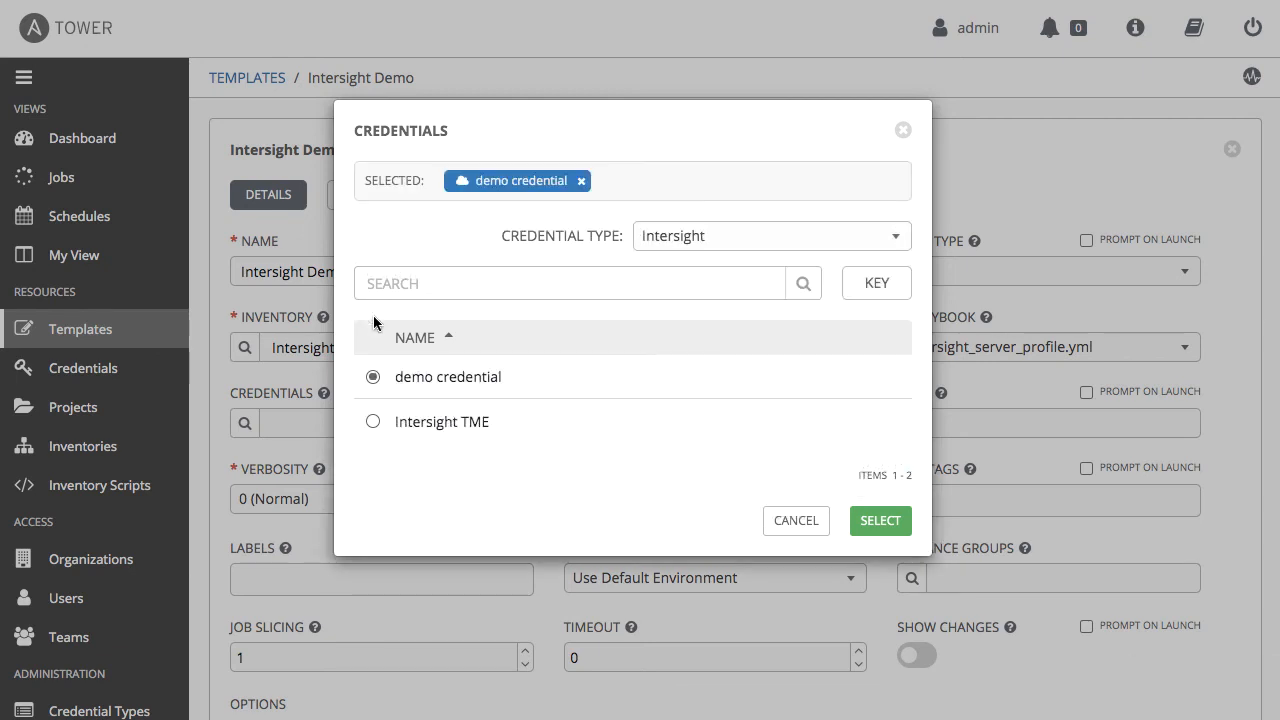
click(880, 520)
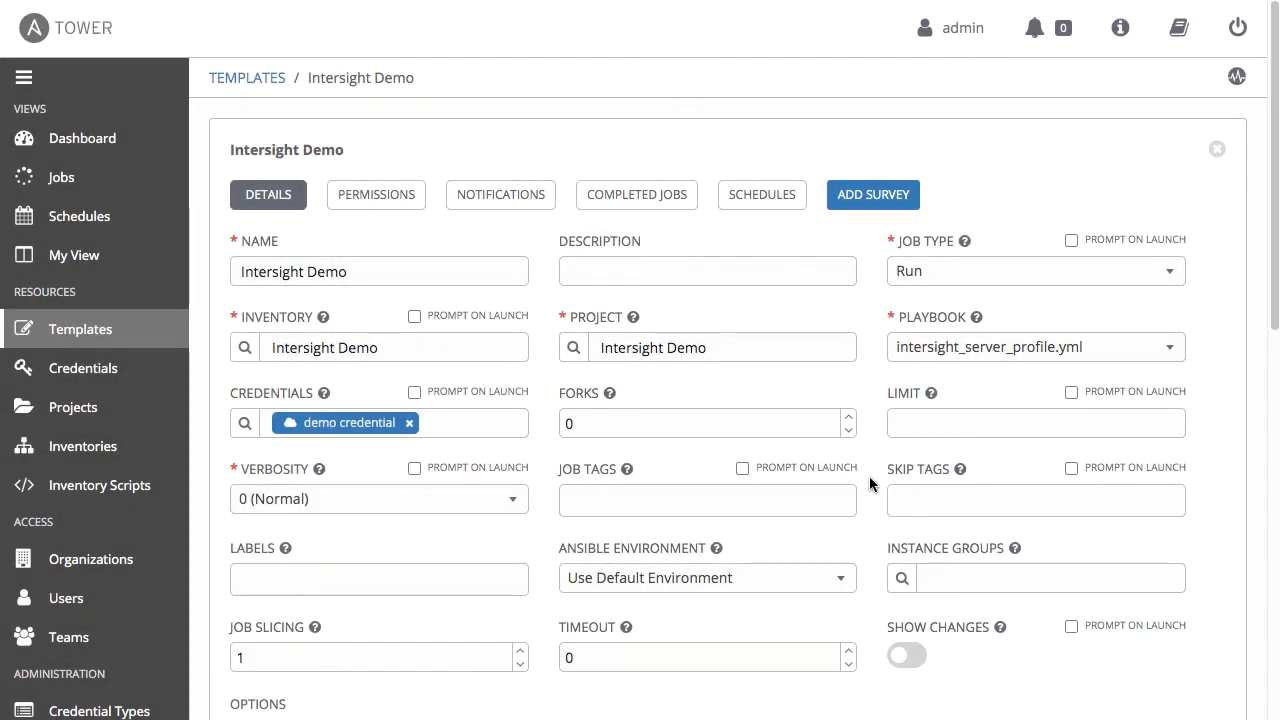
Add the api_key_id extra variable, select the /var/lib/awx/venv/mypy3/ environment, and save the template
scroll(down, 3)
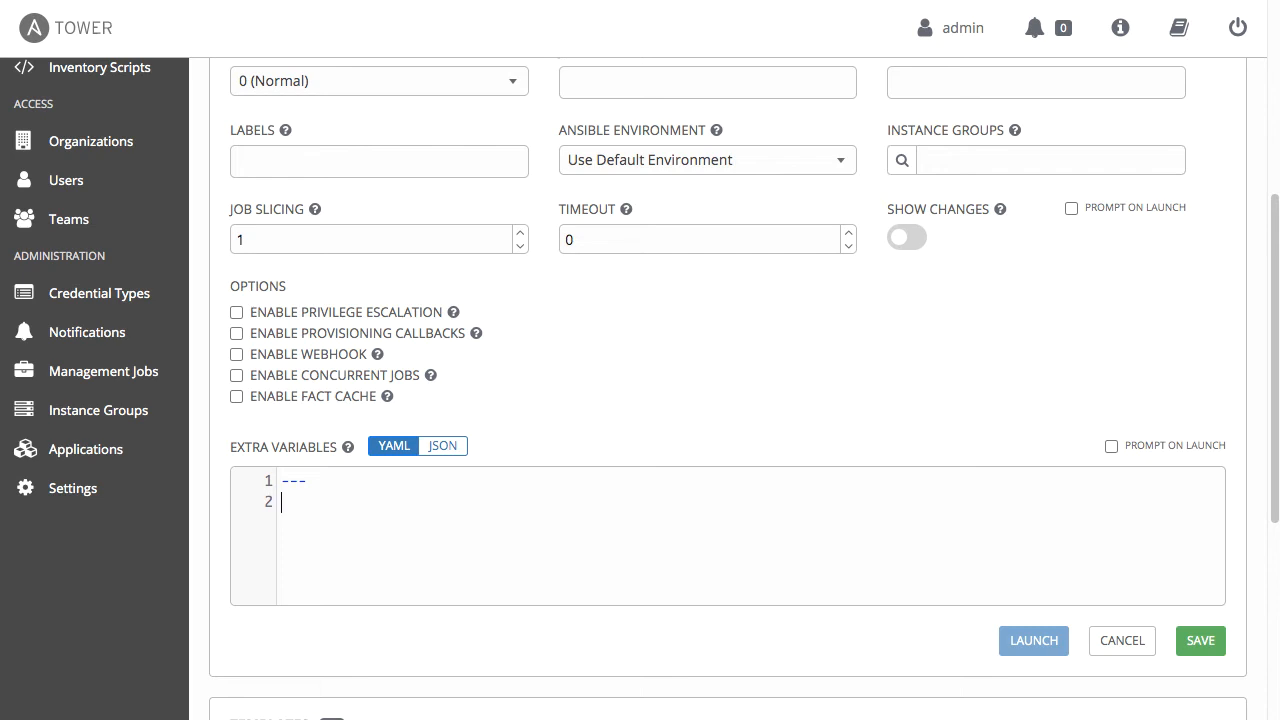
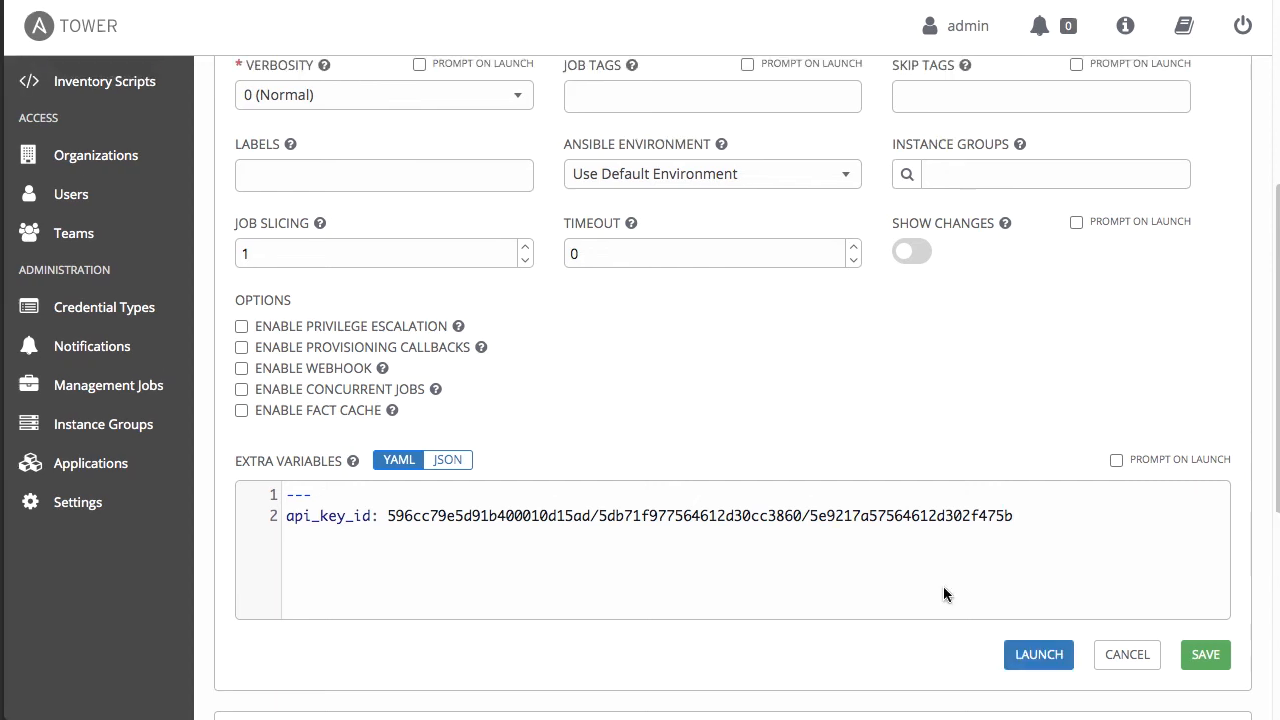
mouse_move(1038, 654)
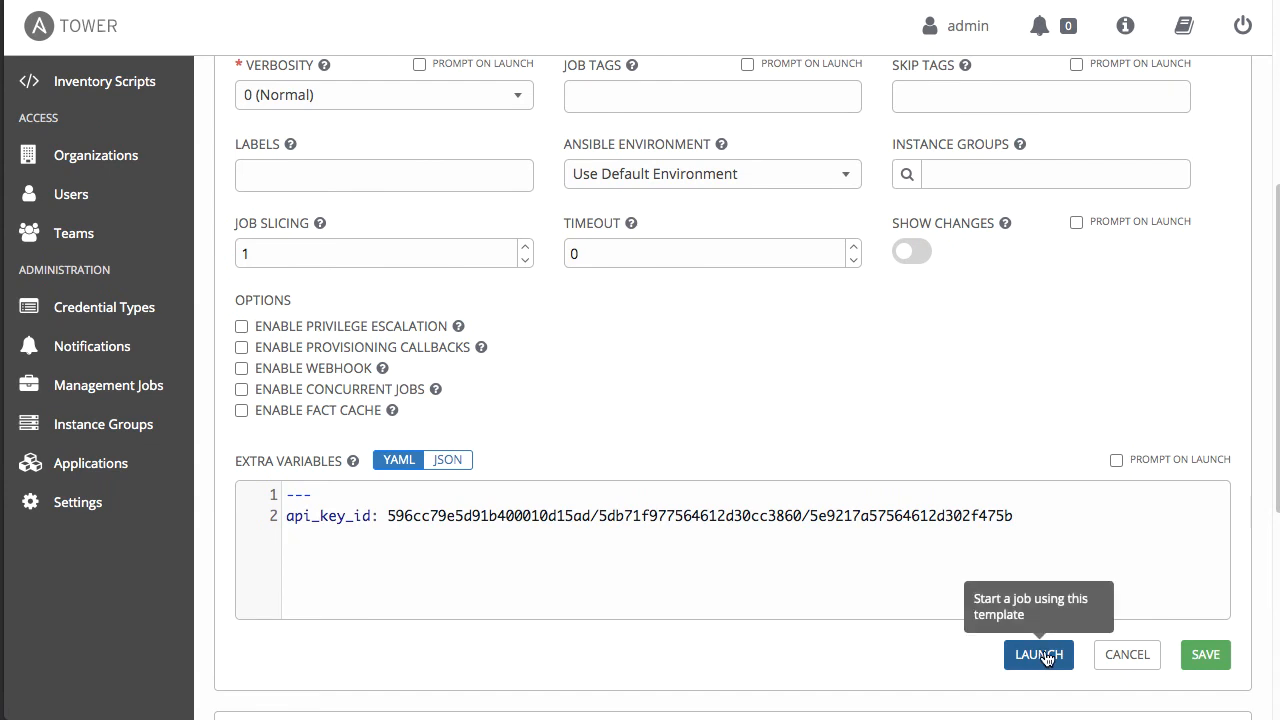
click(712, 172)
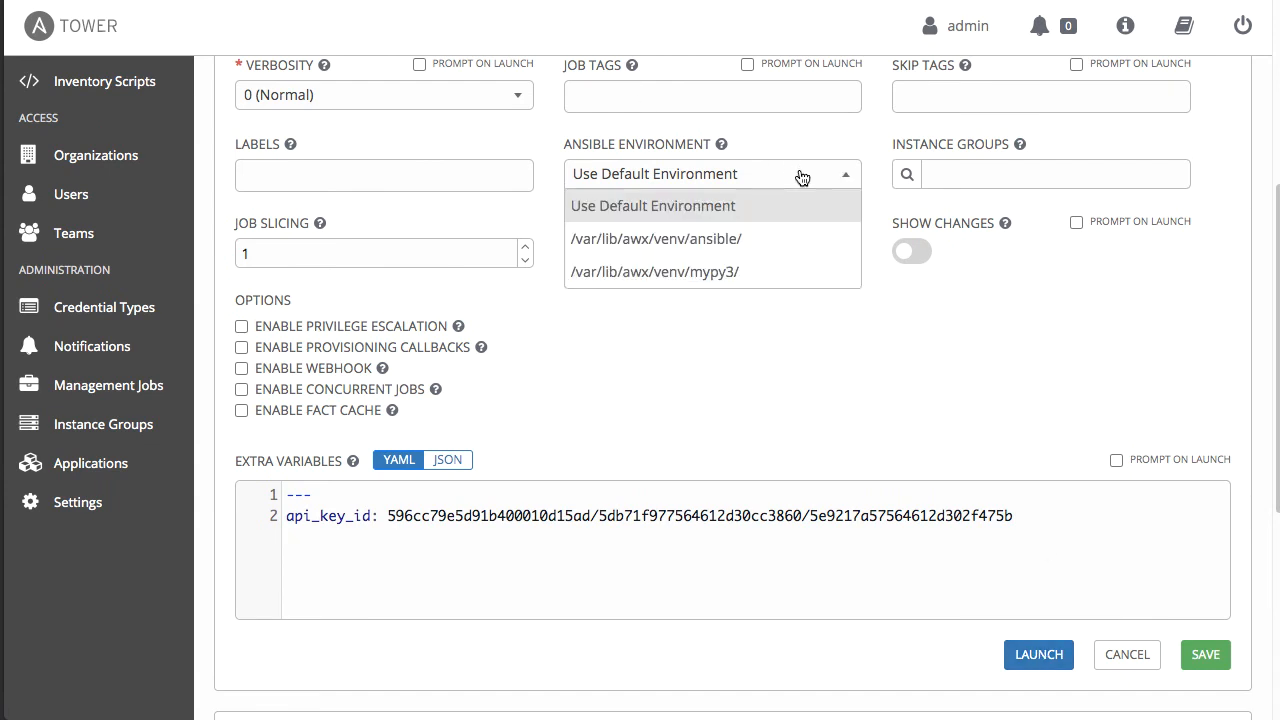
click(656, 272)
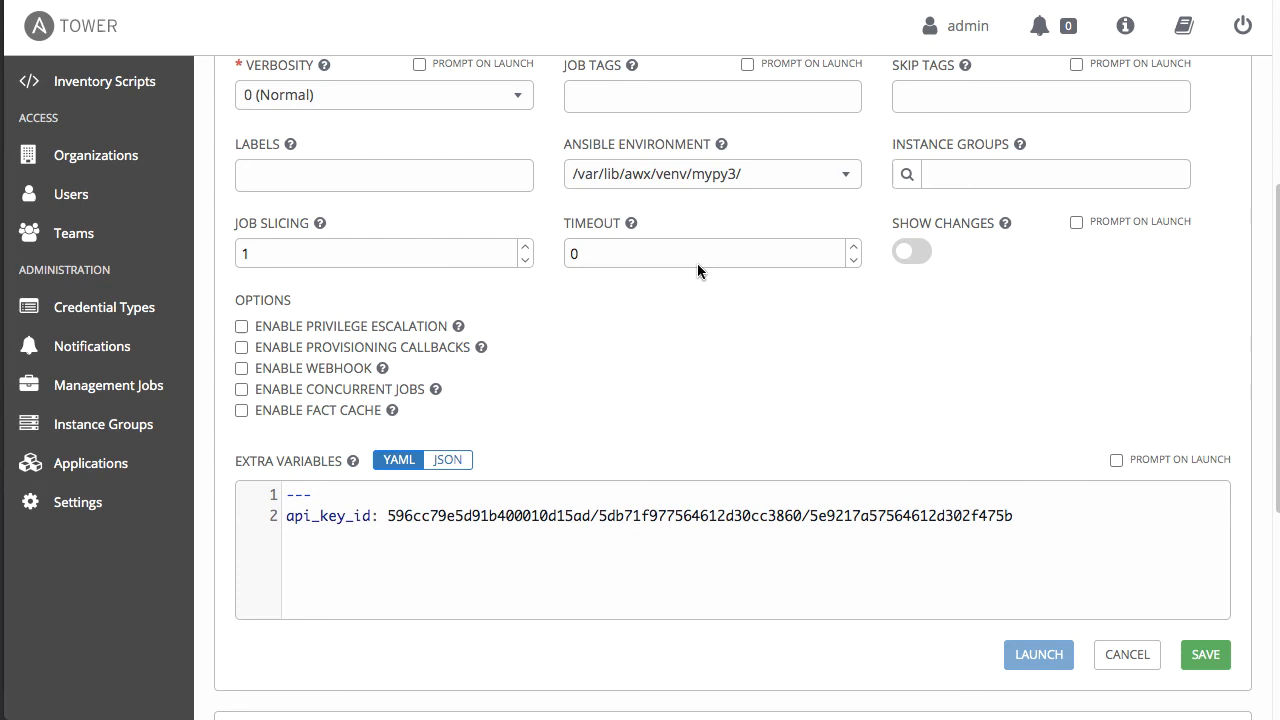
mouse_move(736, 204)
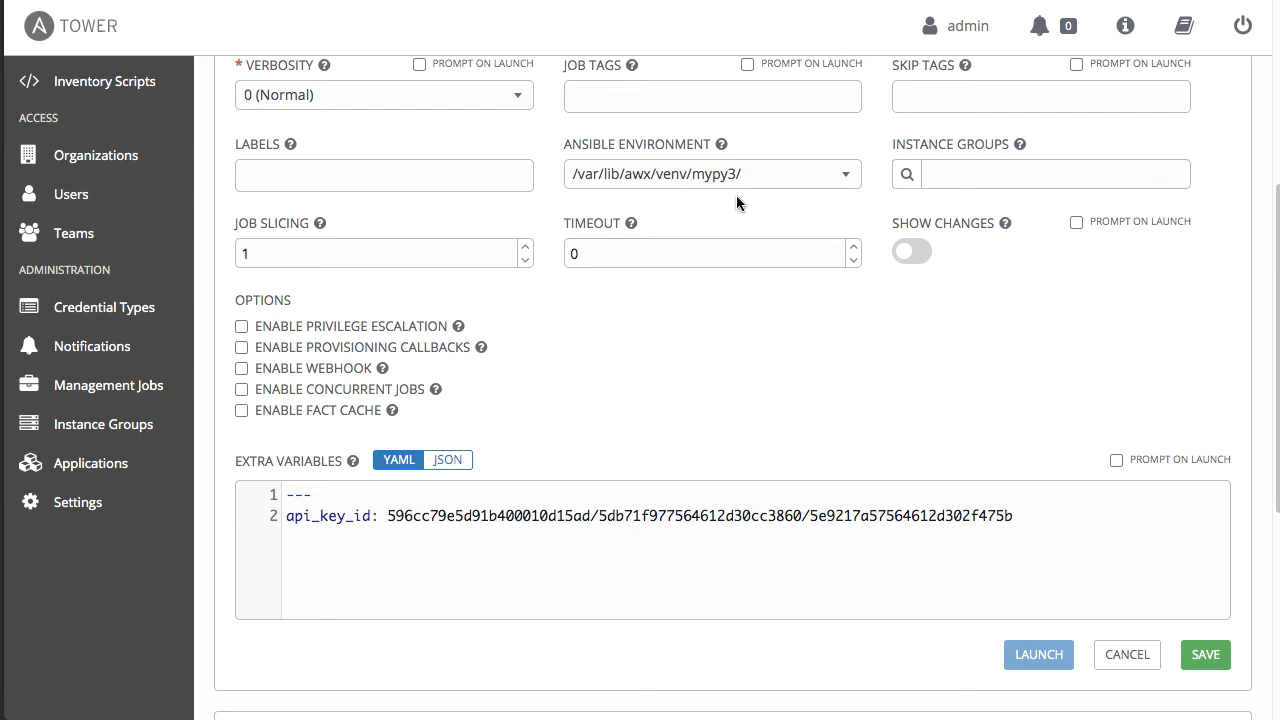
mouse_move(784, 342)
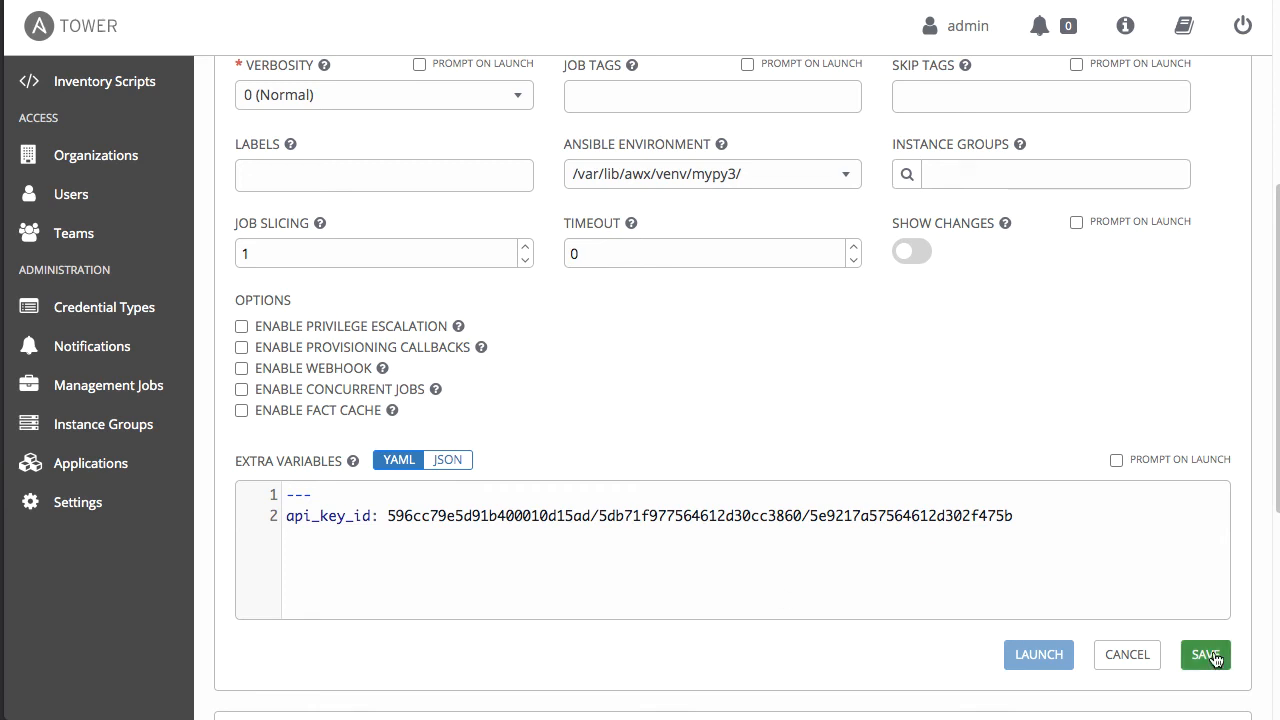
click(1204, 654)
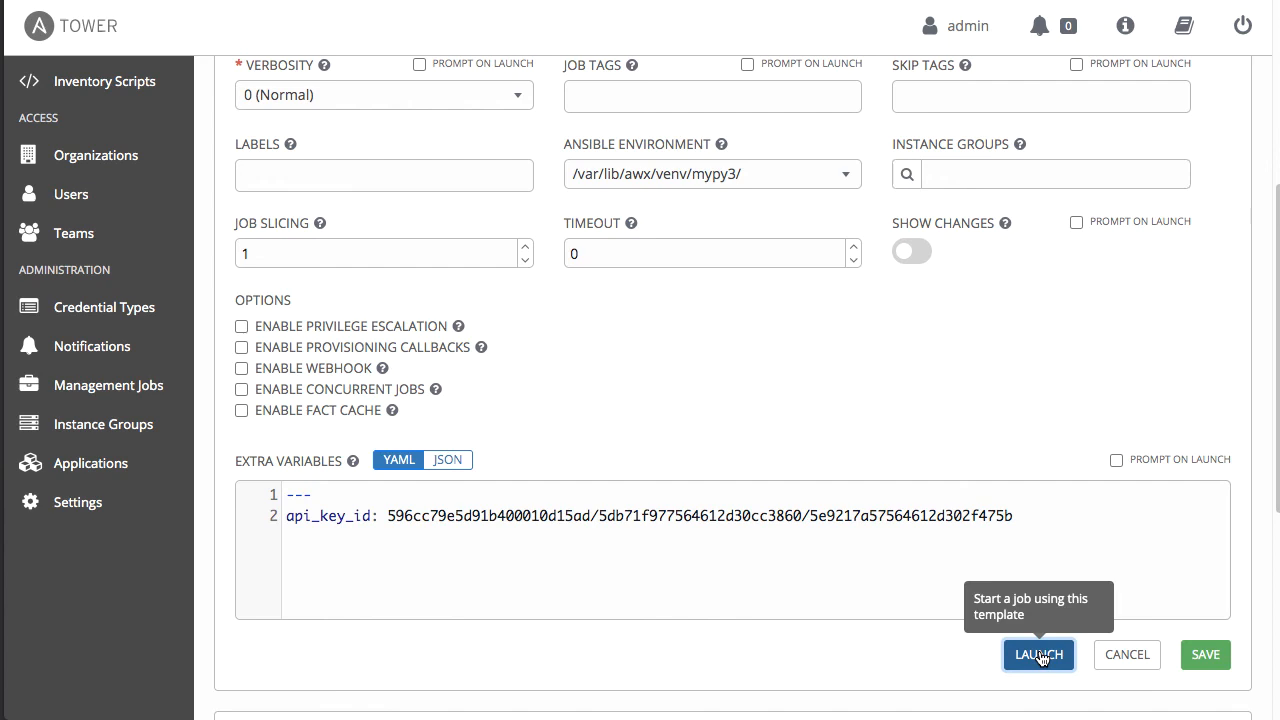
Launch the Intersight Demo template, yielding a successful job with no matching hosts
click(1038, 654)
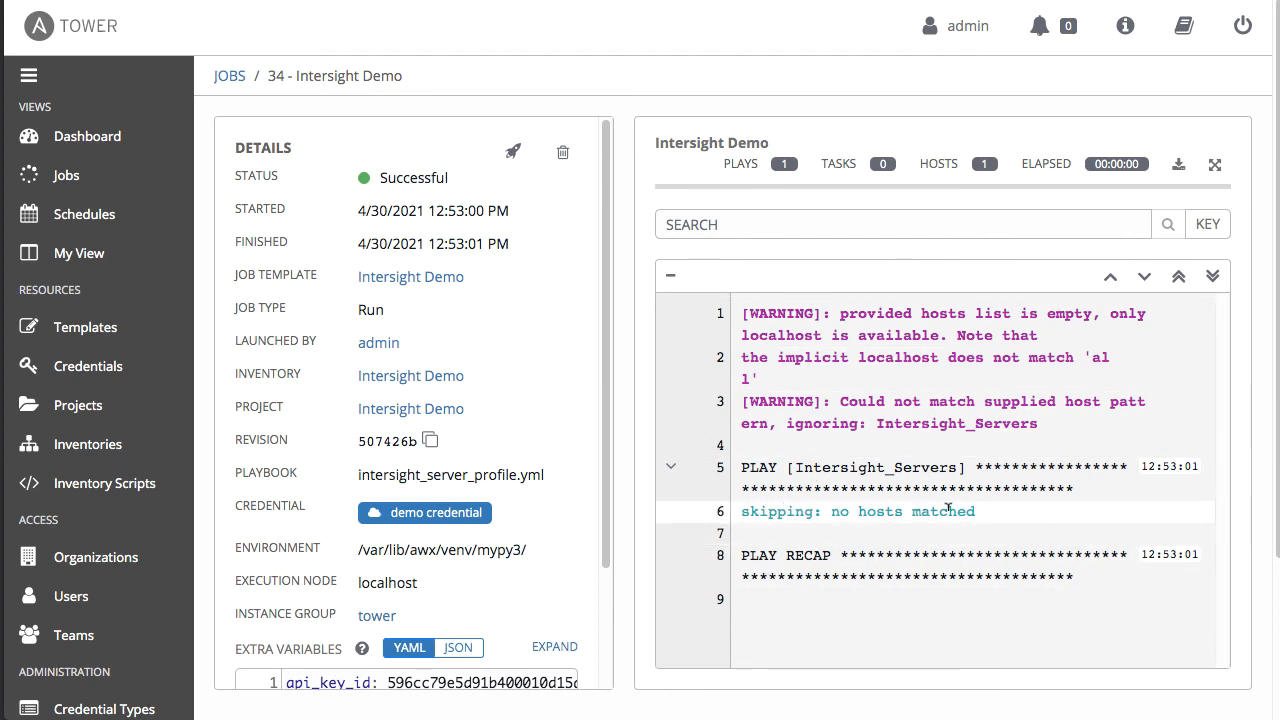
mouse_move(884, 400)
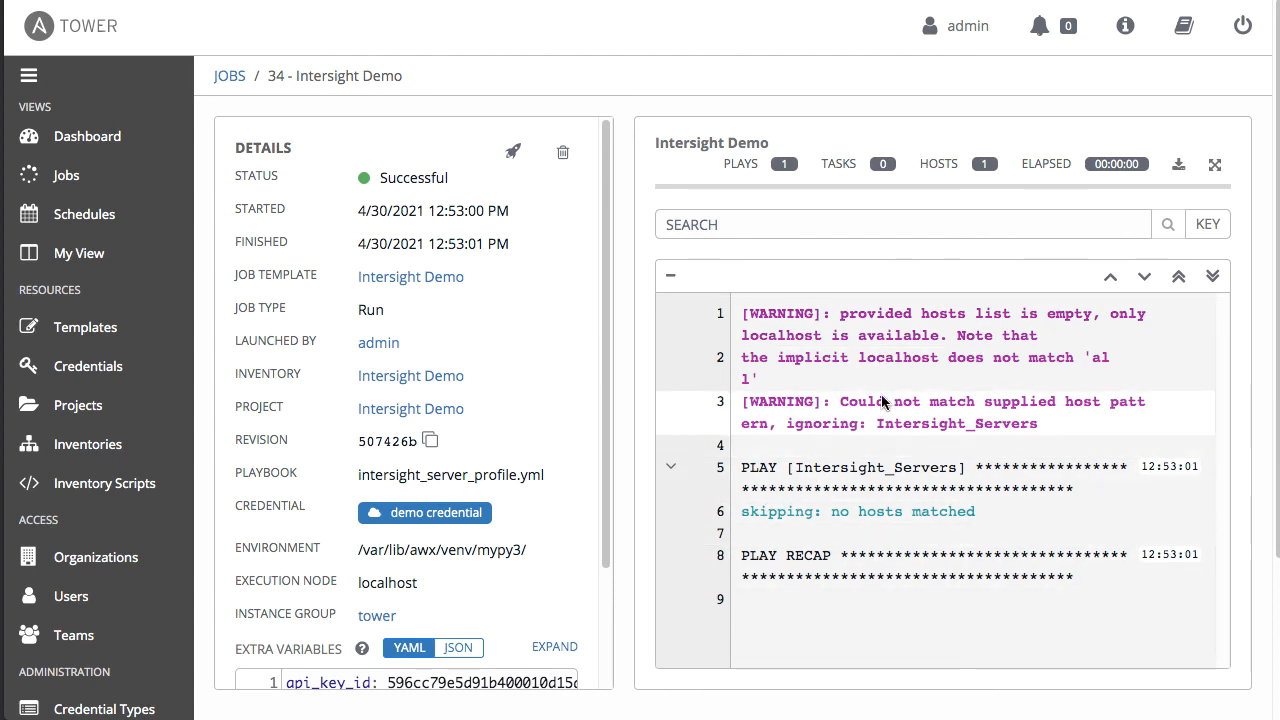
mouse_move(88, 364)
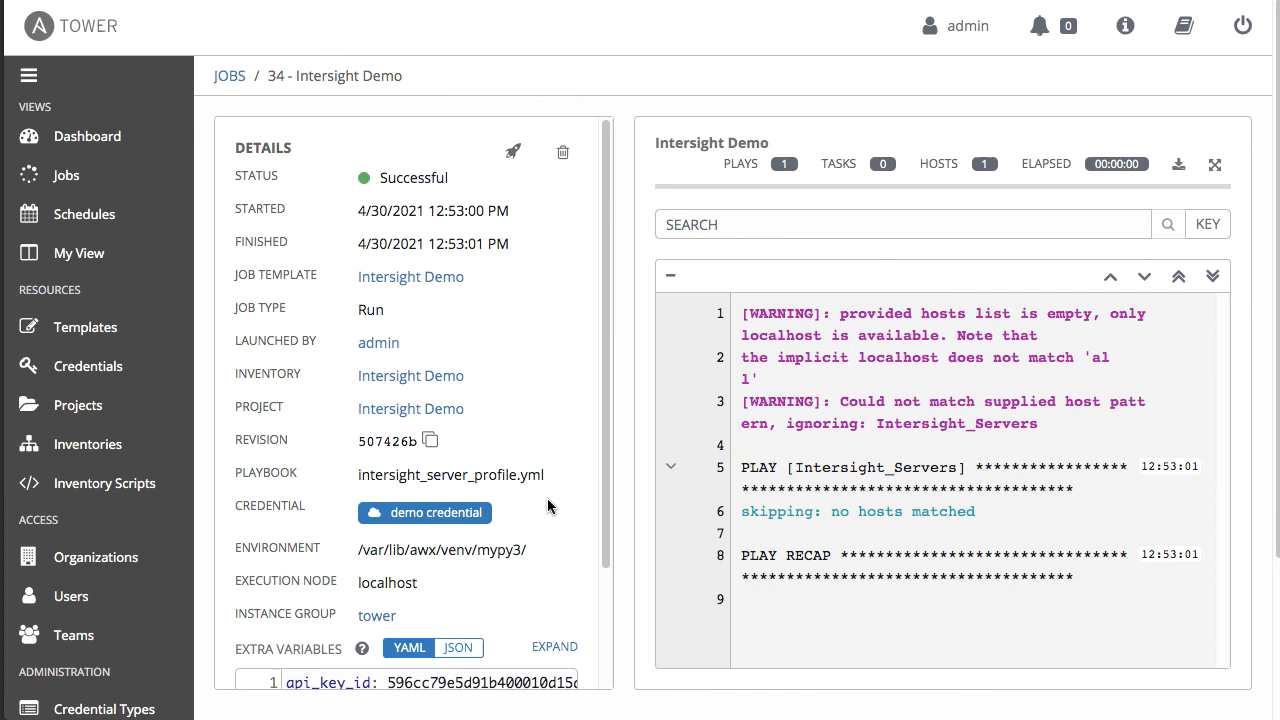
Sync the github inventory source under the Intersight Demo inventory's Sources
click(88, 444)
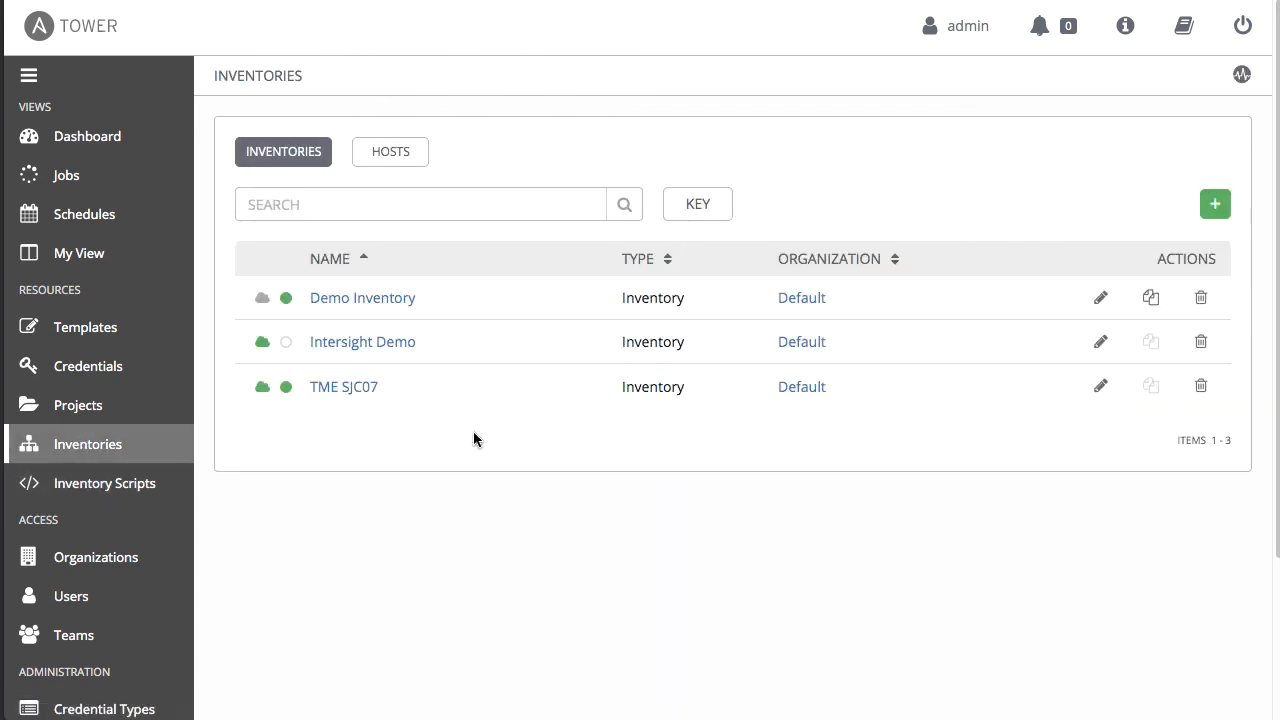
mouse_move(362, 340)
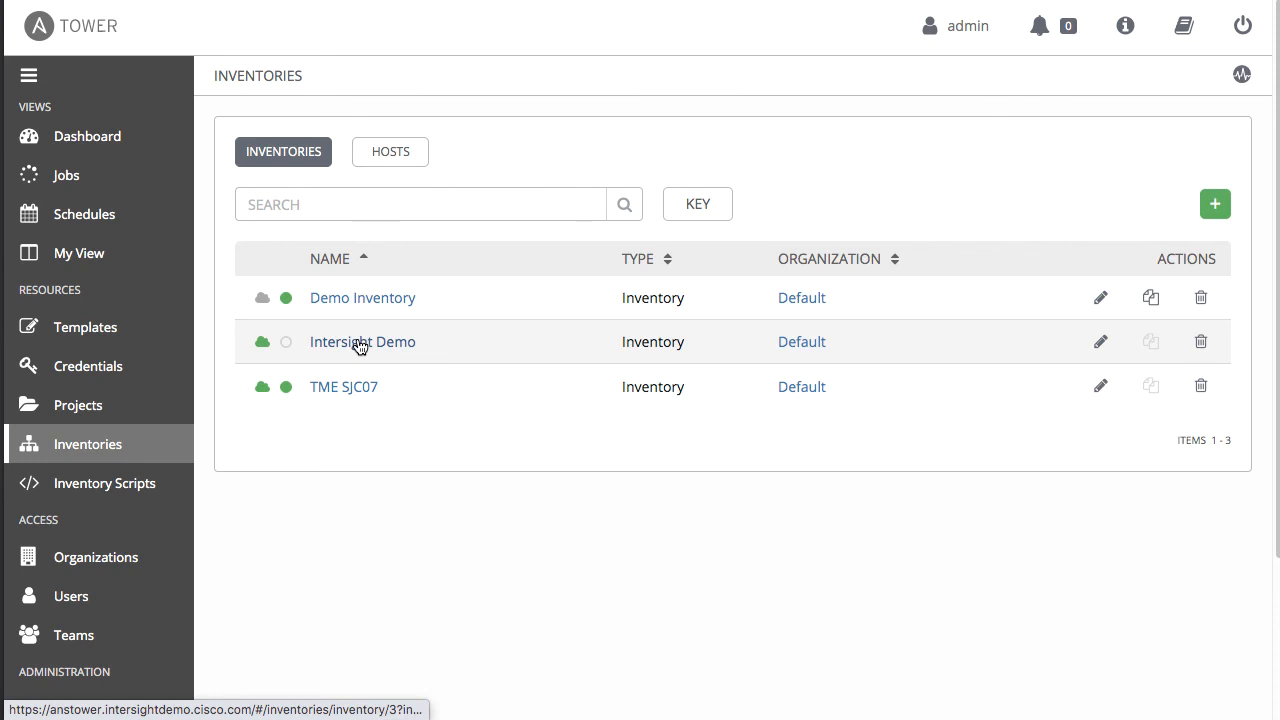
click(362, 340)
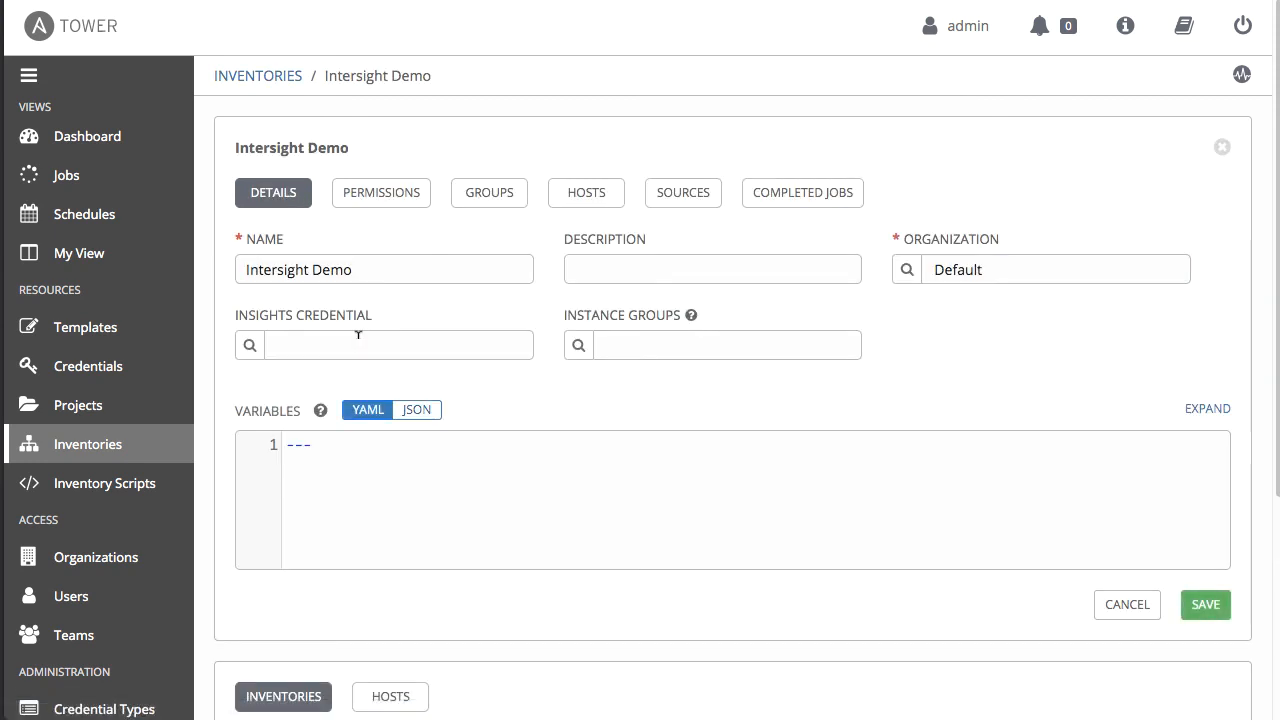
click(684, 192)
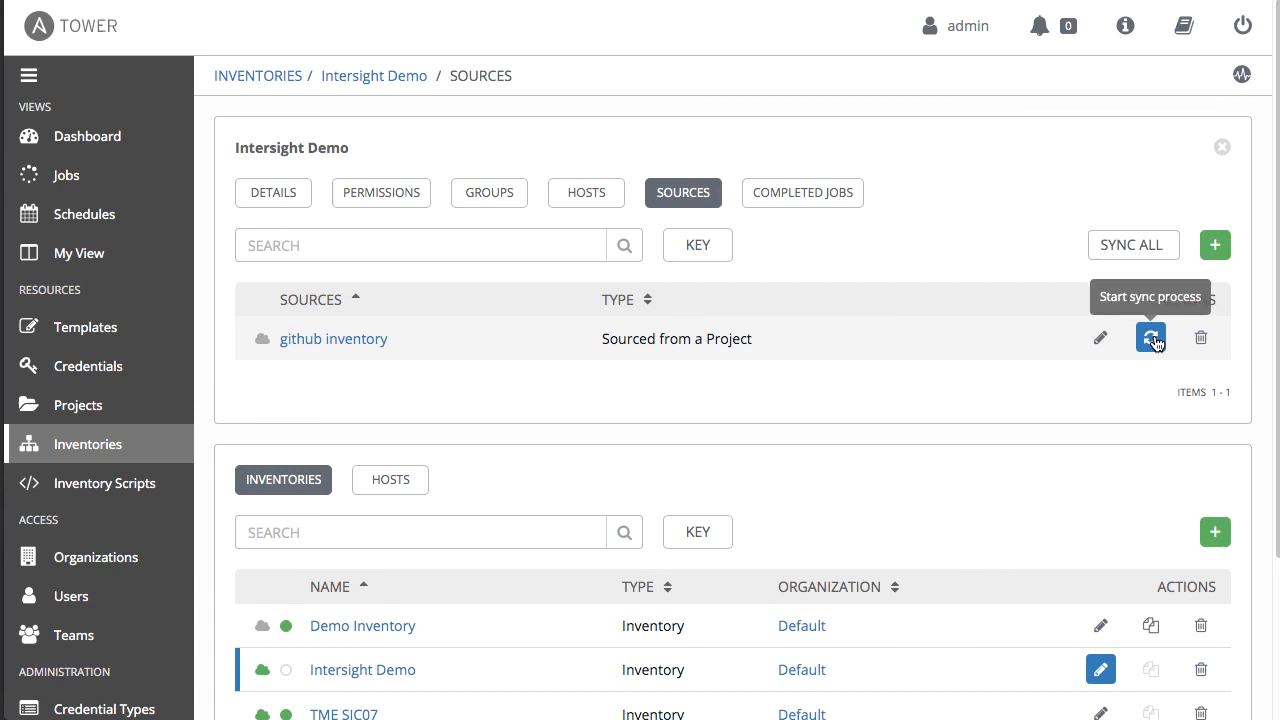
click(1150, 336)
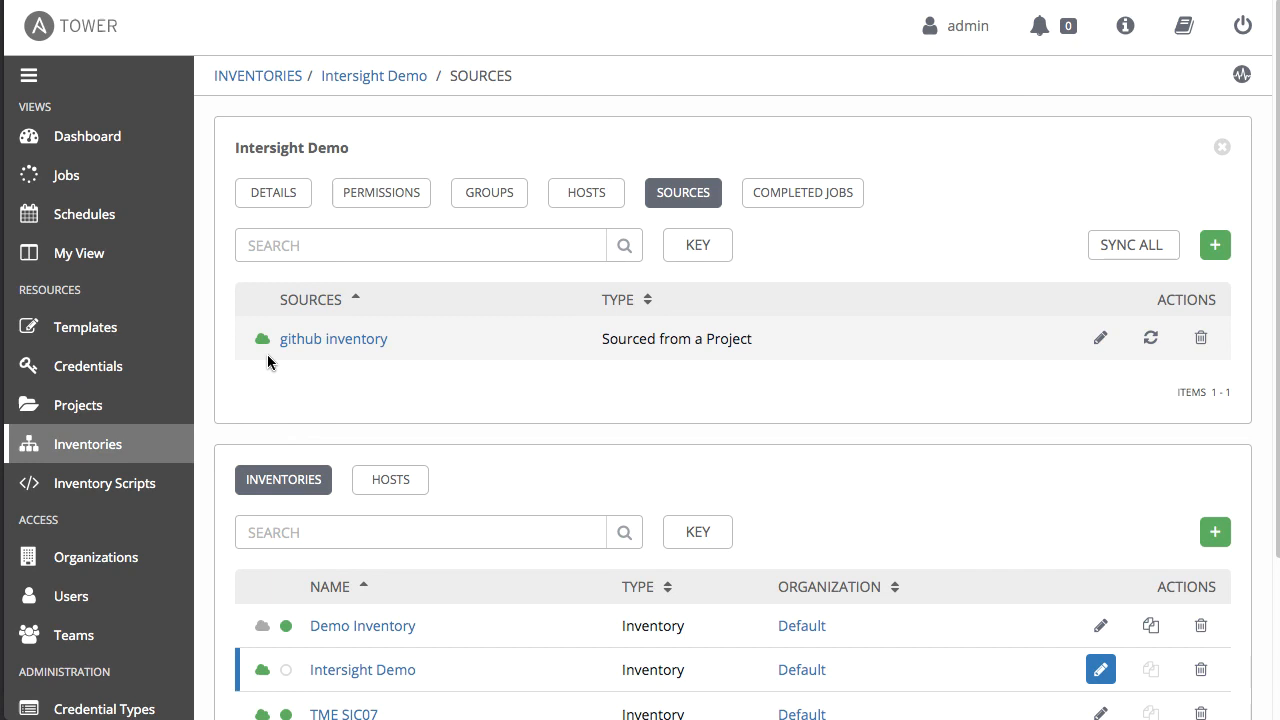
Launch Intersight Demo from the Templates list and follow the job configuring server profiles
click(84, 326)
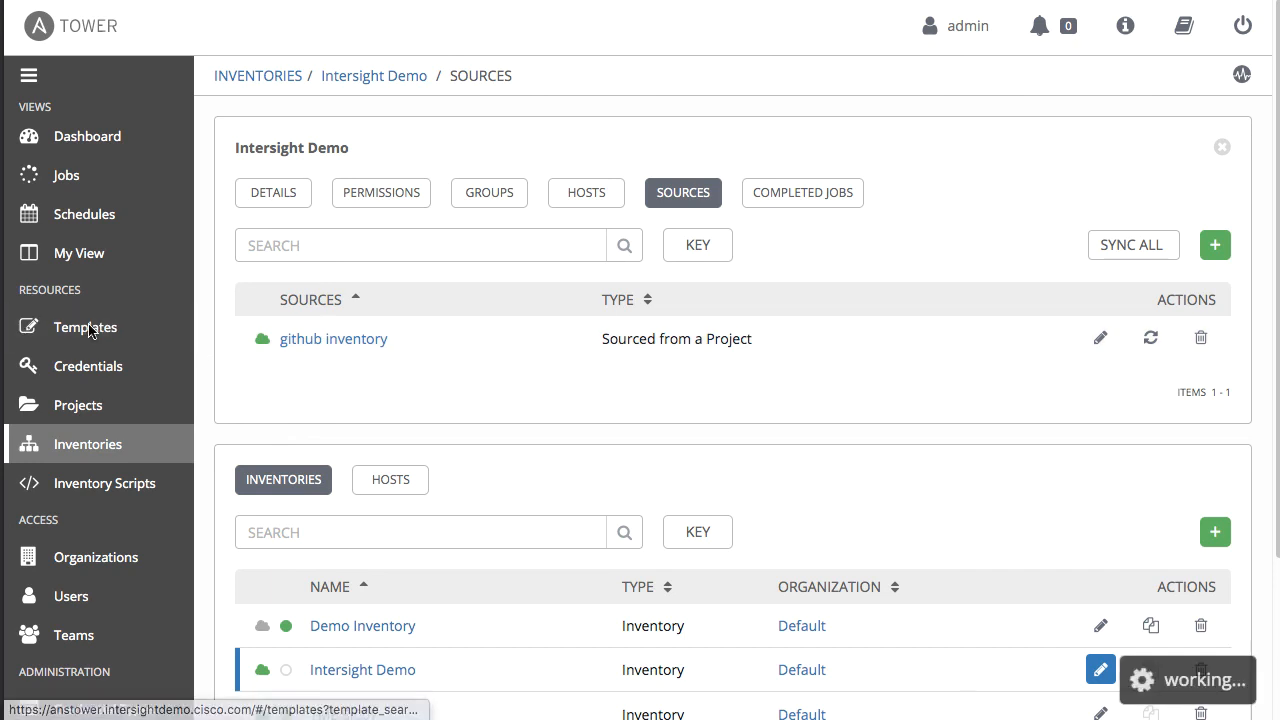
click(84, 326)
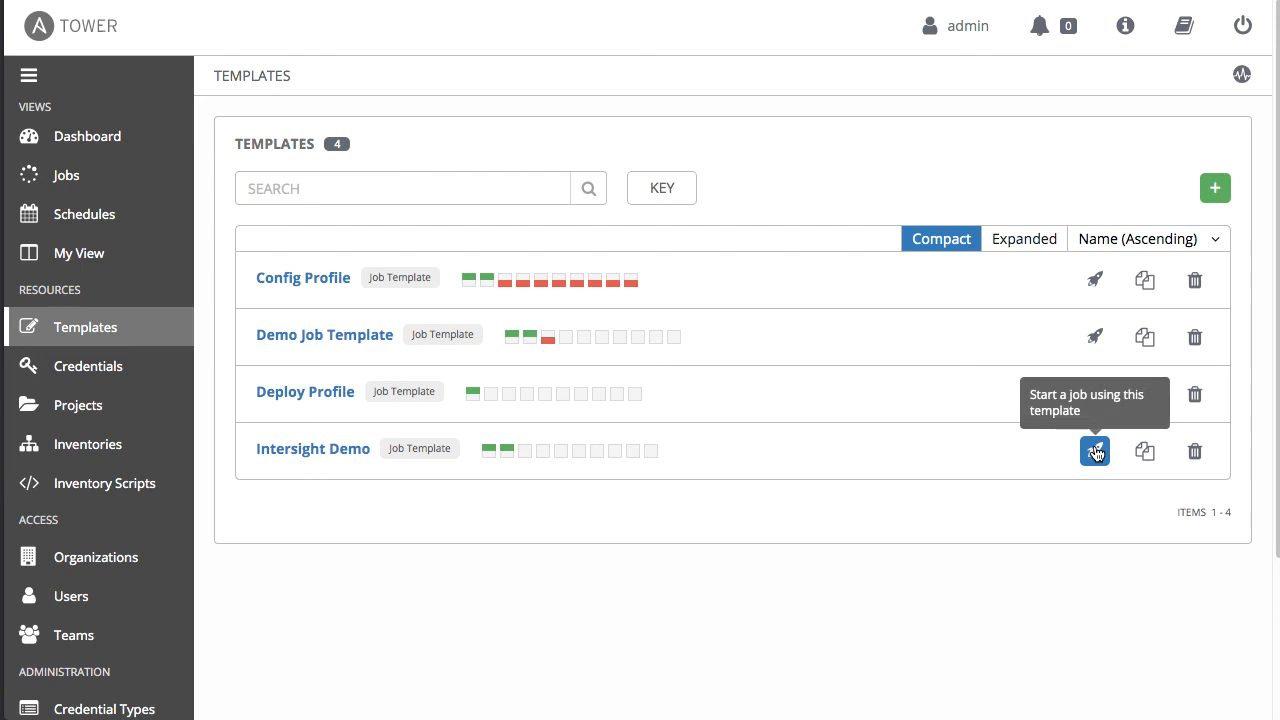
click(1094, 452)
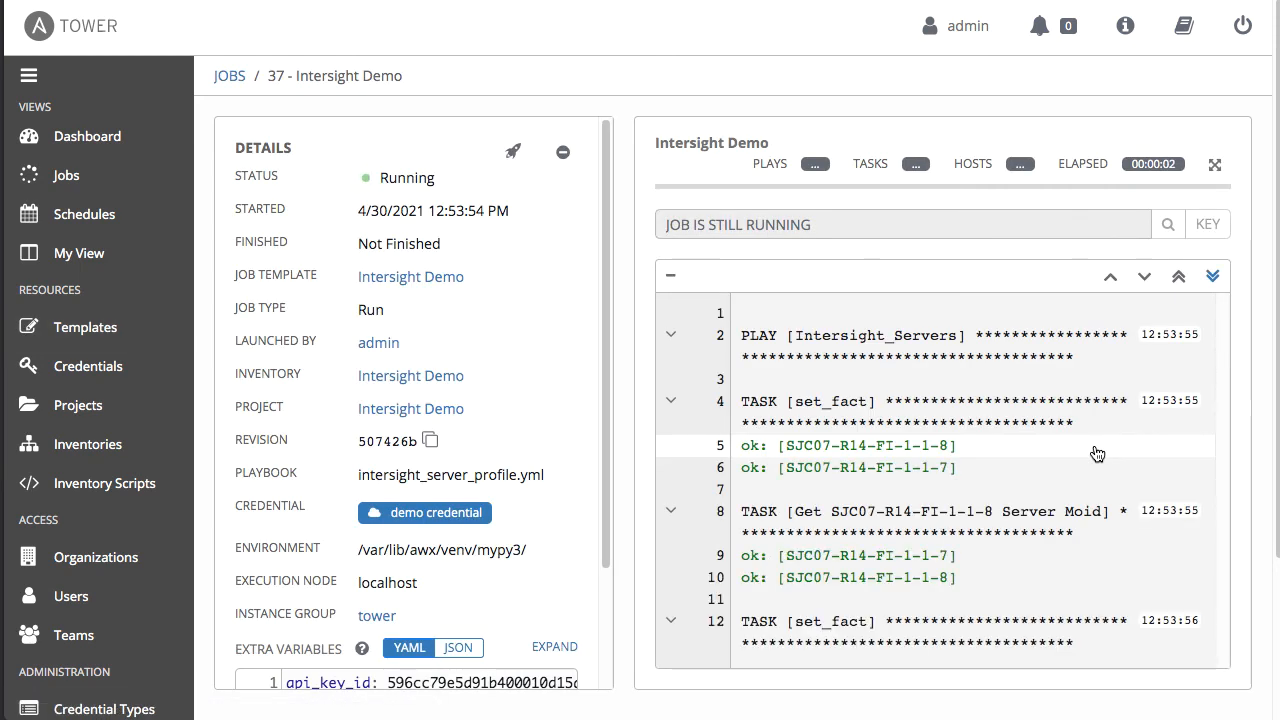
scroll(down, 3)
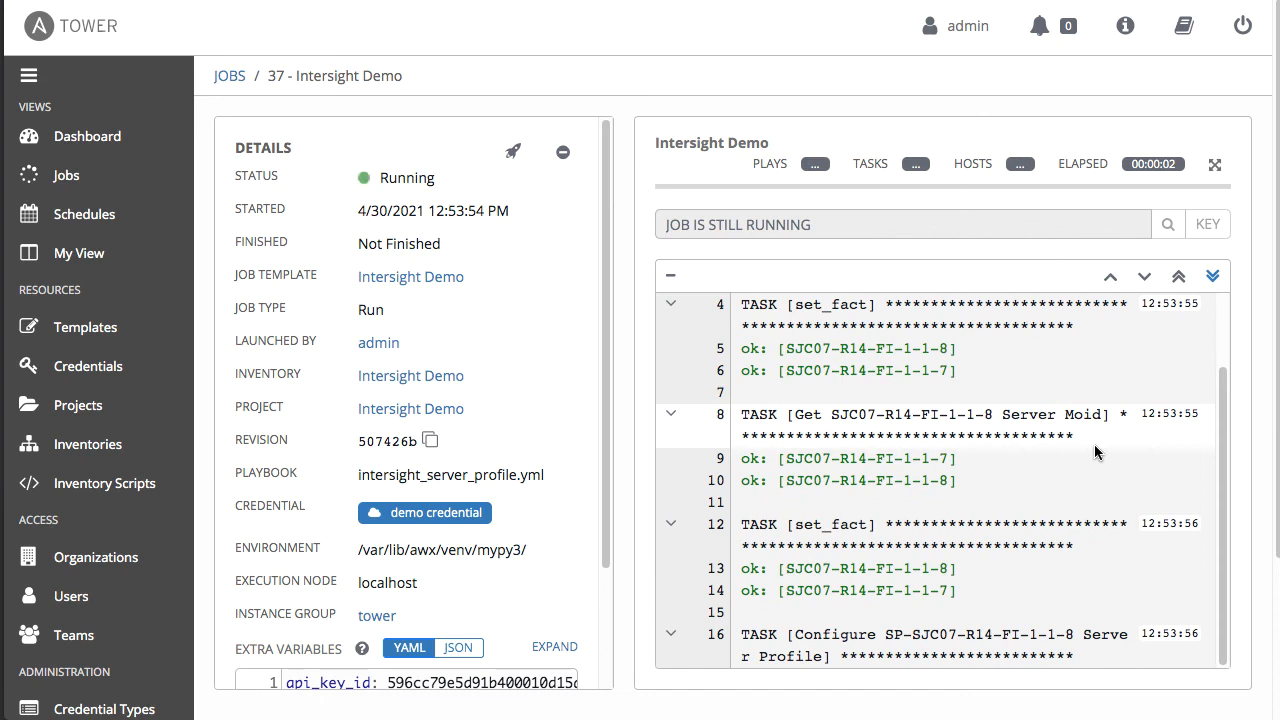
mouse_move(1028, 476)
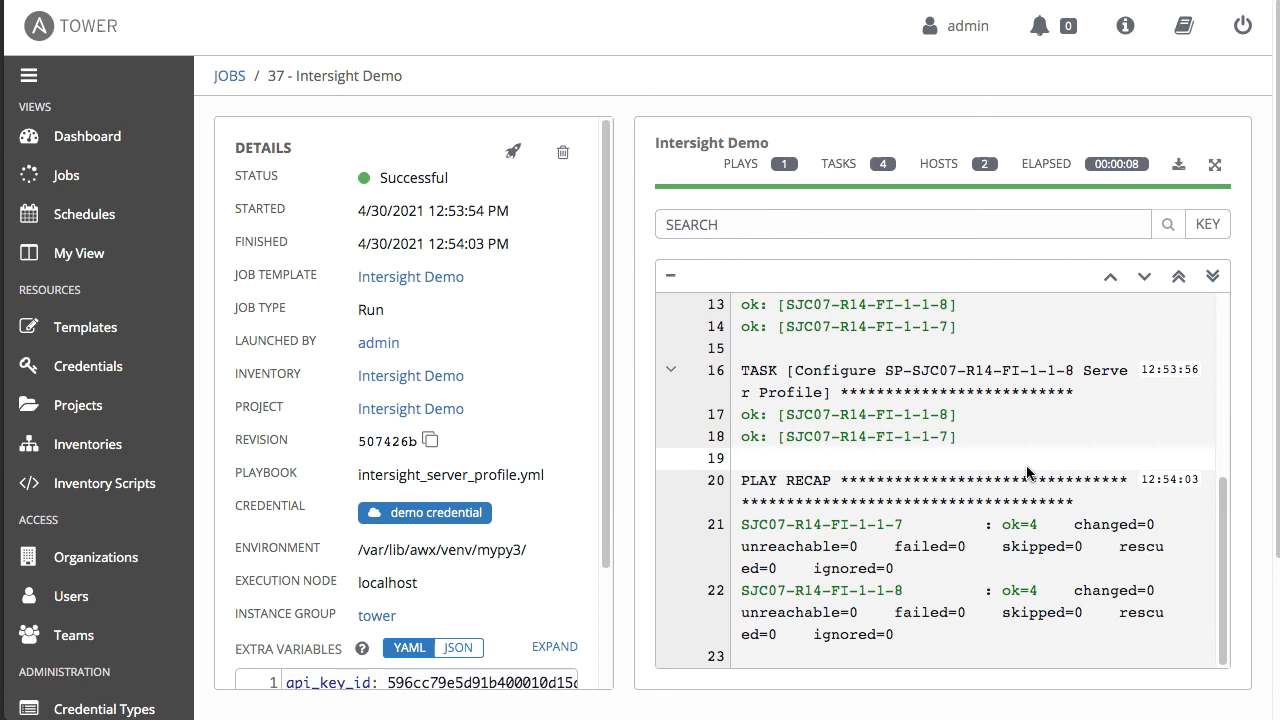
mouse_move(976, 388)
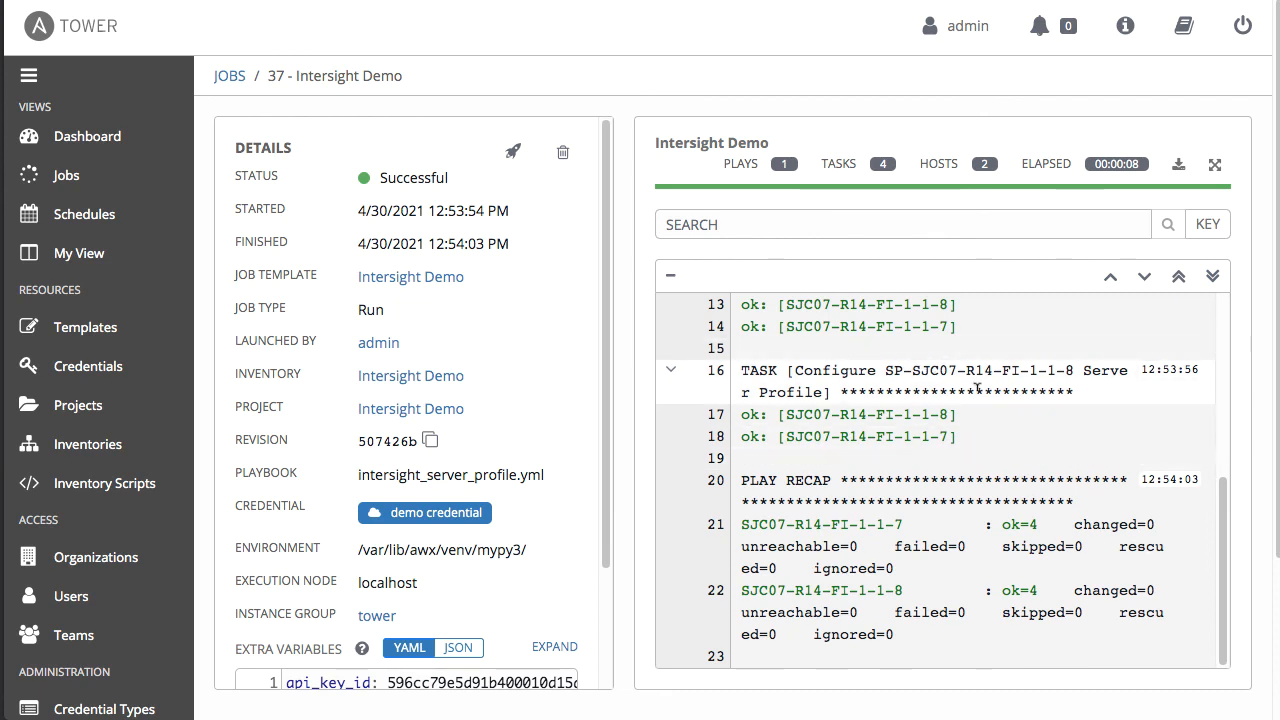